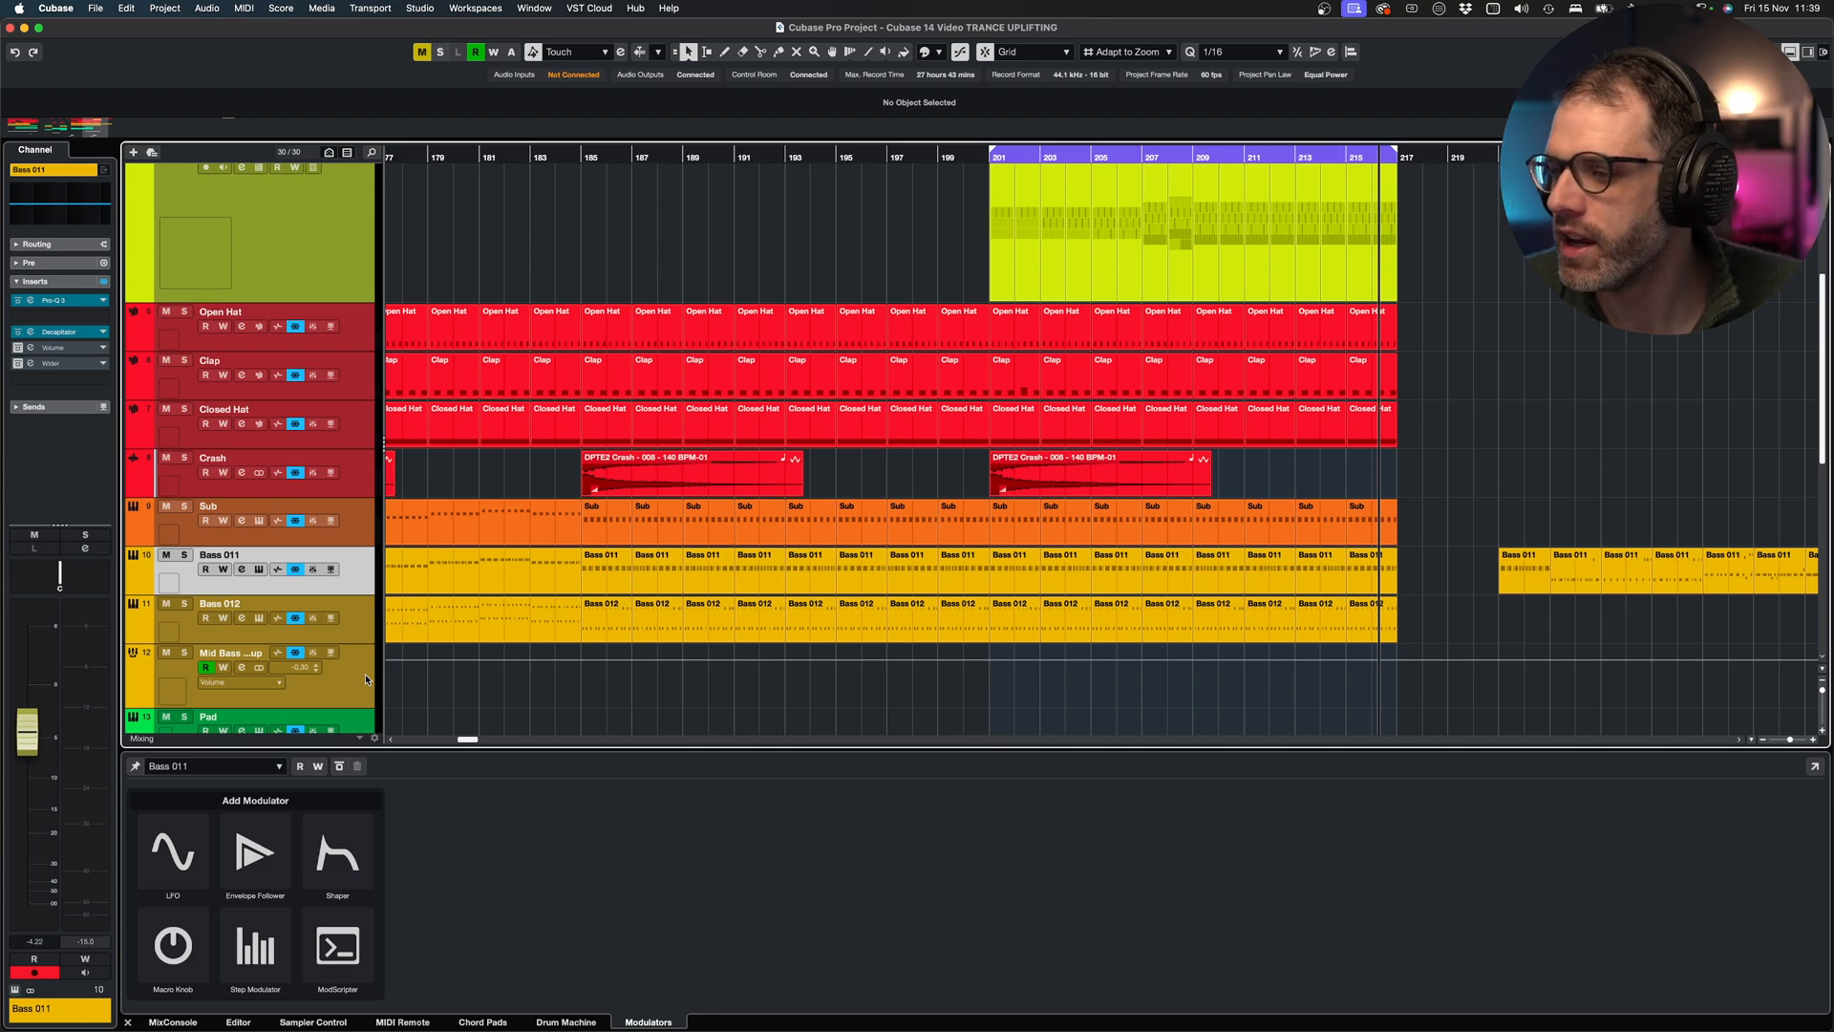
Select the Mid Bass Group track so the Modulators tab targets it
click(232, 653)
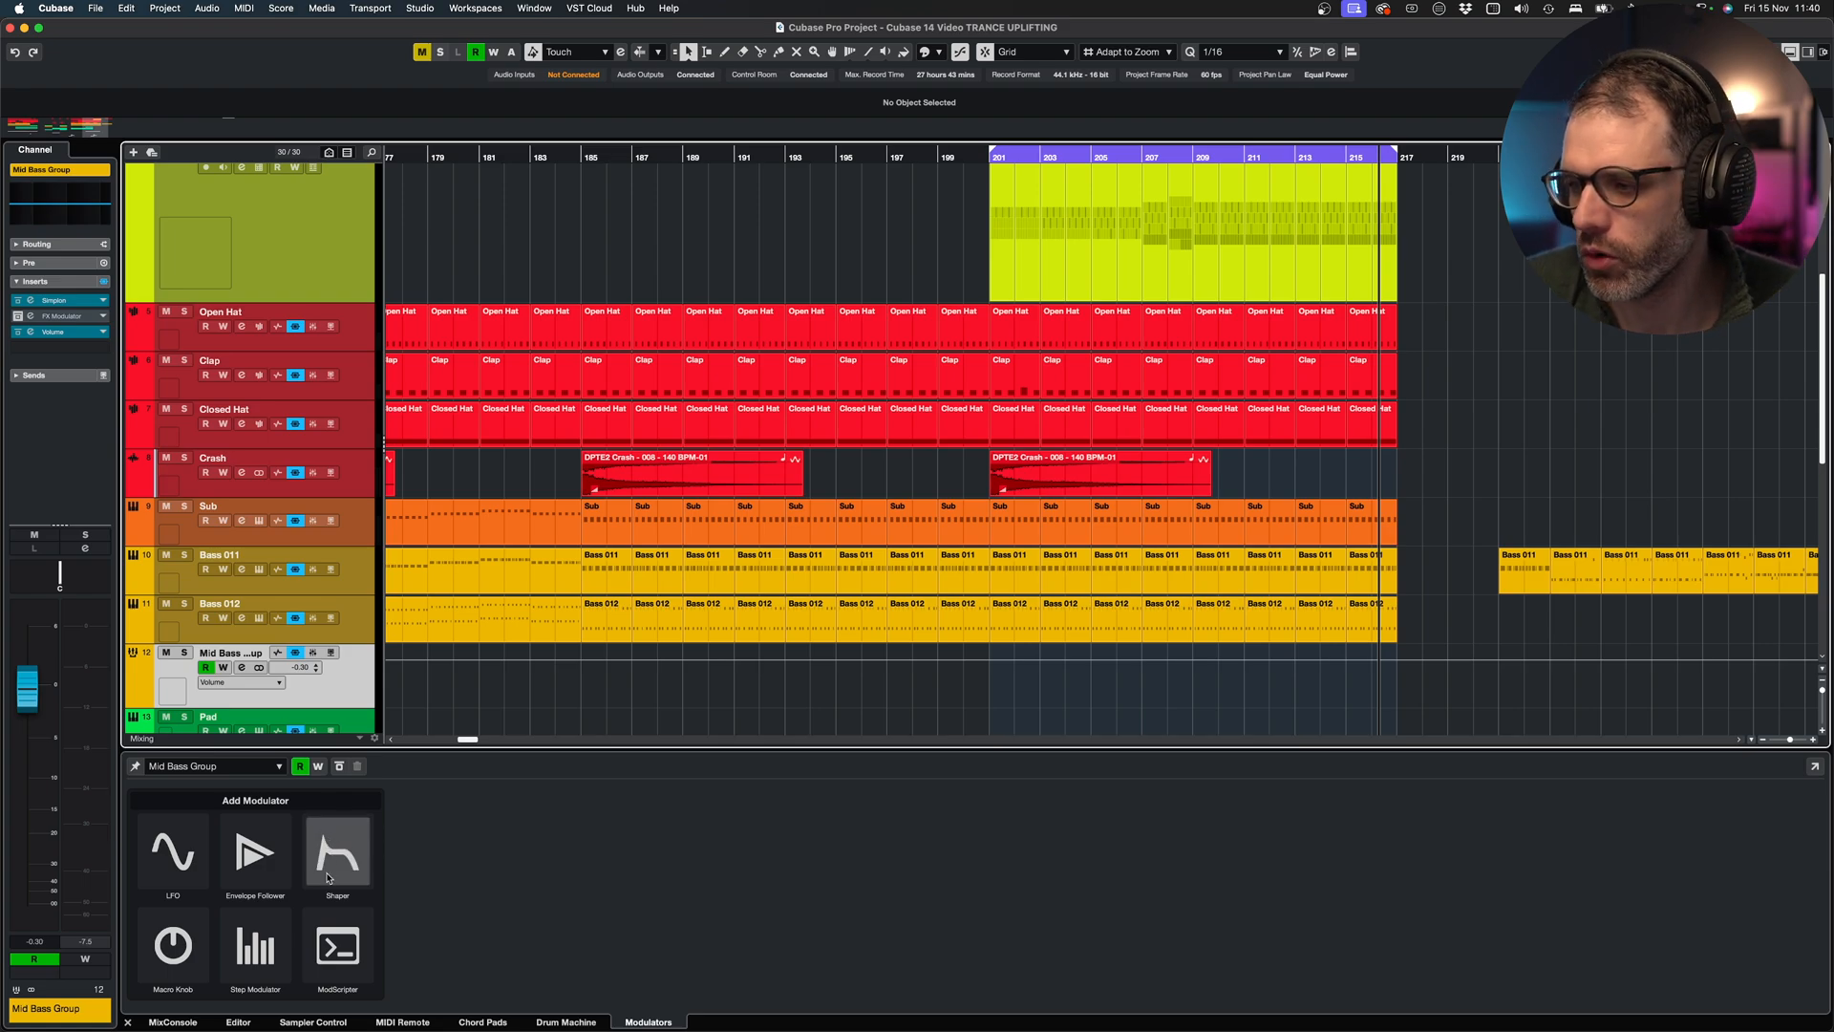
mouse_move(346, 859)
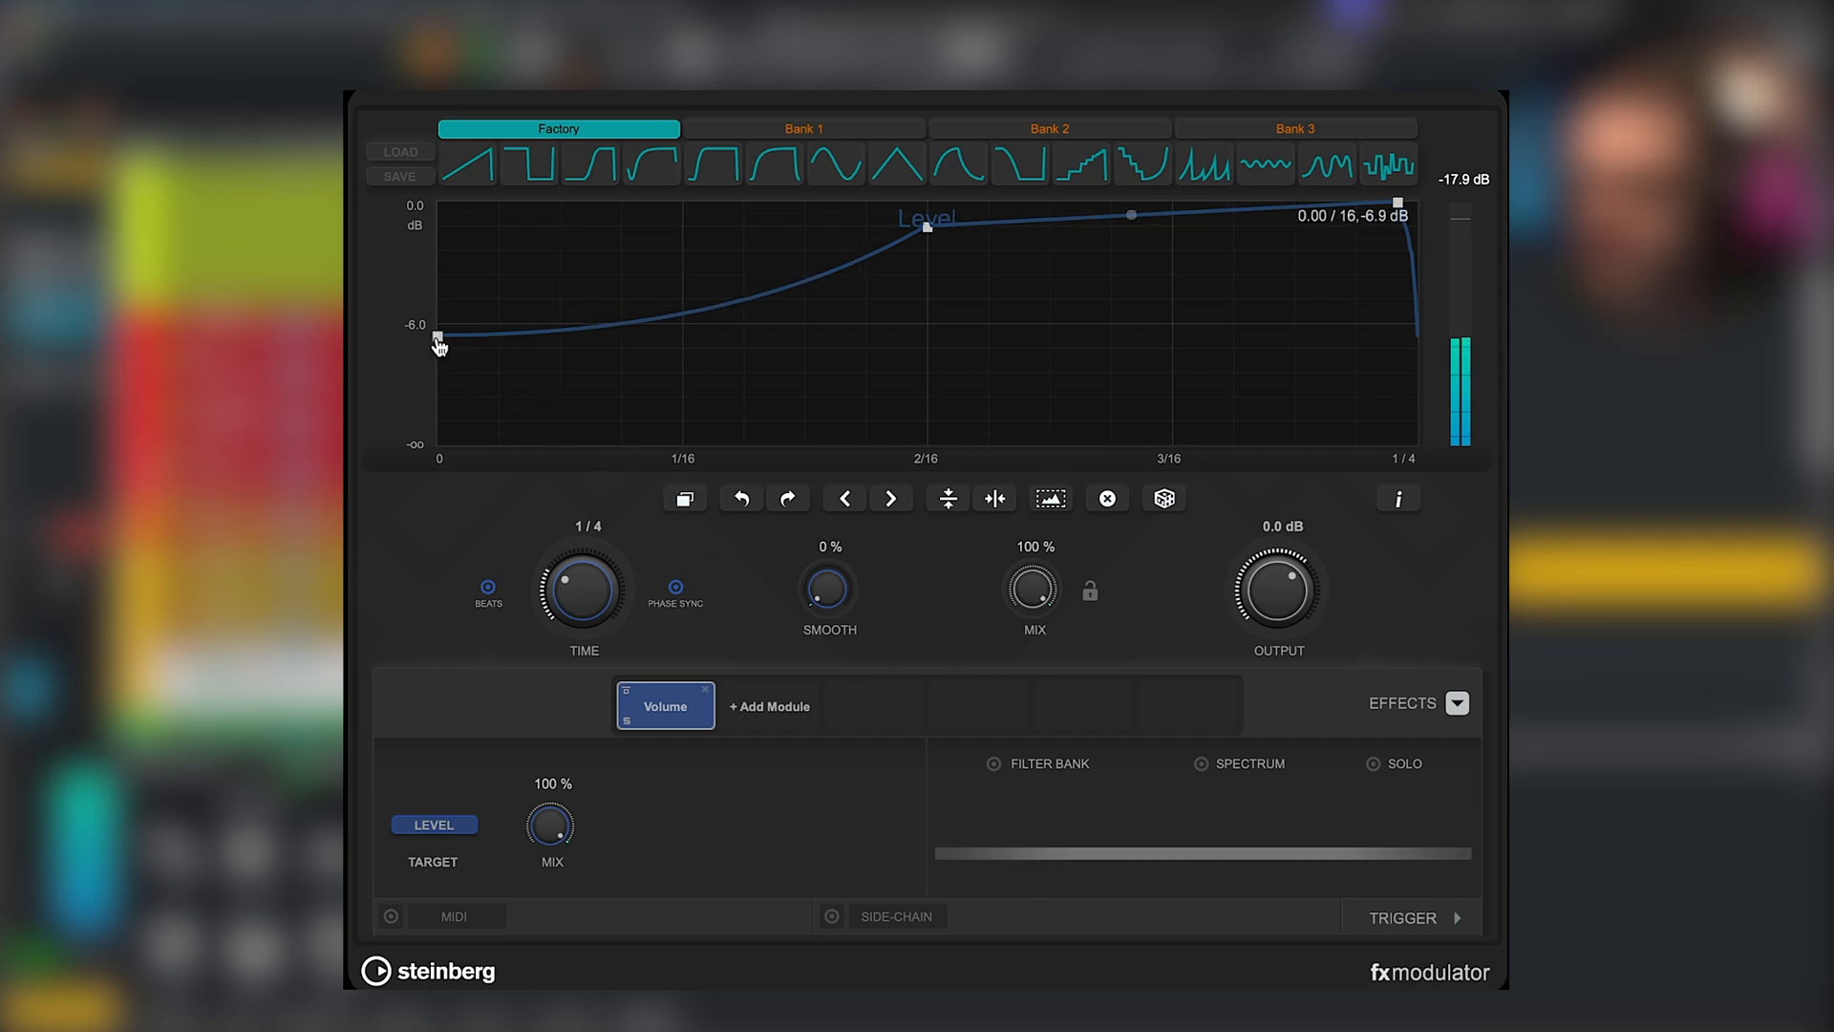
Lower the FX Modulator curve's first point from about -6.9 dB to about -12 dB
drag(438, 343, 438, 372)
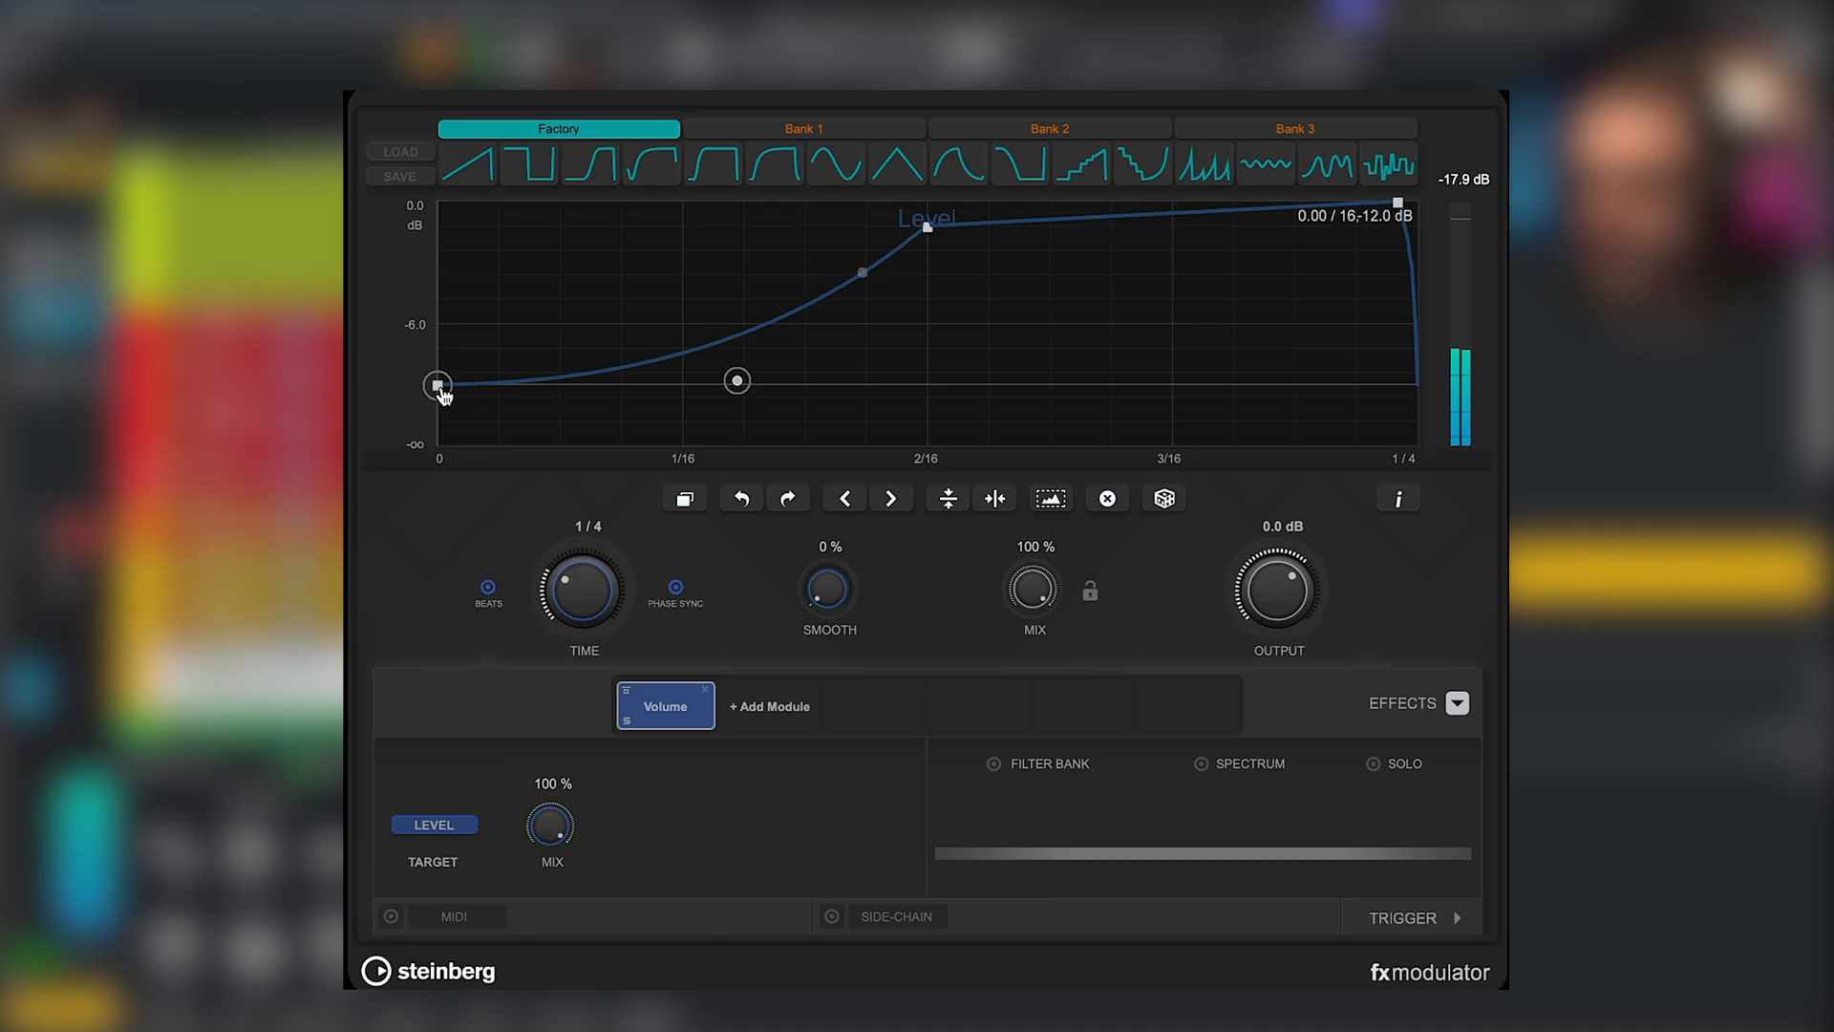
drag(439, 385, 442, 338)
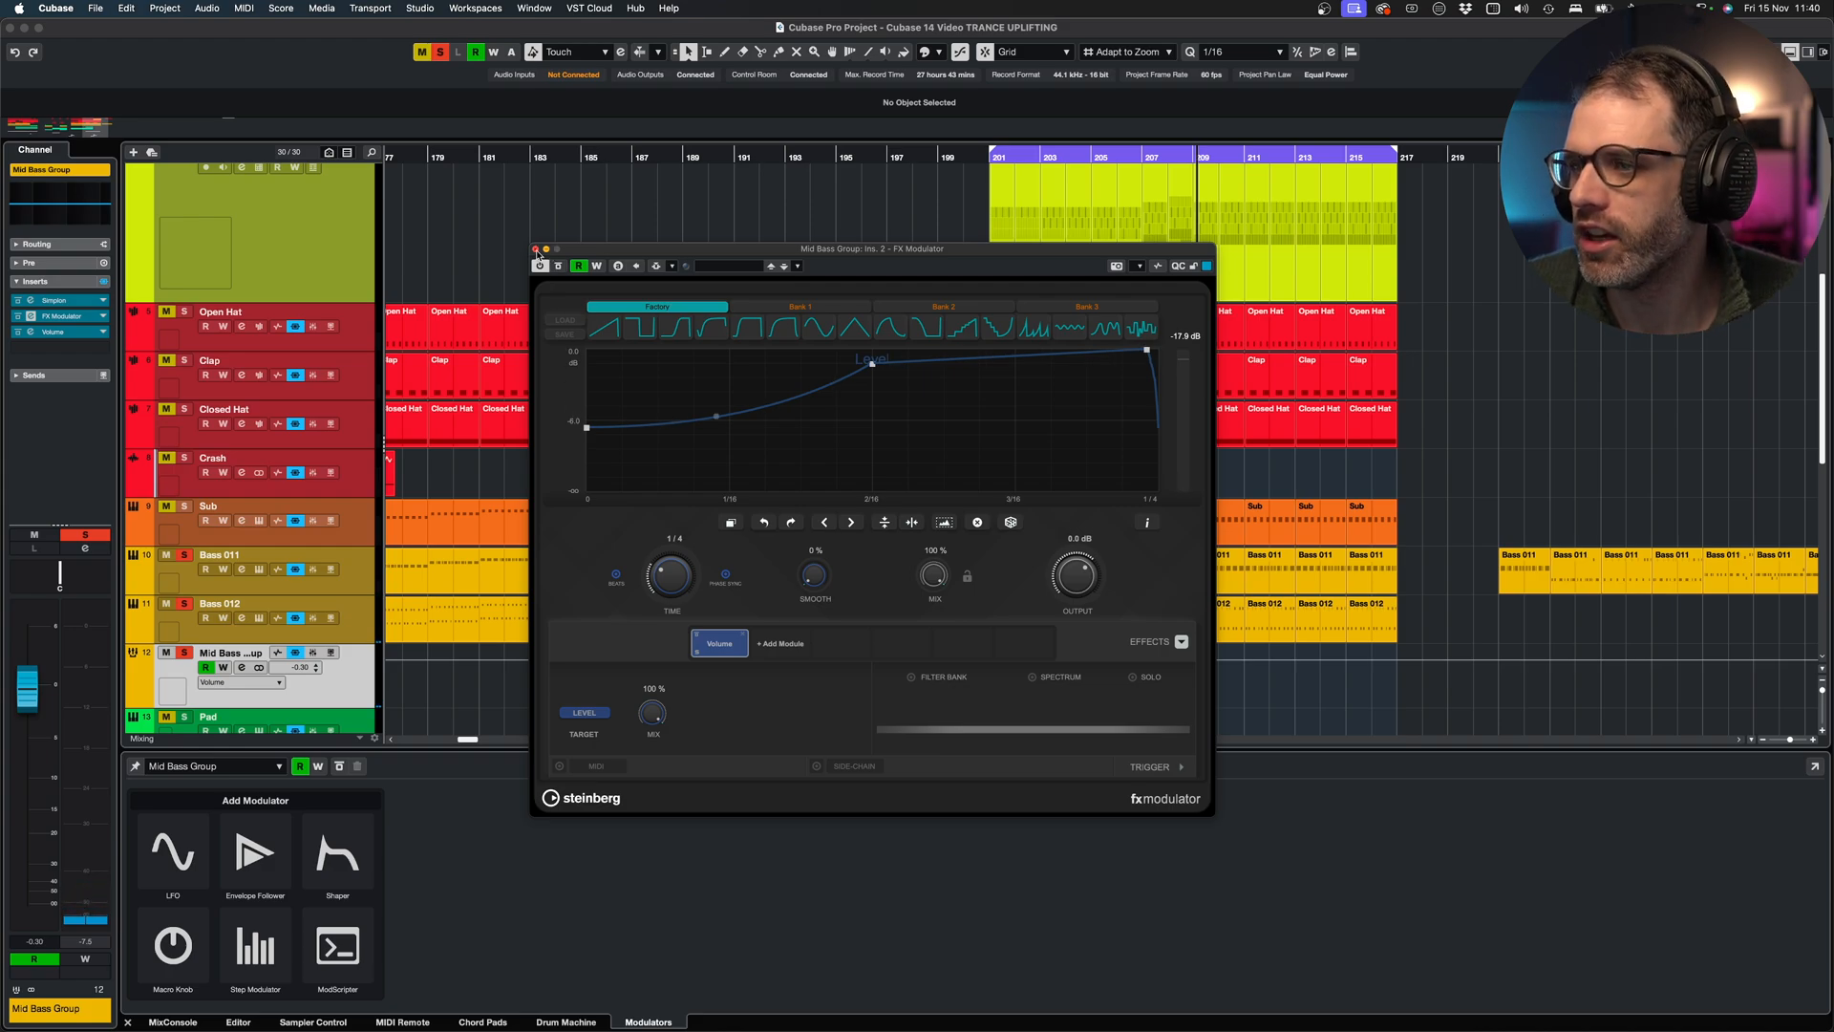
Close the FX Modulator window to show Mid Bass Group's available modulator types
click(538, 249)
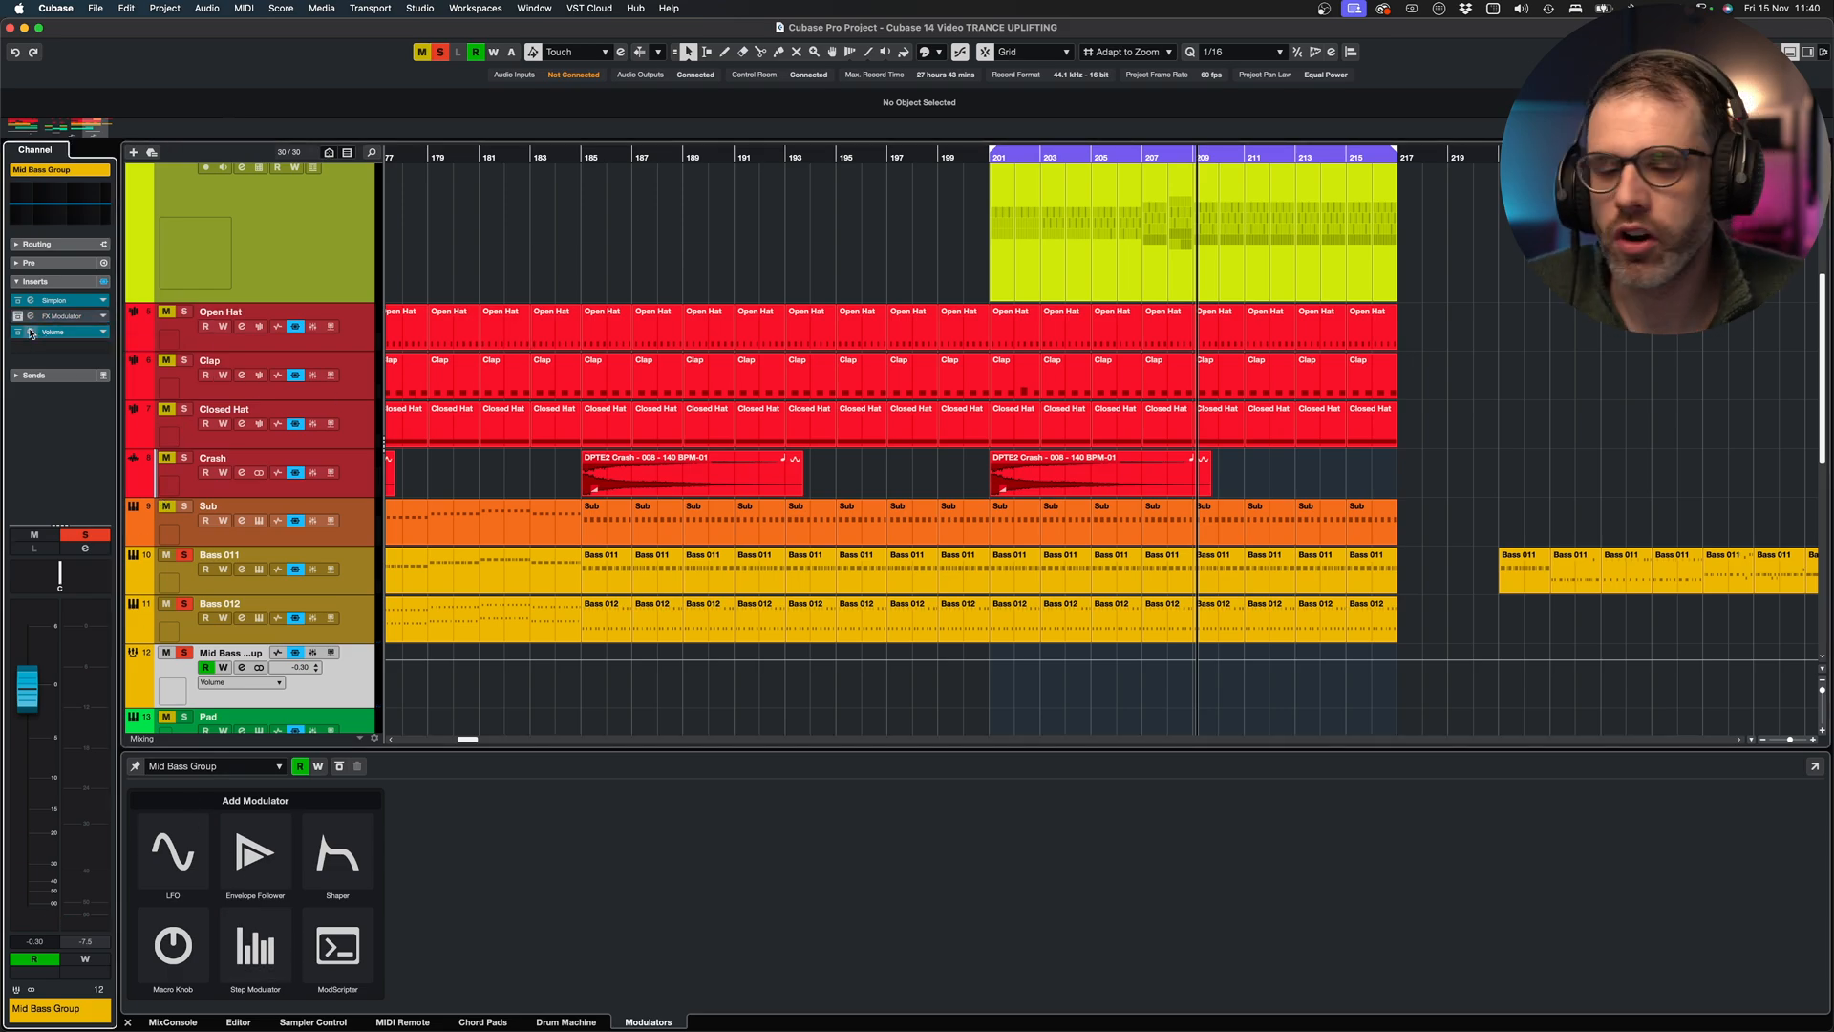
click(52, 332)
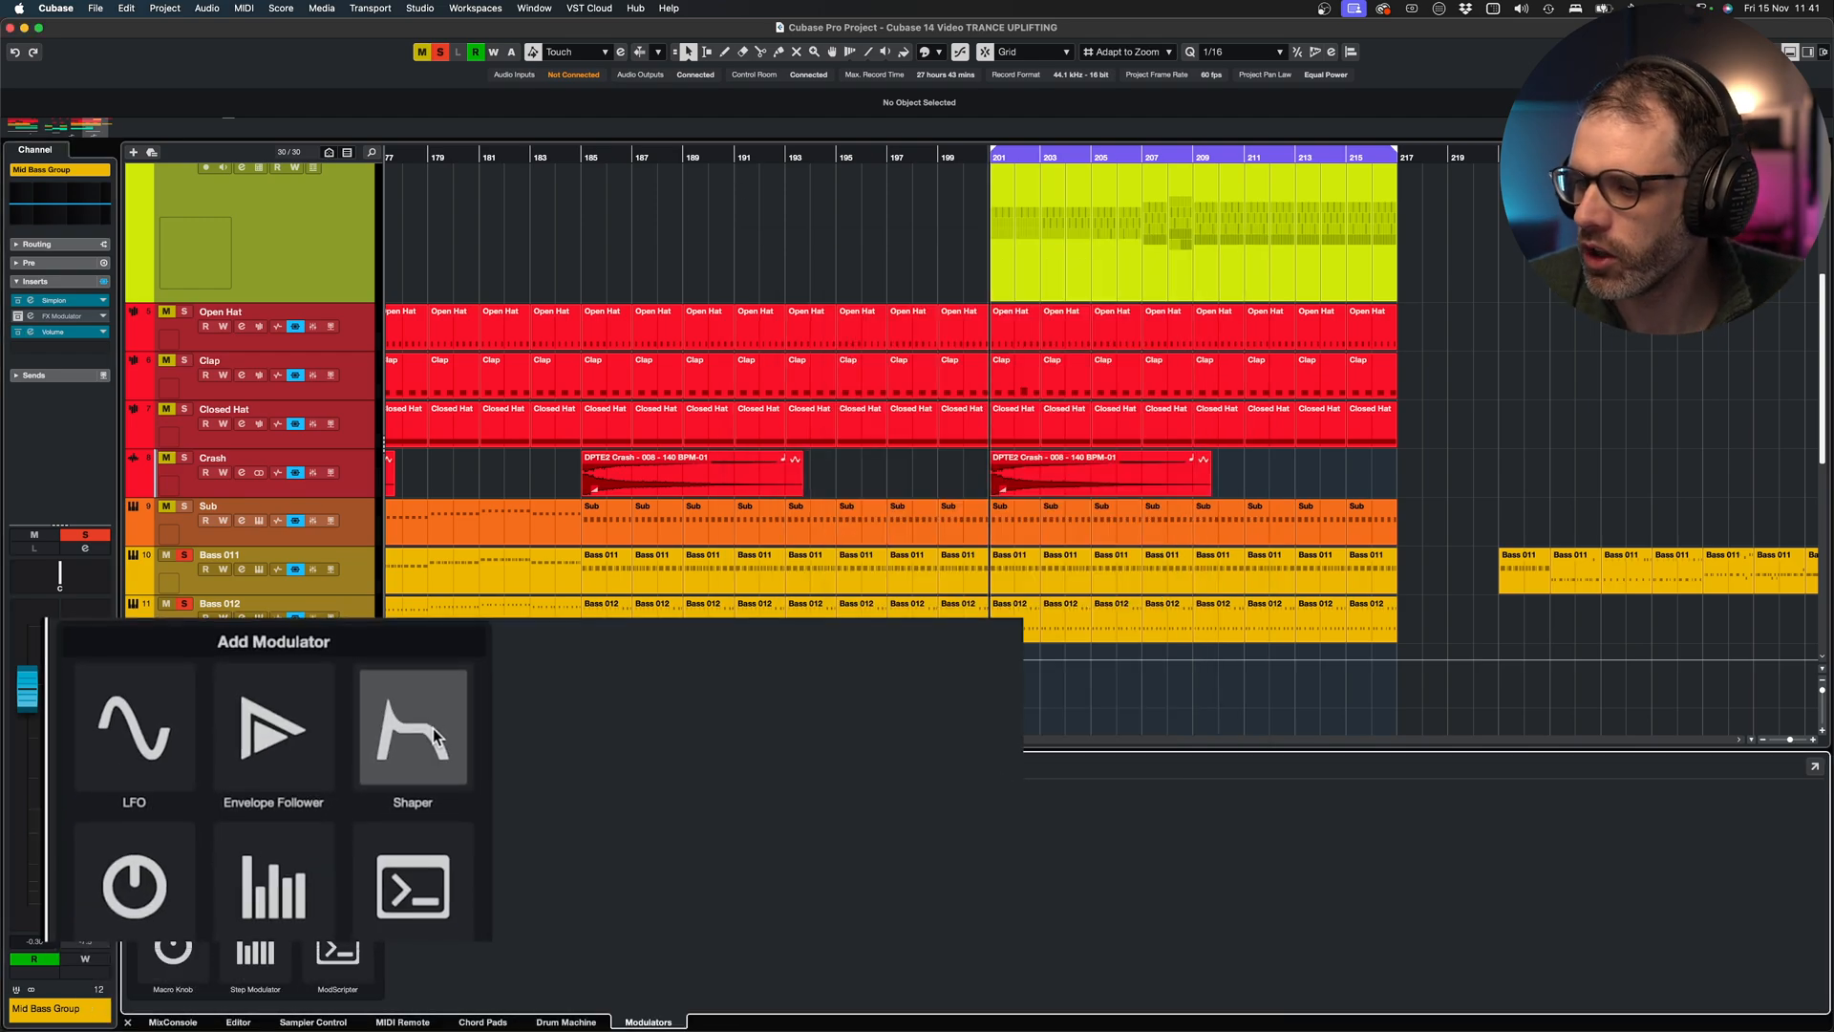
Add a Shaper modulator, adjust its phase, and sync its rate to 1/2 note
click(413, 728)
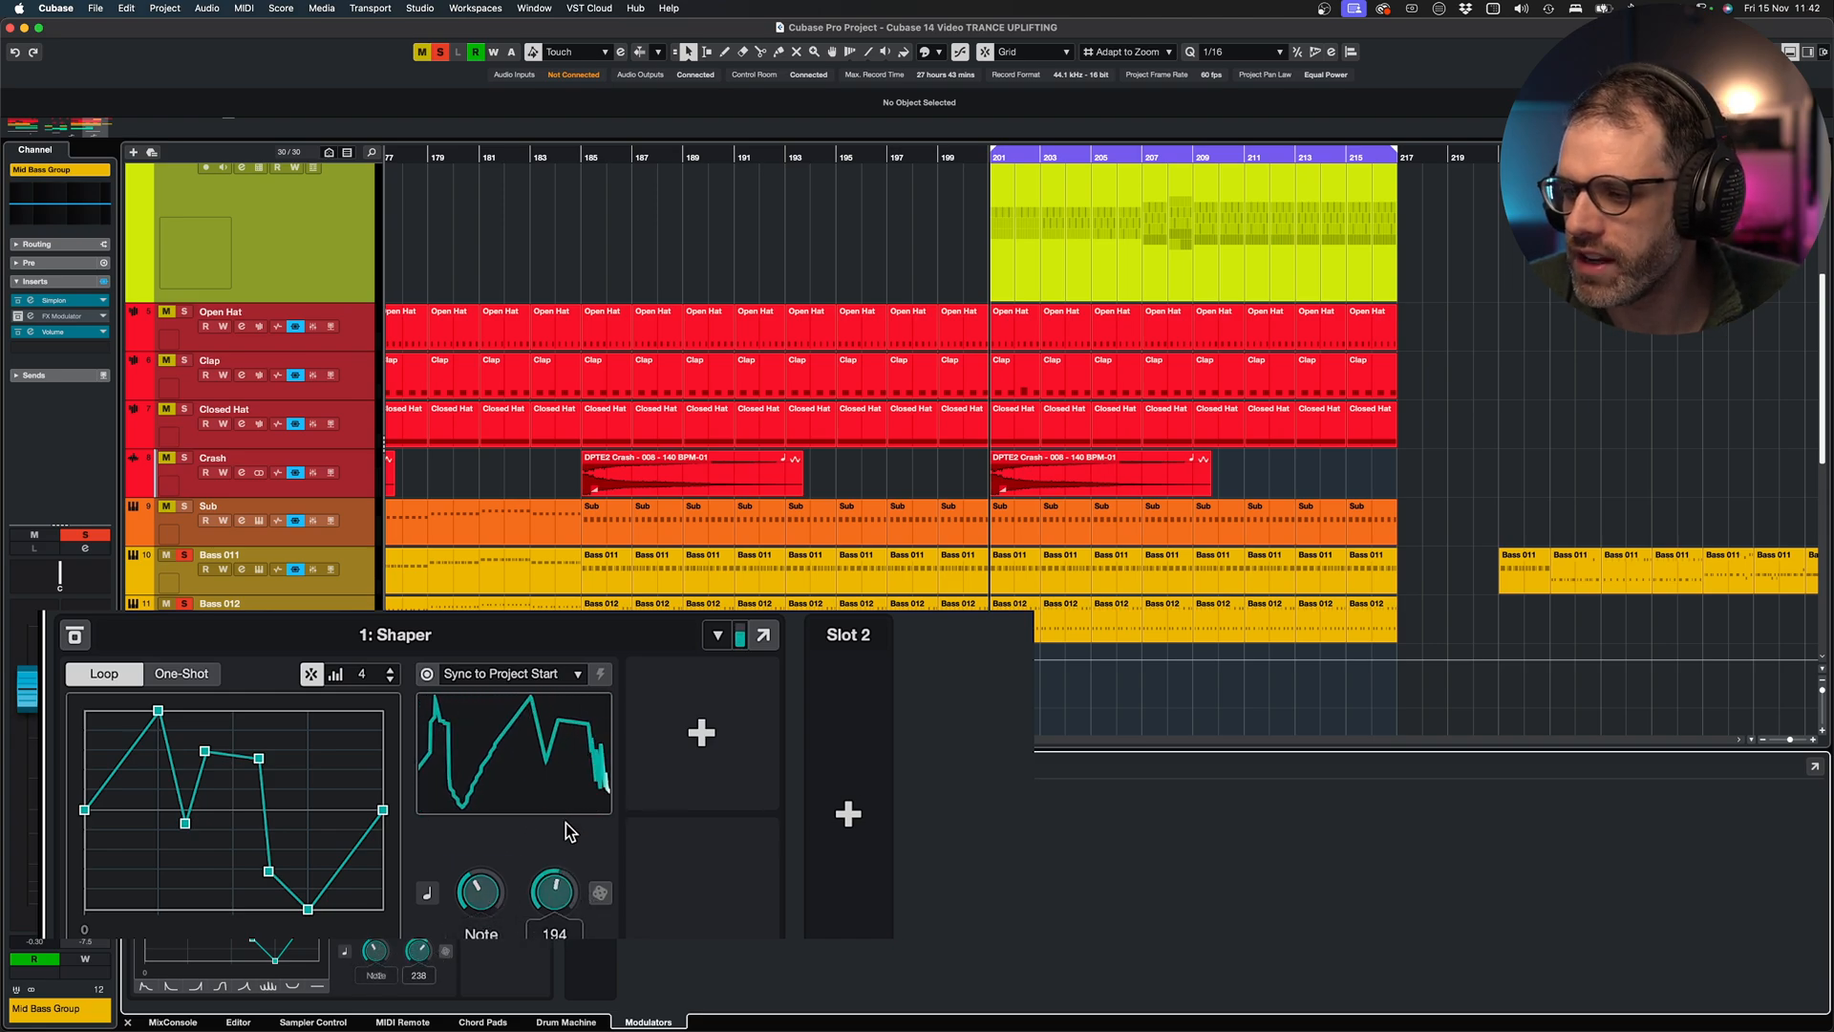
drag(552, 892, 552, 877)
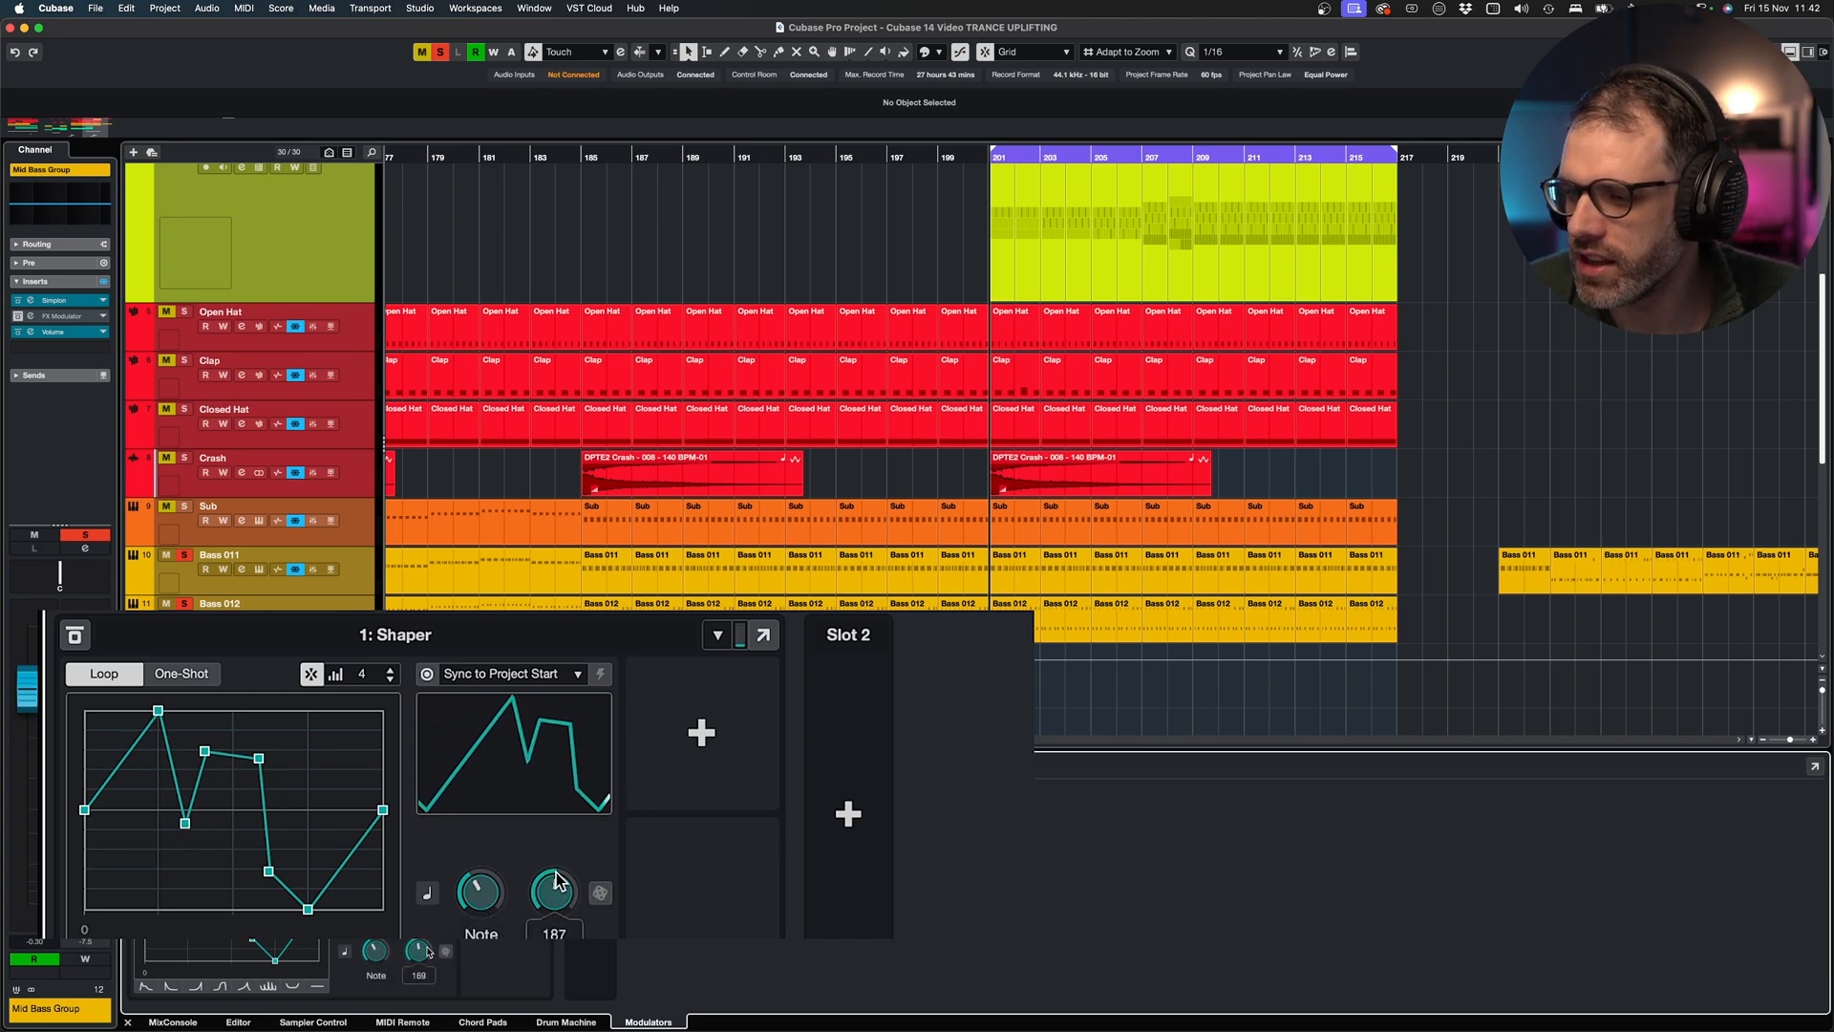
drag(552, 891, 552, 907)
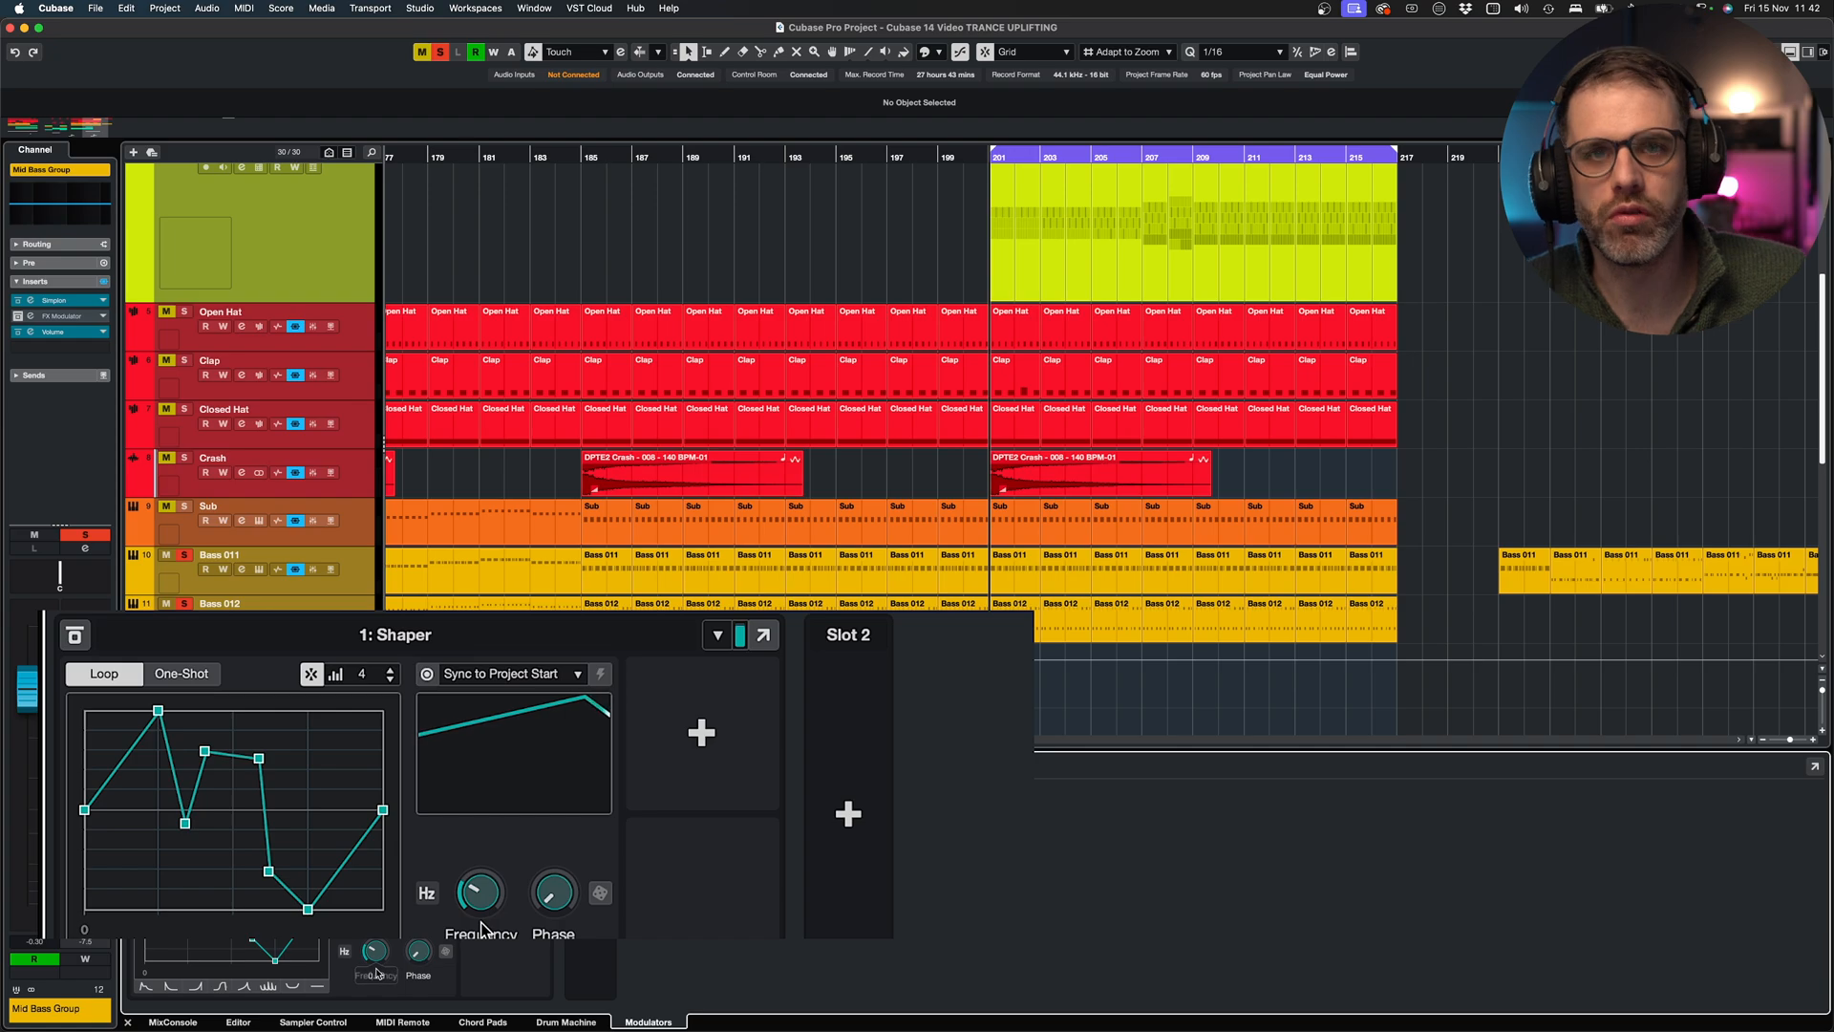
drag(480, 891, 480, 924)
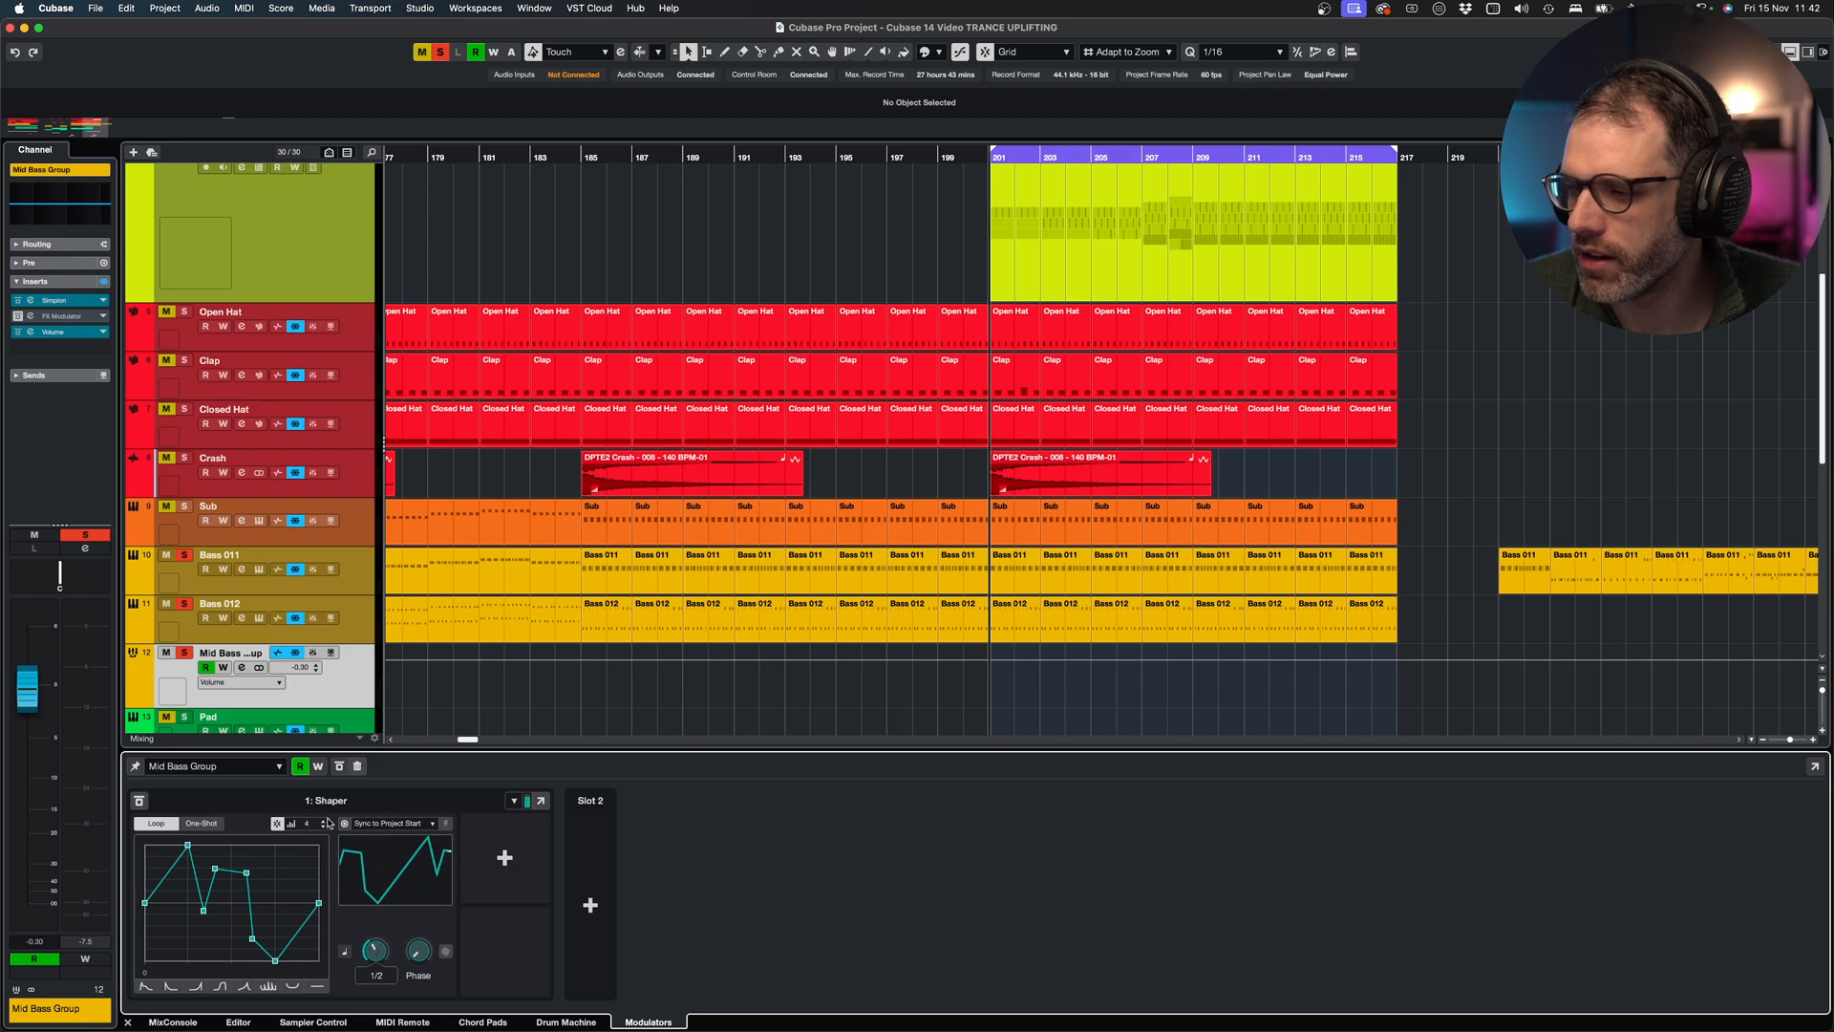
Give the Shaper a rising ramp shape, arm Learn, and open the Volume insert
click(513, 801)
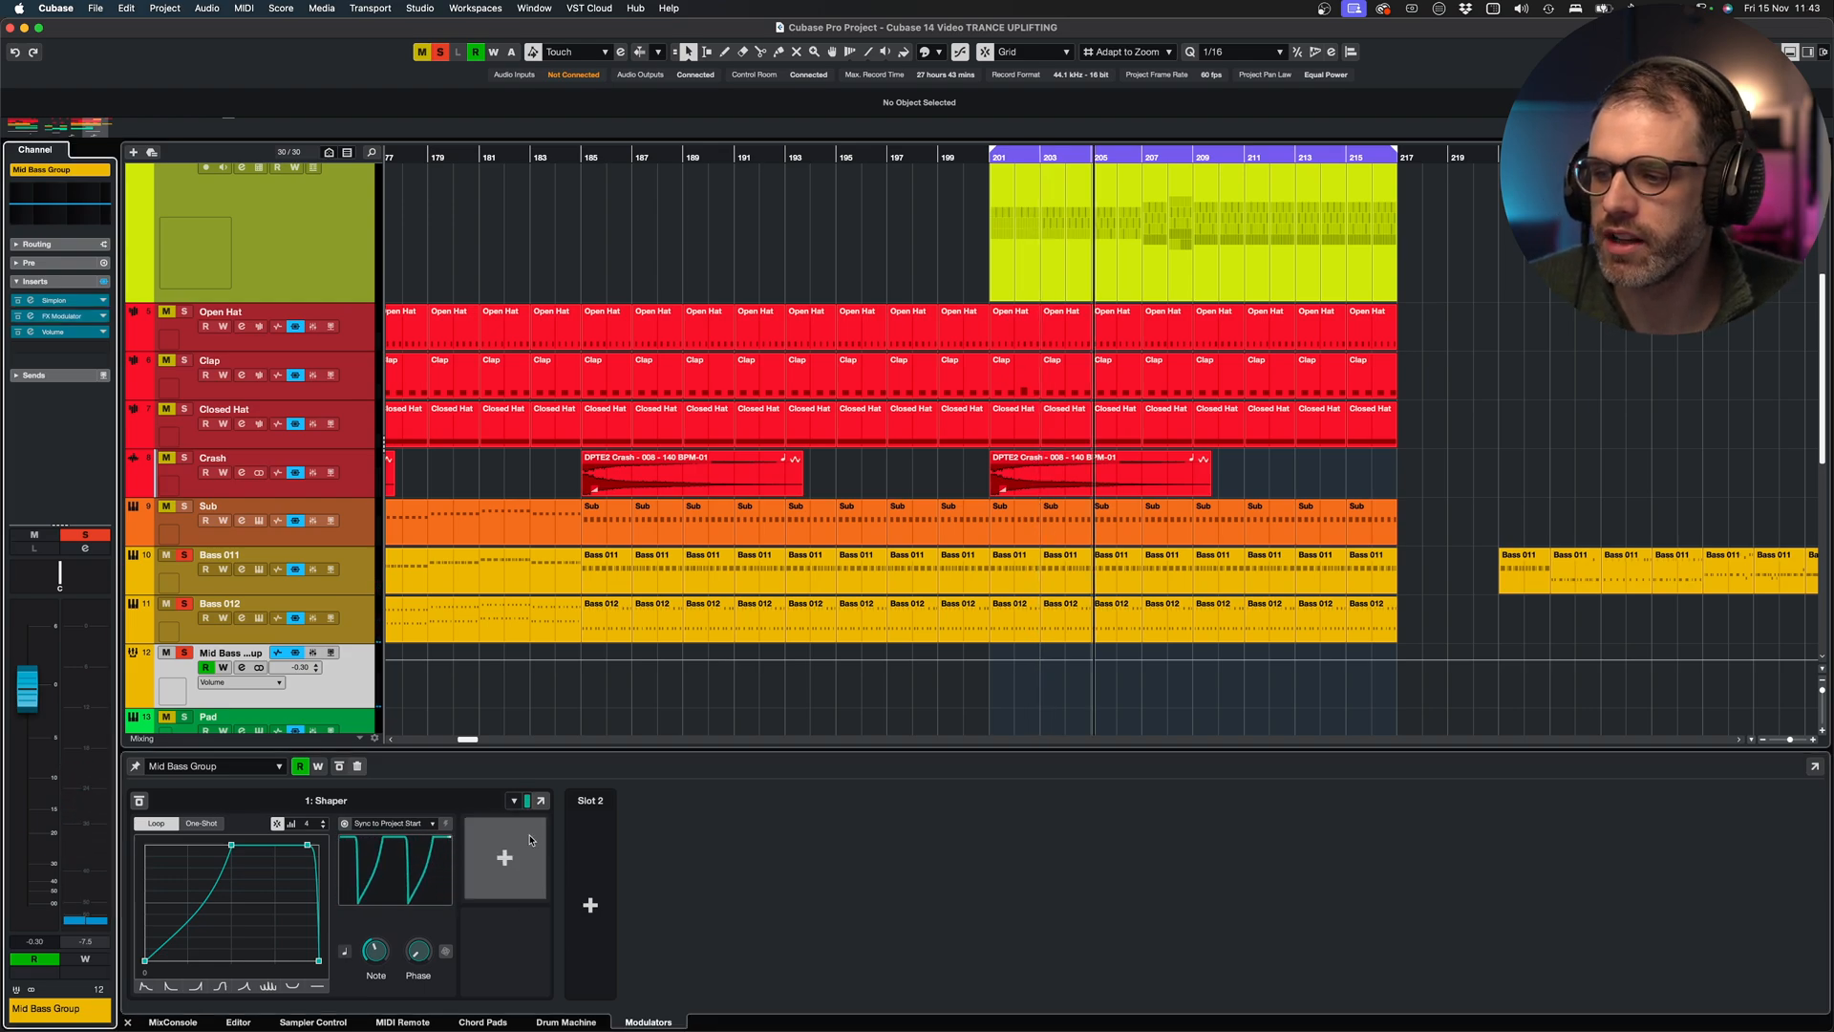
click(504, 857)
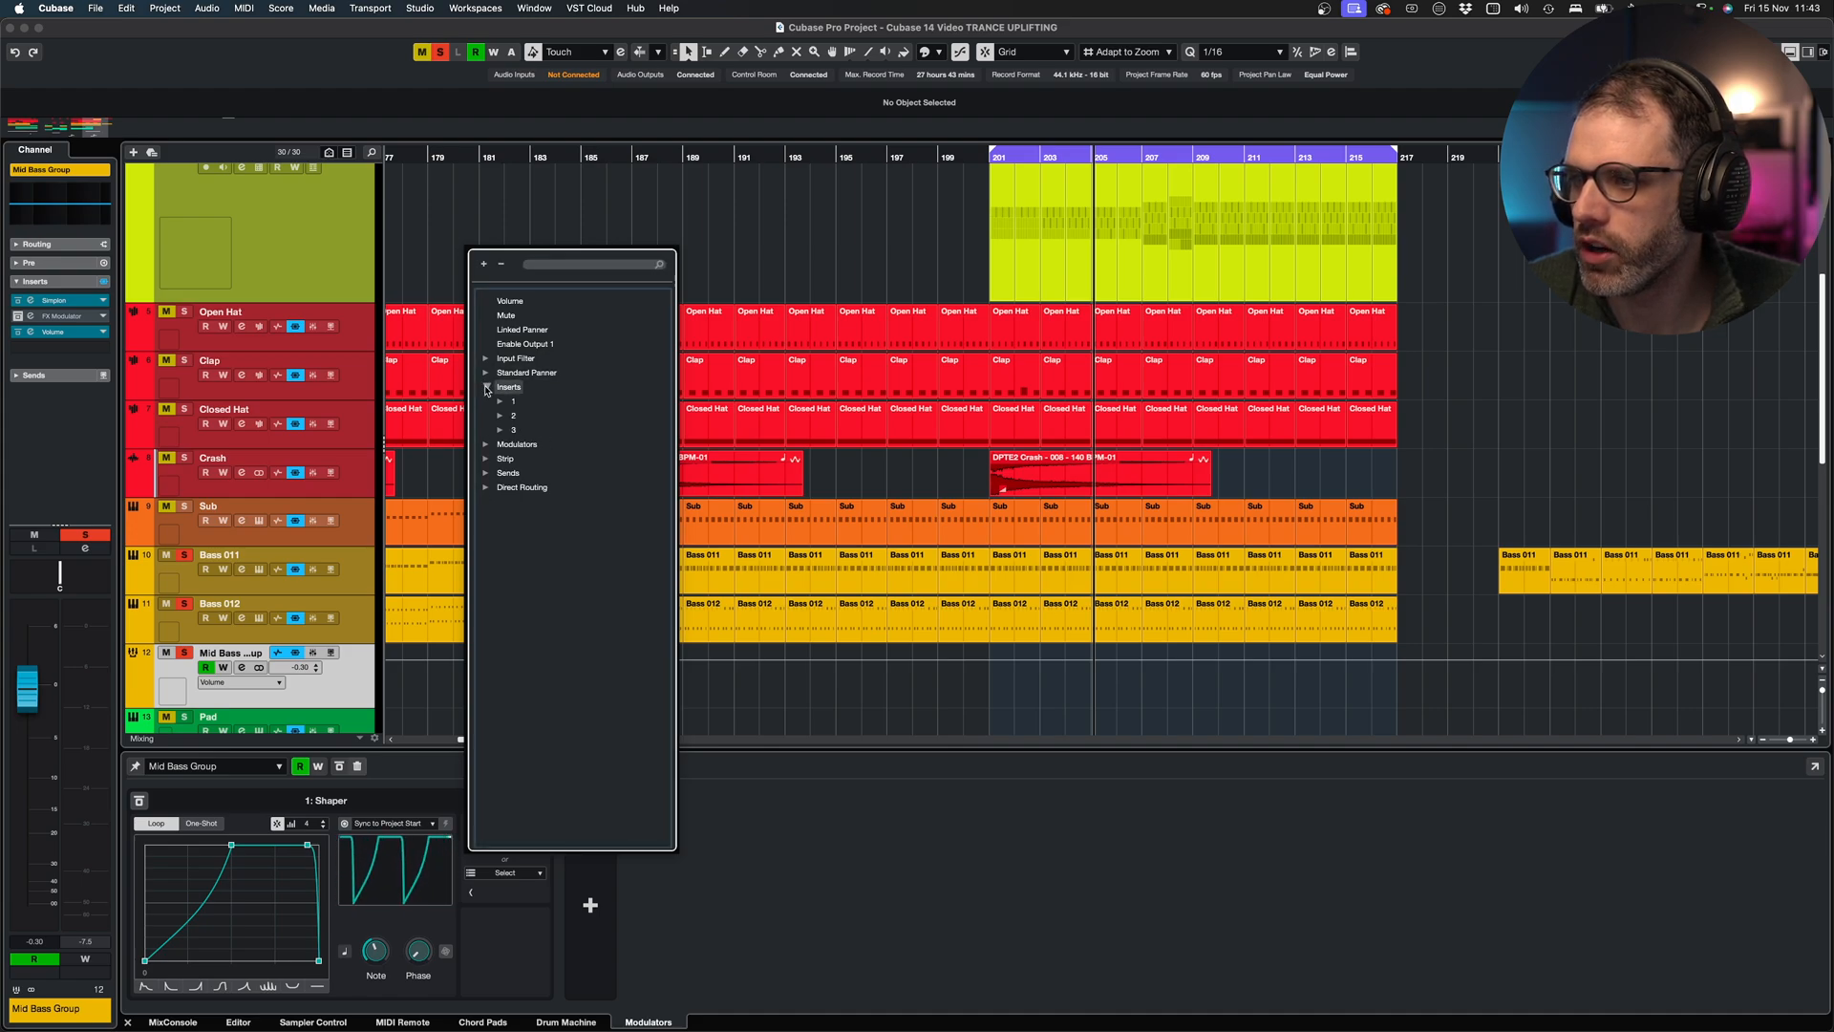
click(499, 430)
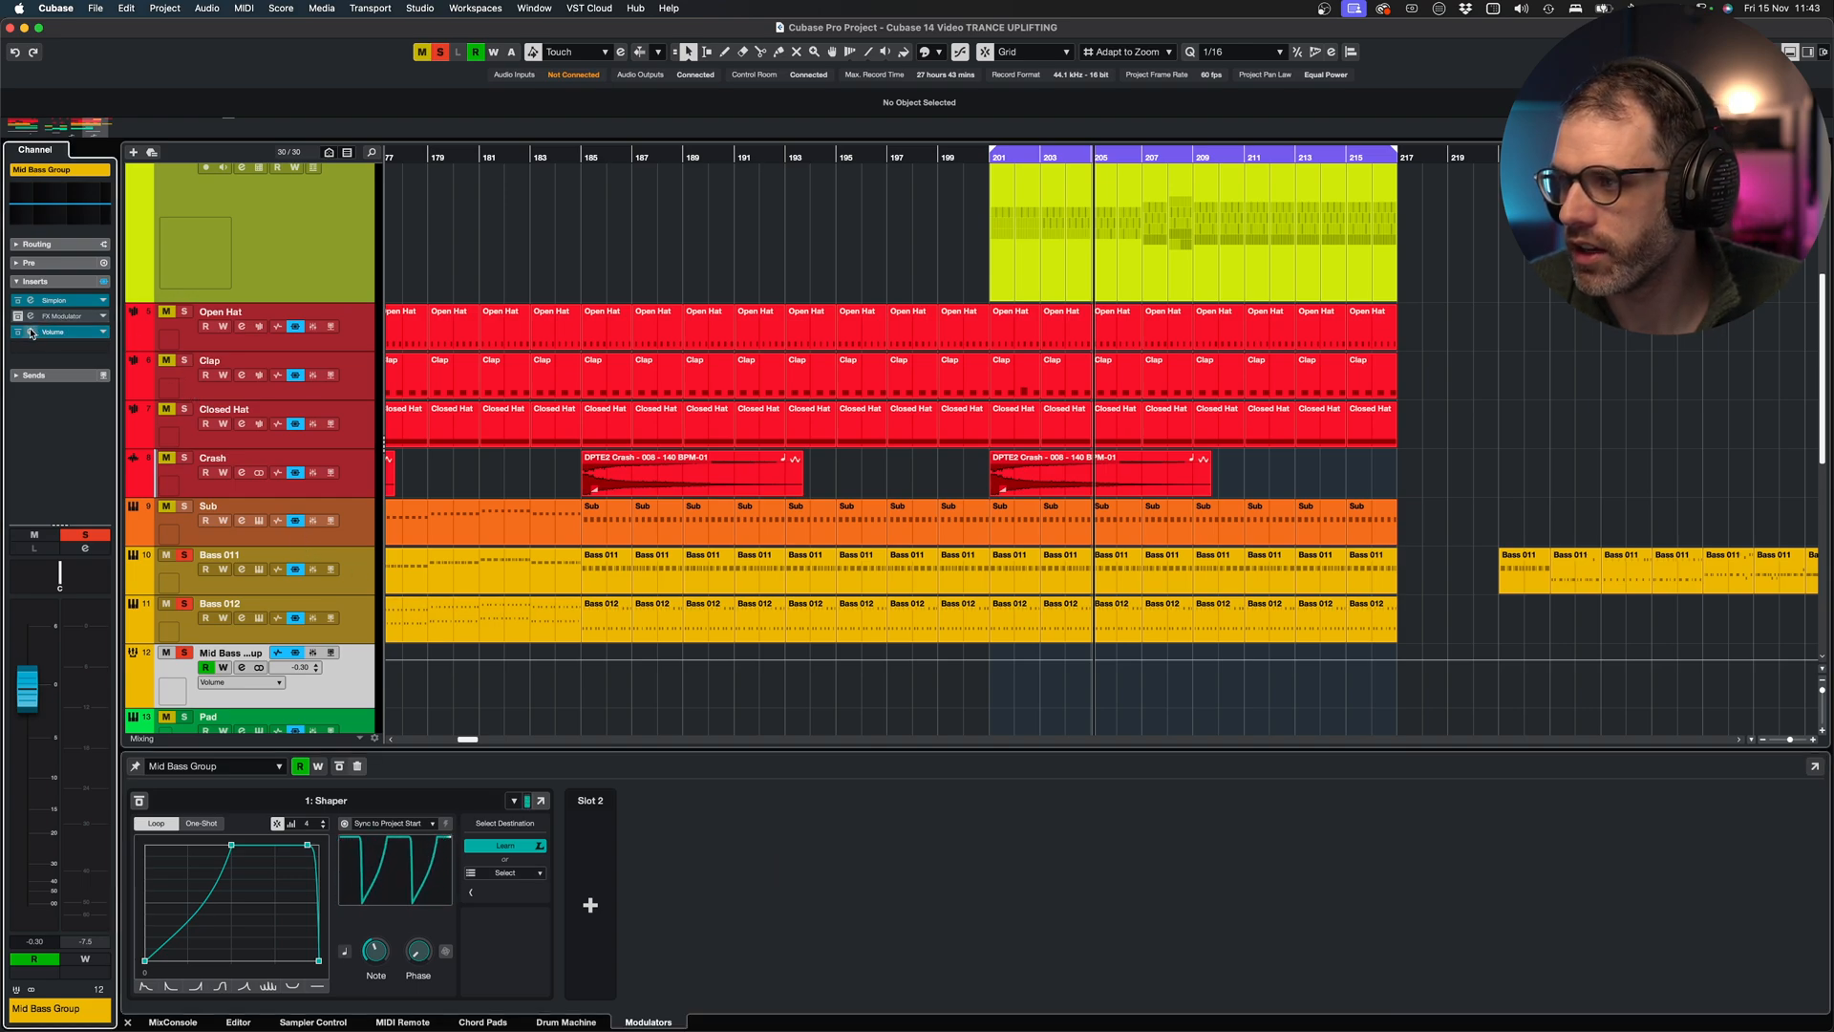
click(52, 331)
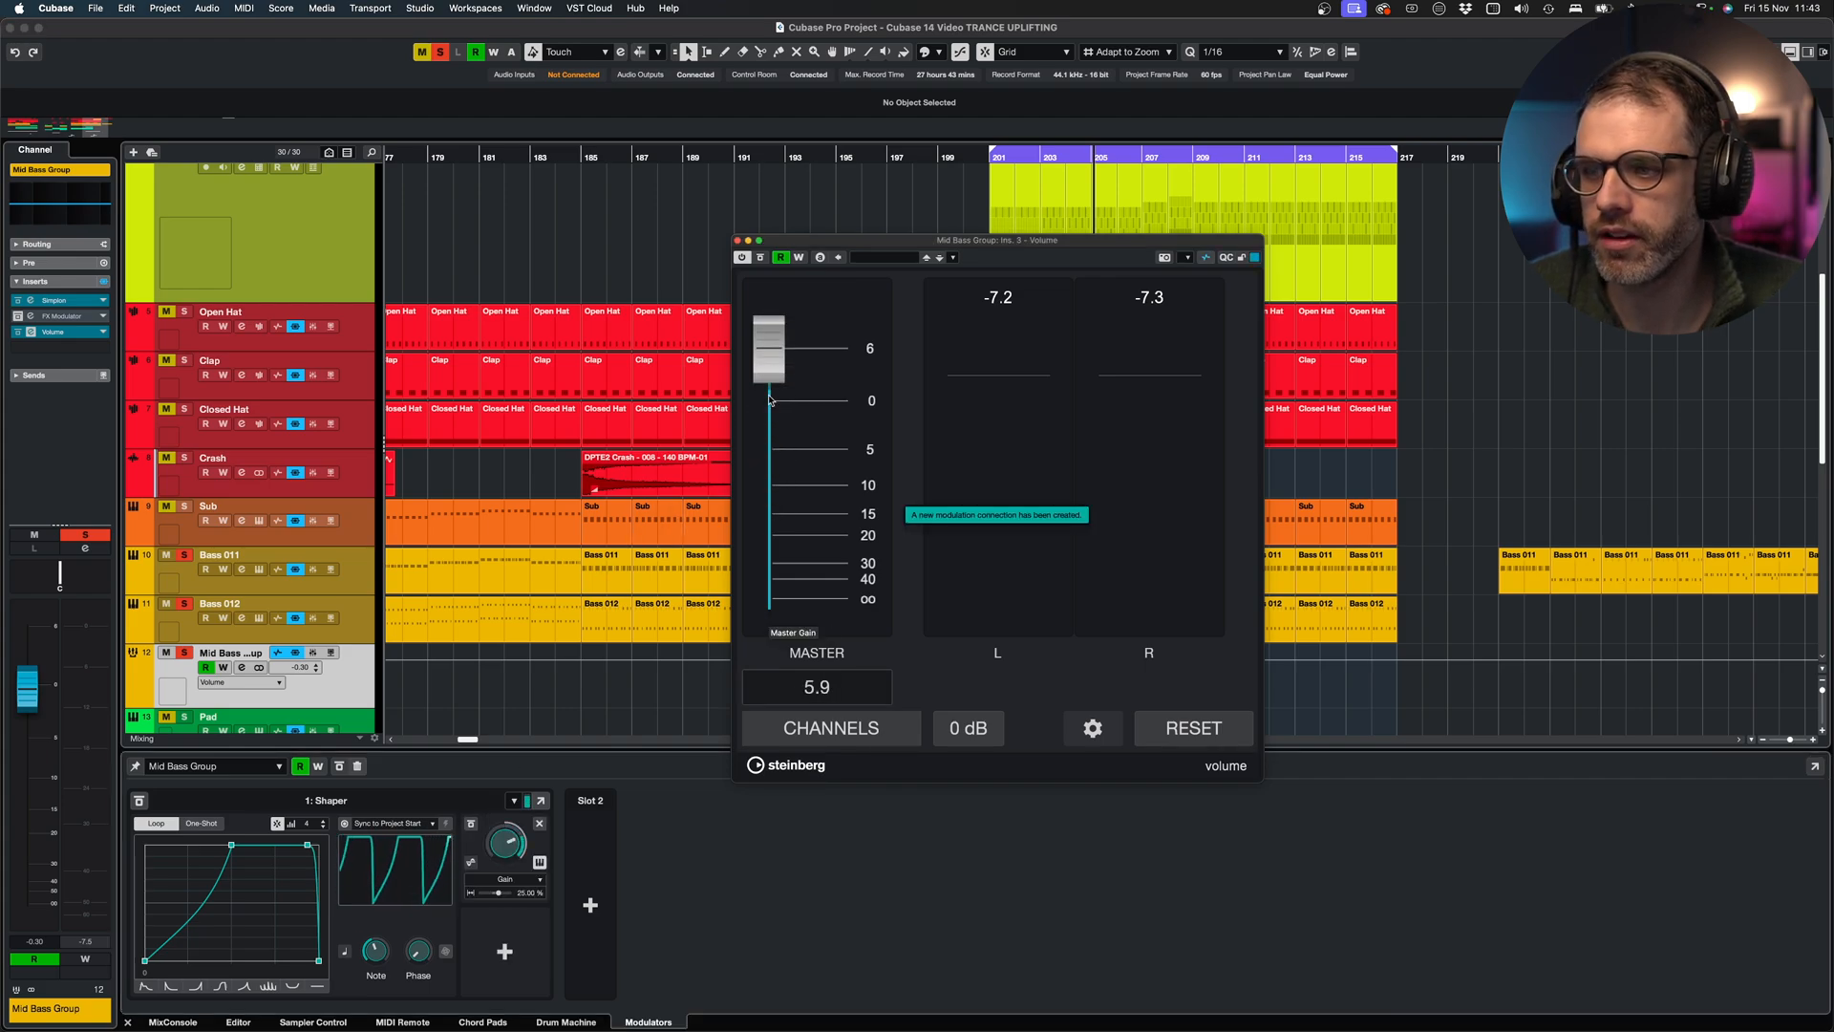
Link the Volume Master gain as the Shaper's destination with a small depth
drag(768, 350, 768, 450)
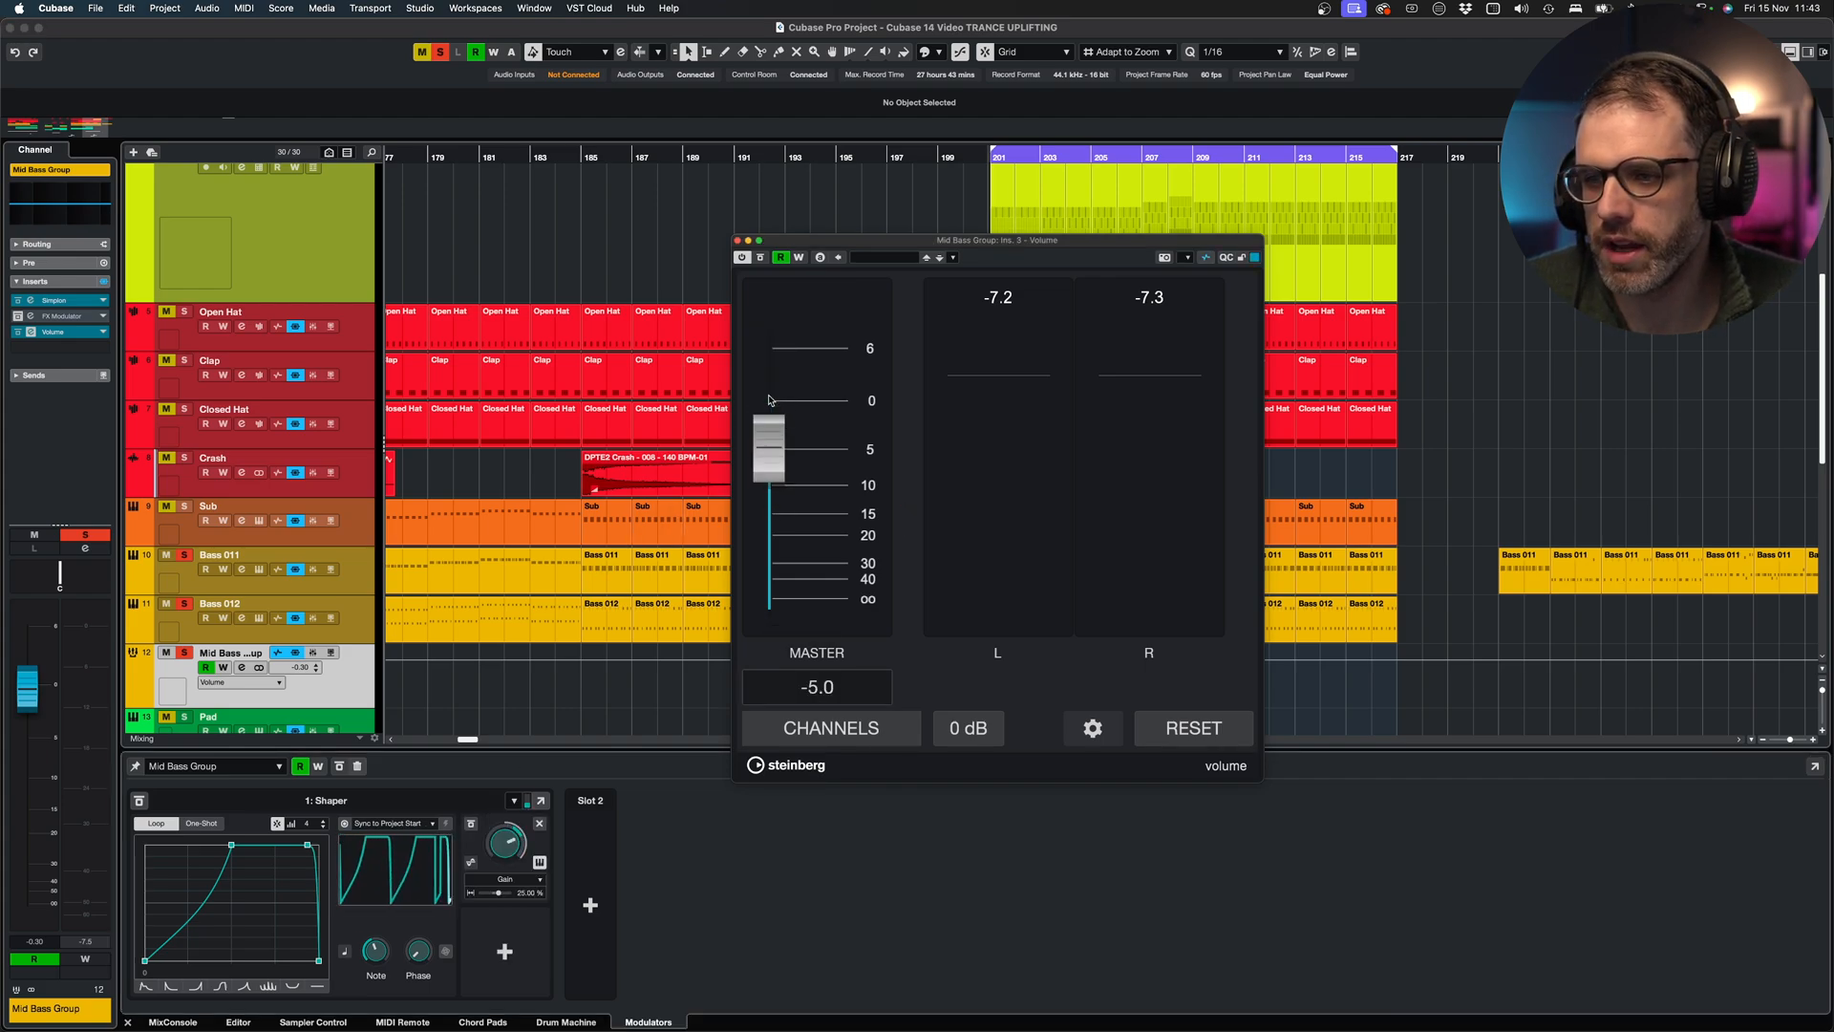
drag(768, 450, 768, 350)
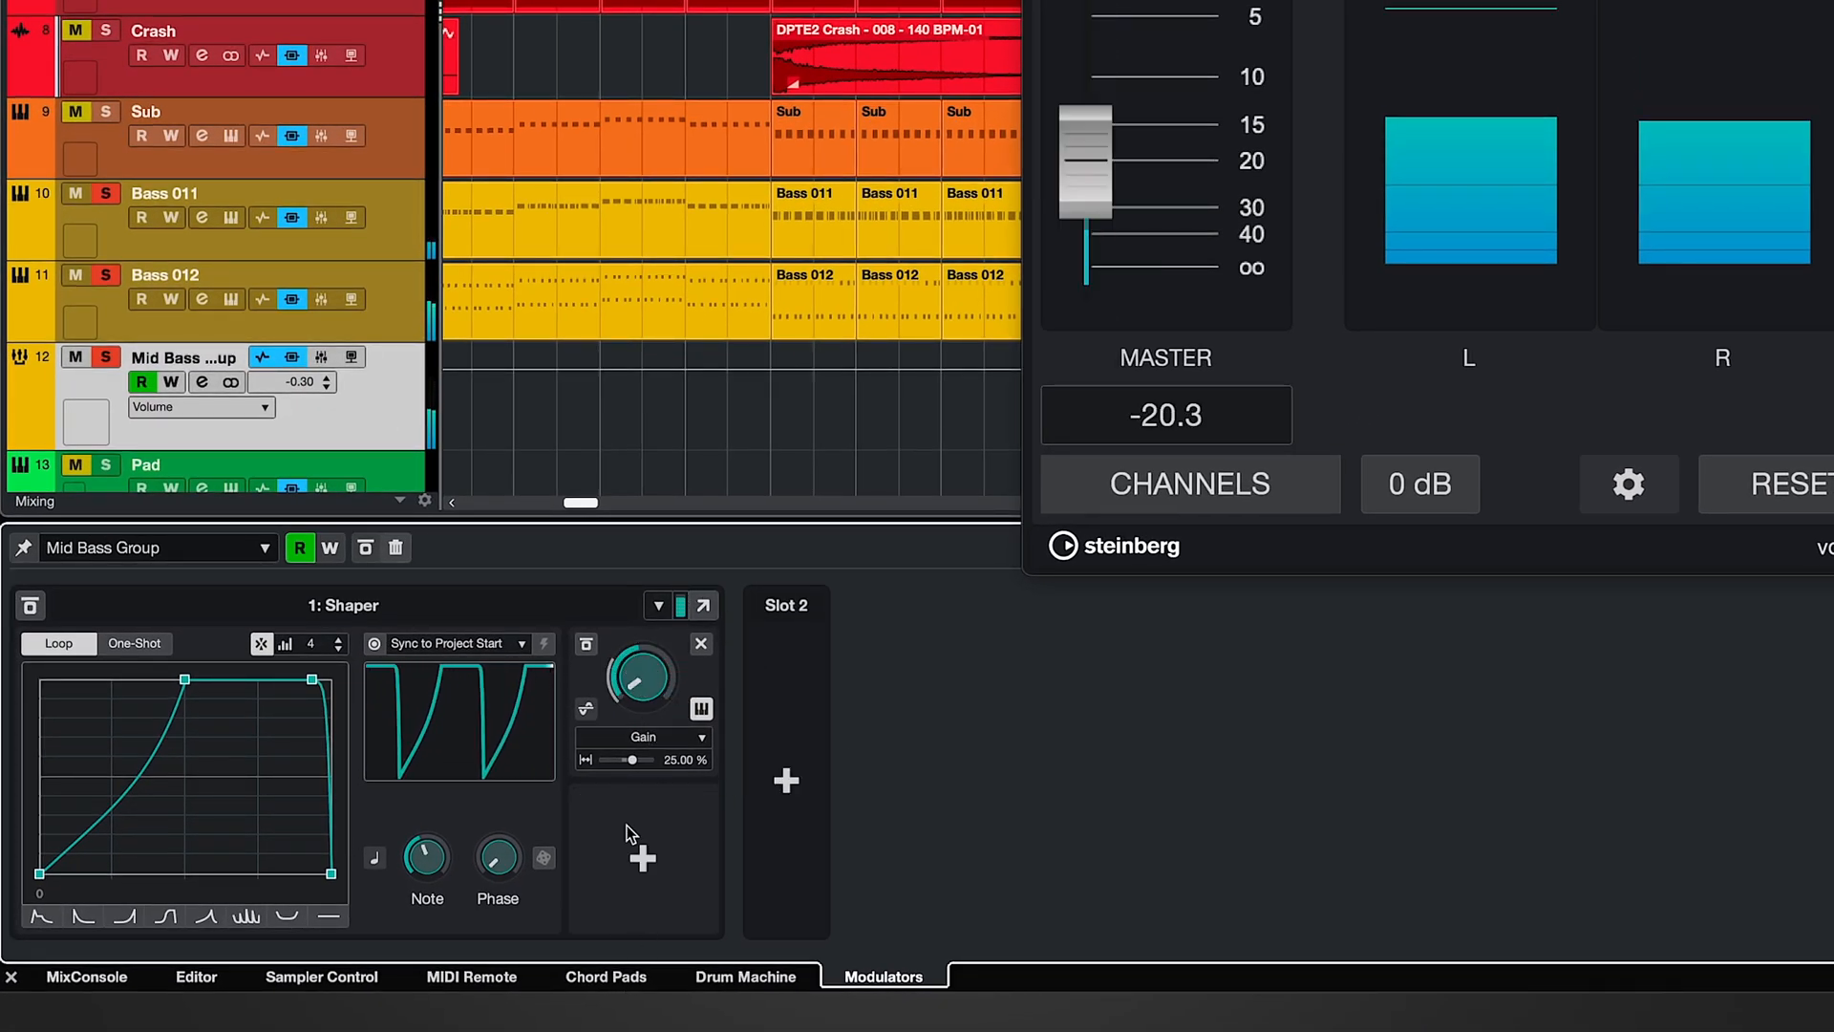
drag(632, 761, 652, 760)
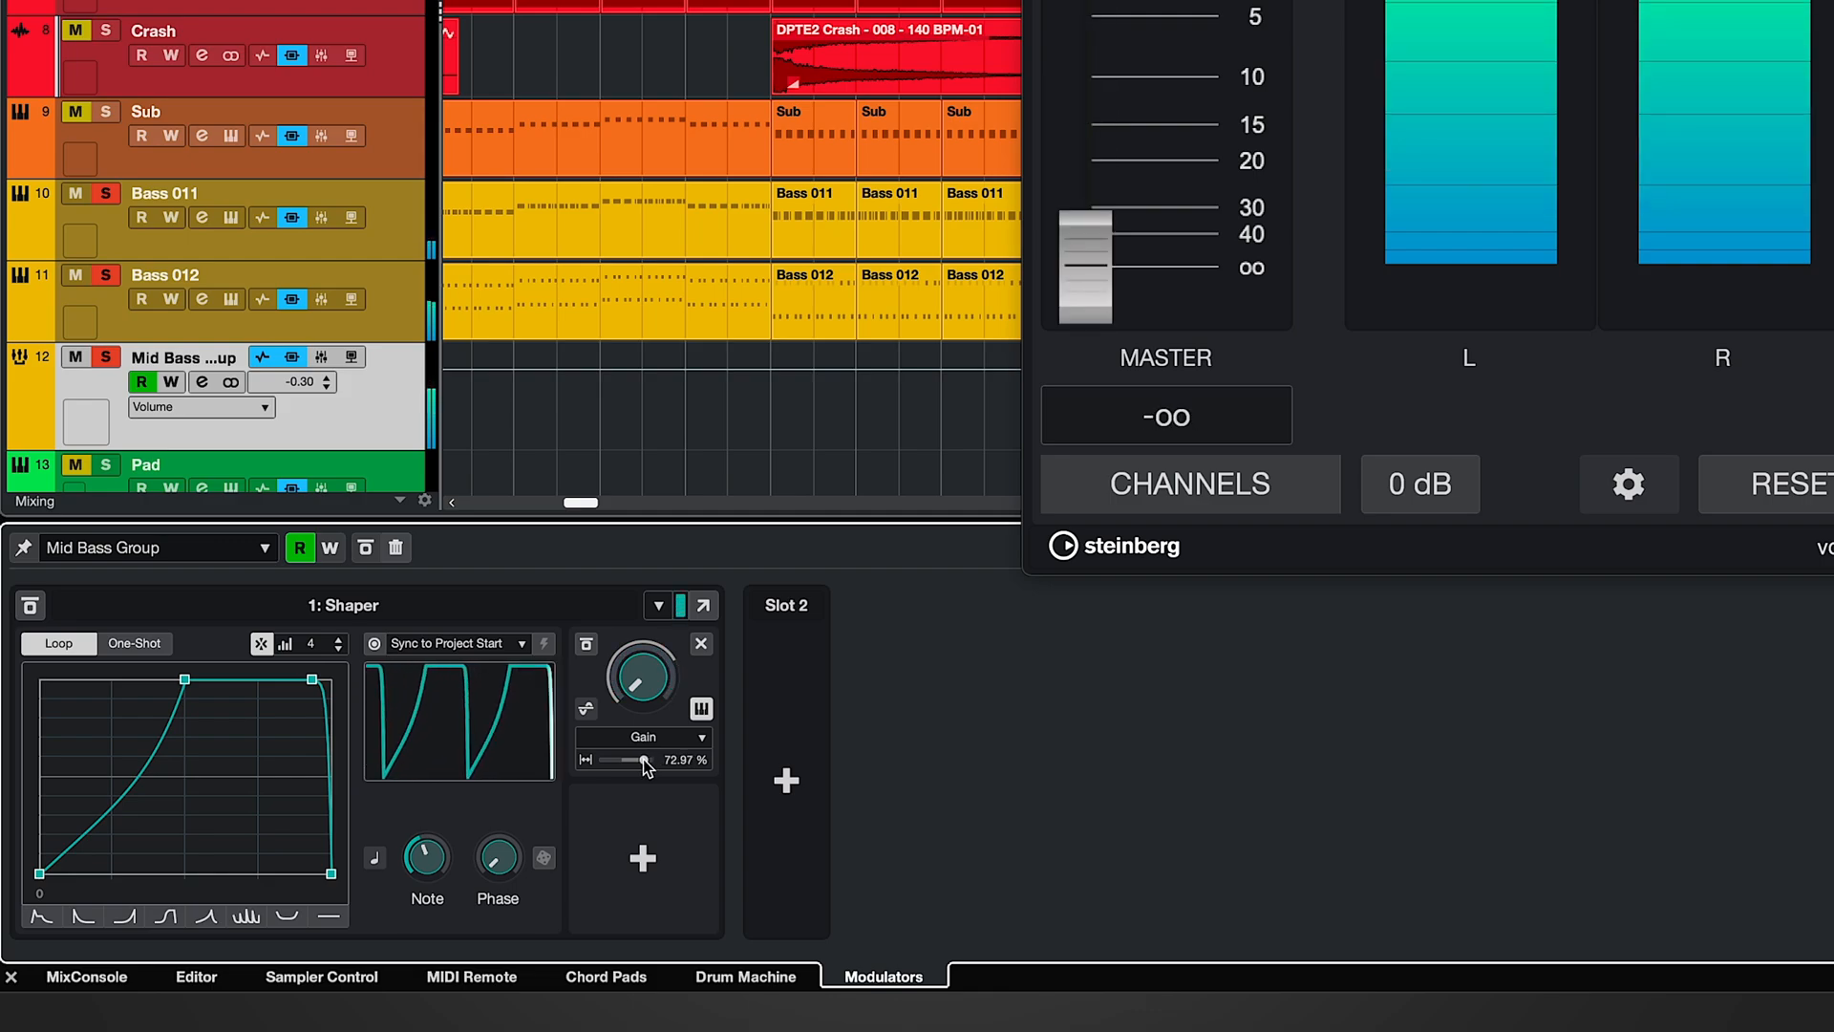
drag(648, 759, 632, 759)
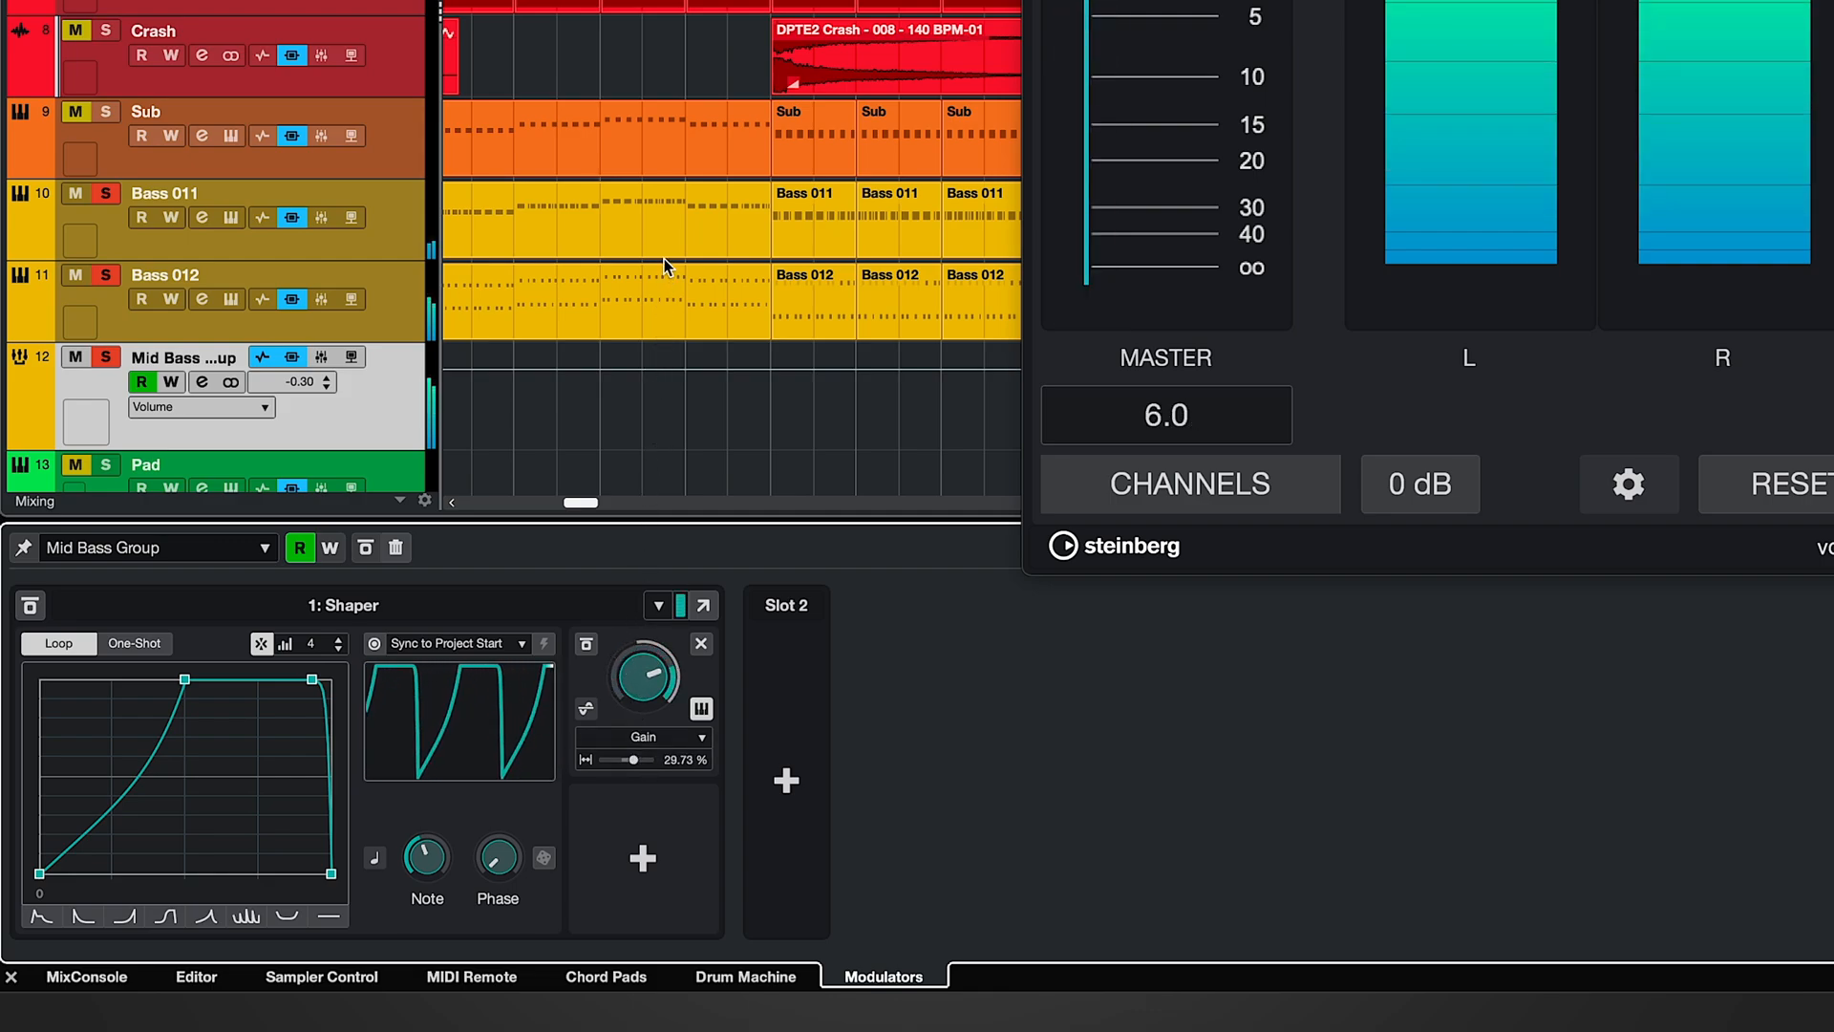
drag(635, 761, 627, 760)
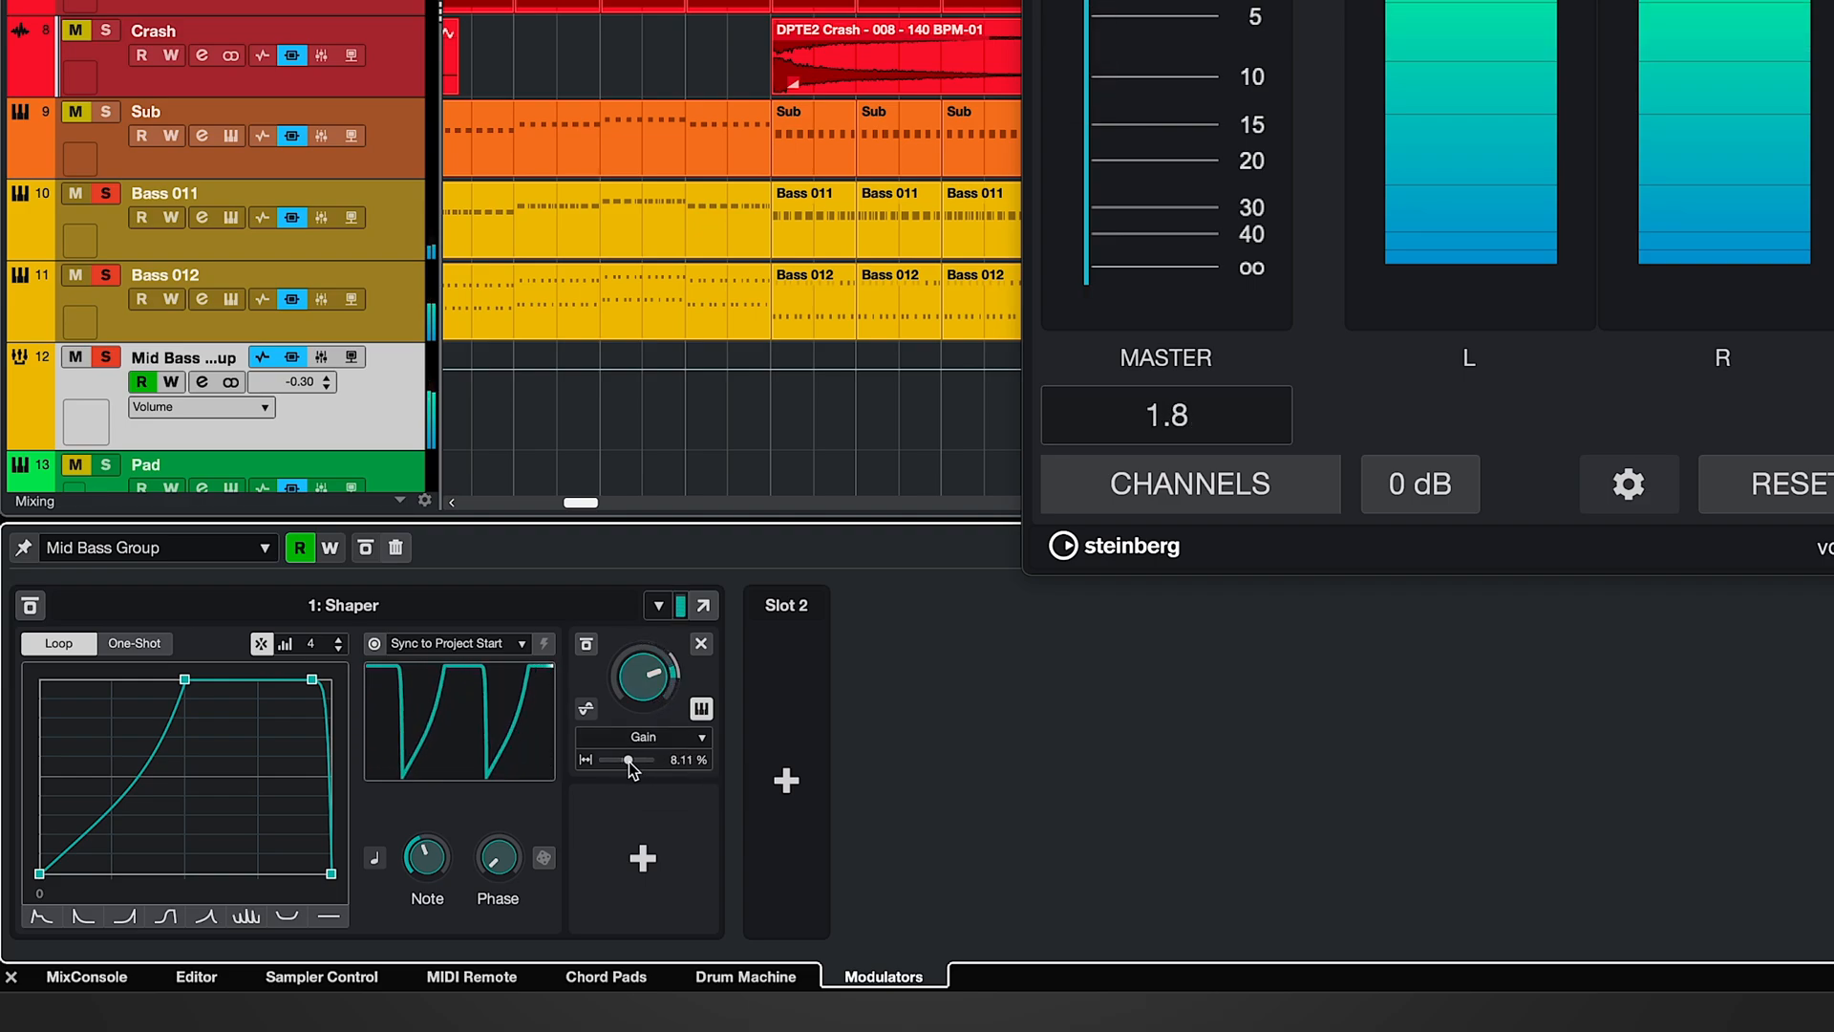
click(586, 709)
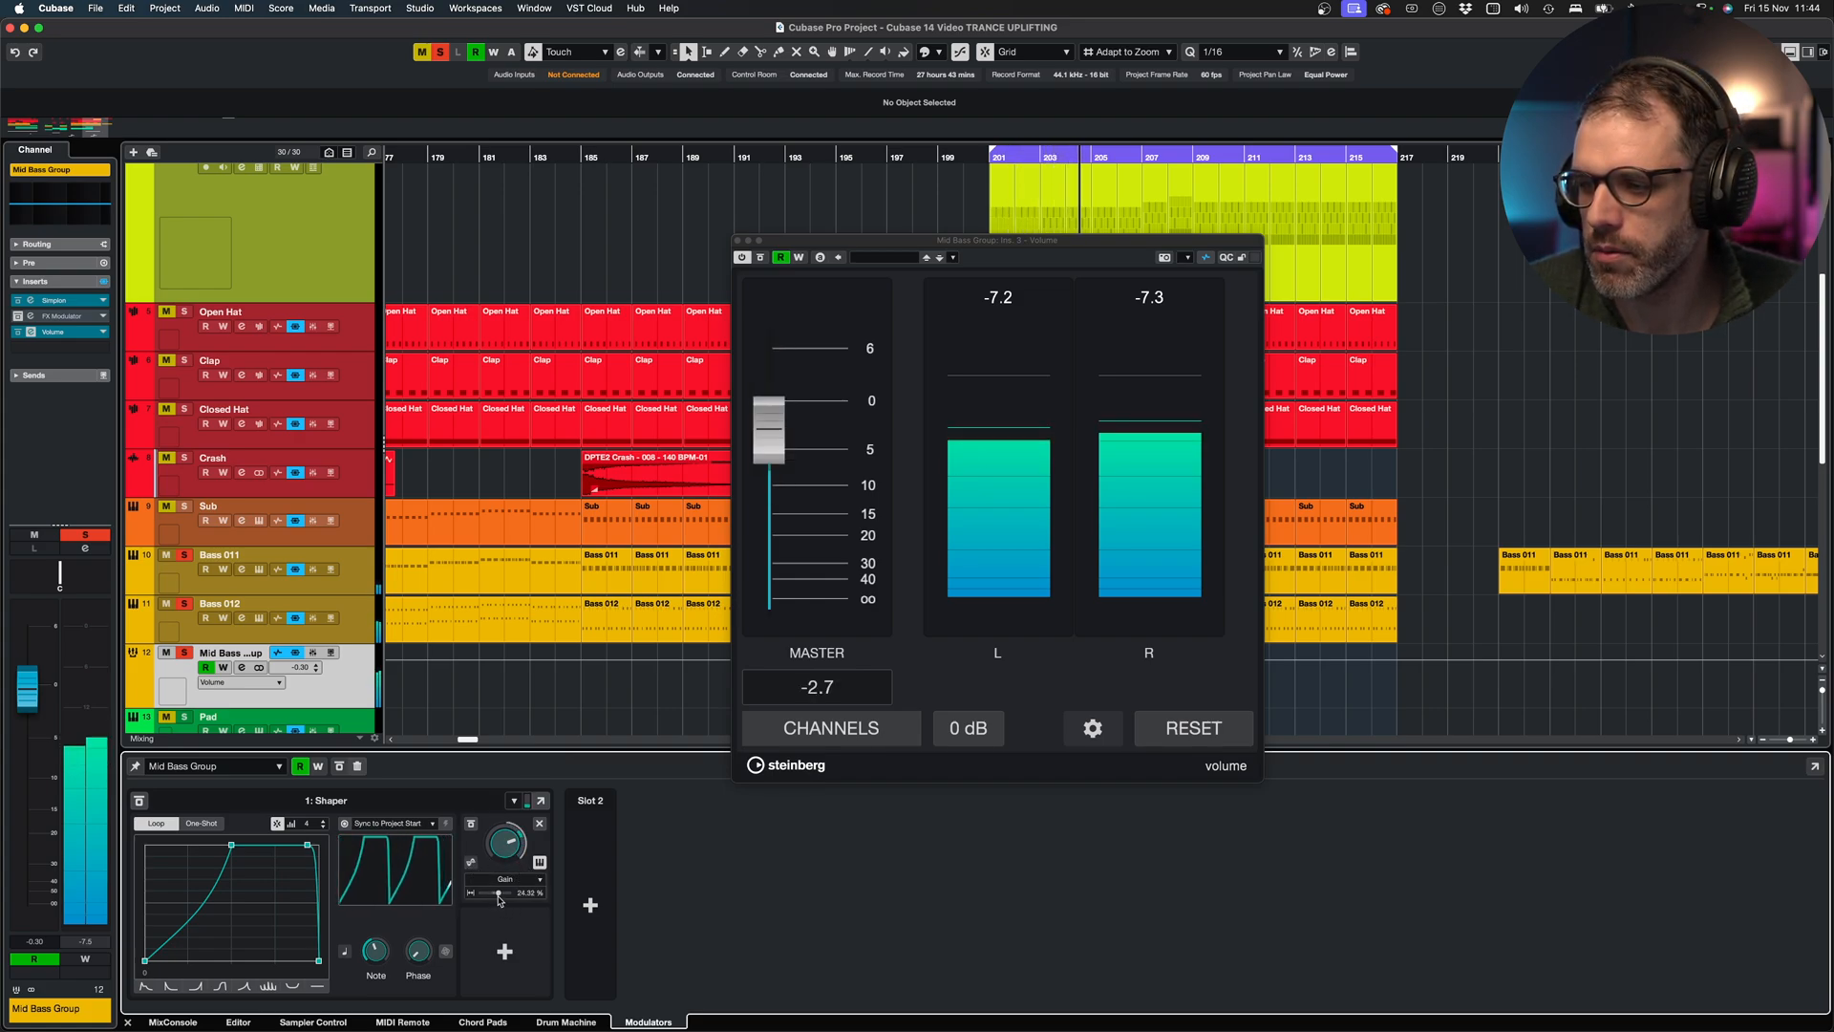
Fine-tune the gain modulation depth to about 13.5%
drag(768, 427, 768, 369)
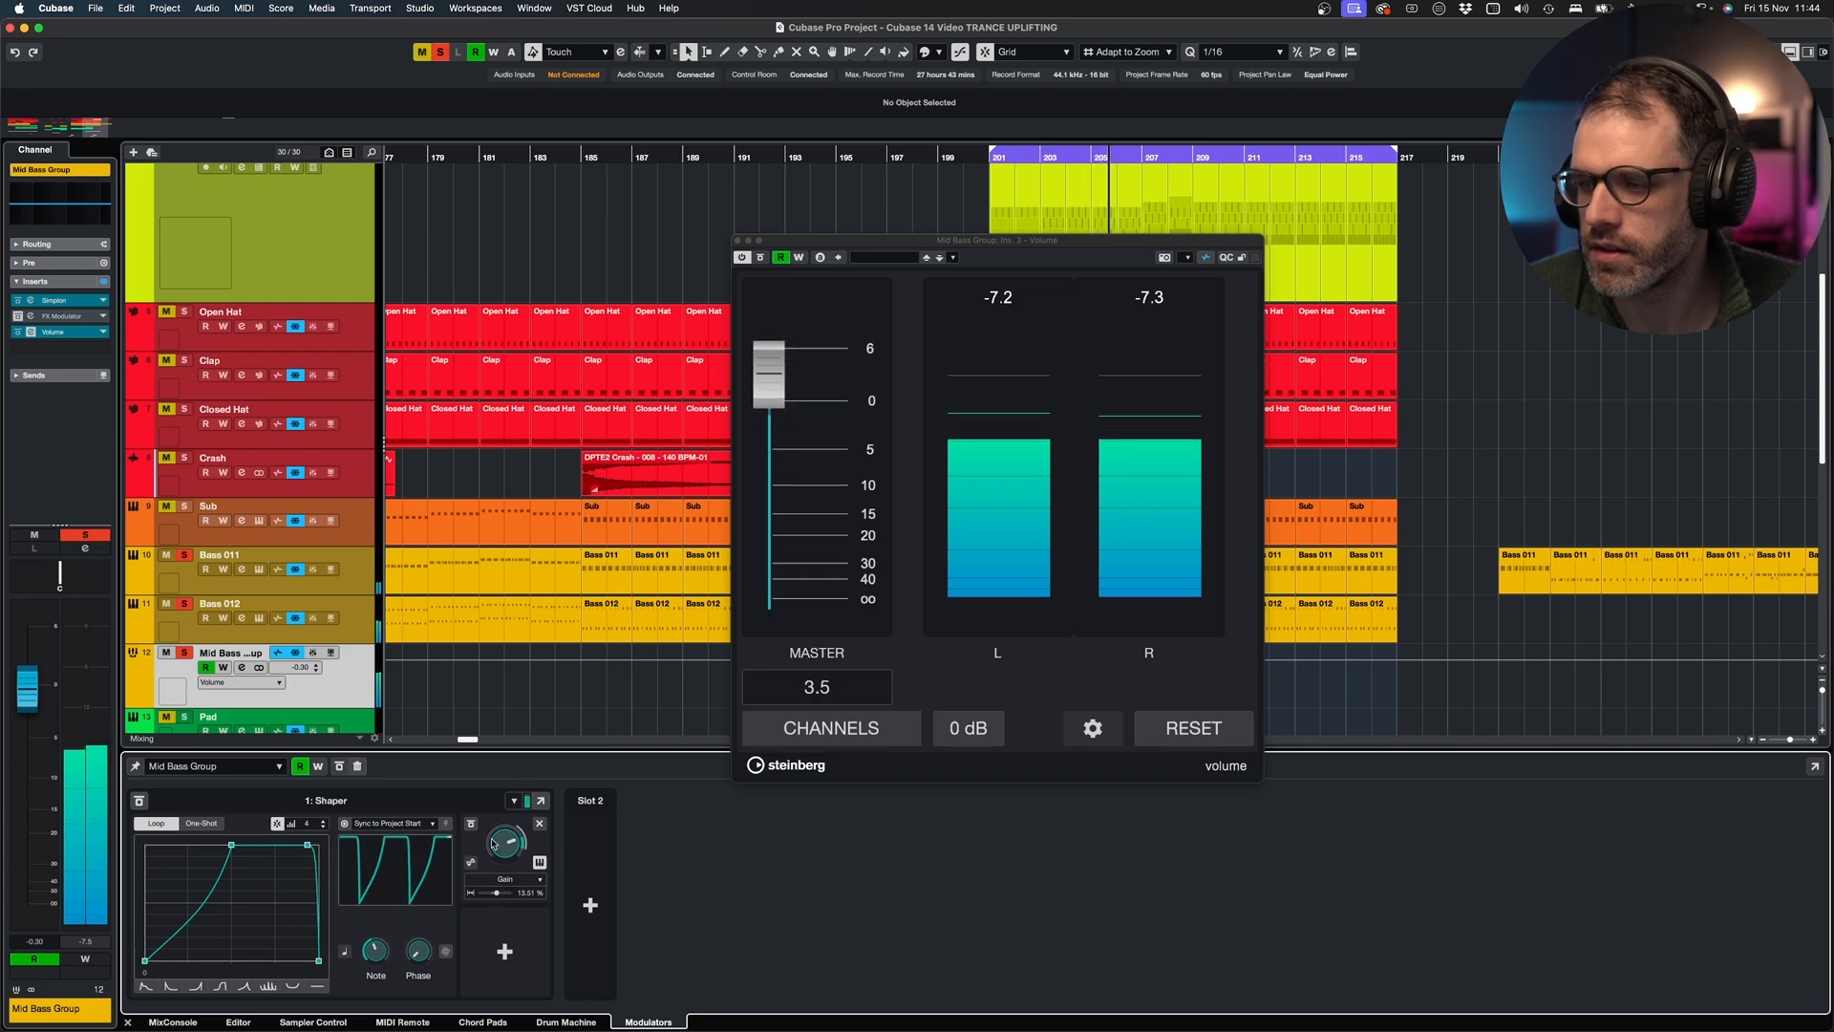
drag(769, 369, 768, 418)
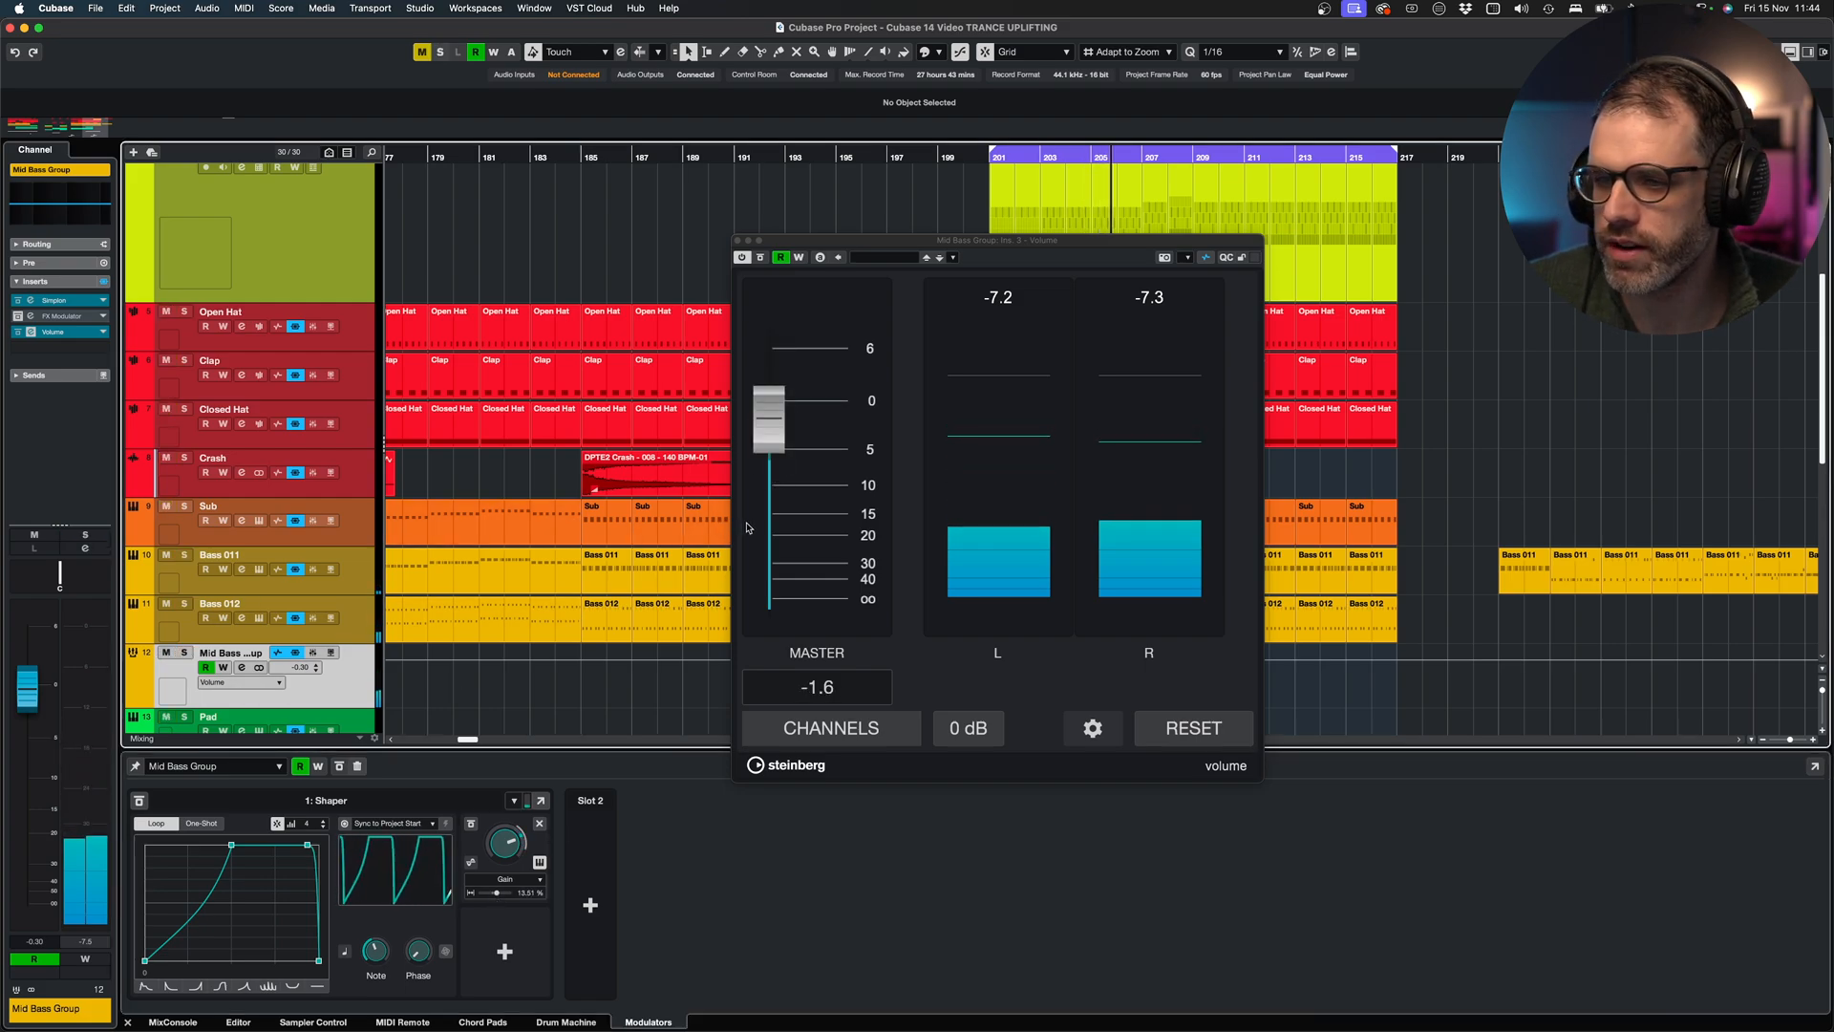
drag(767, 415, 767, 369)
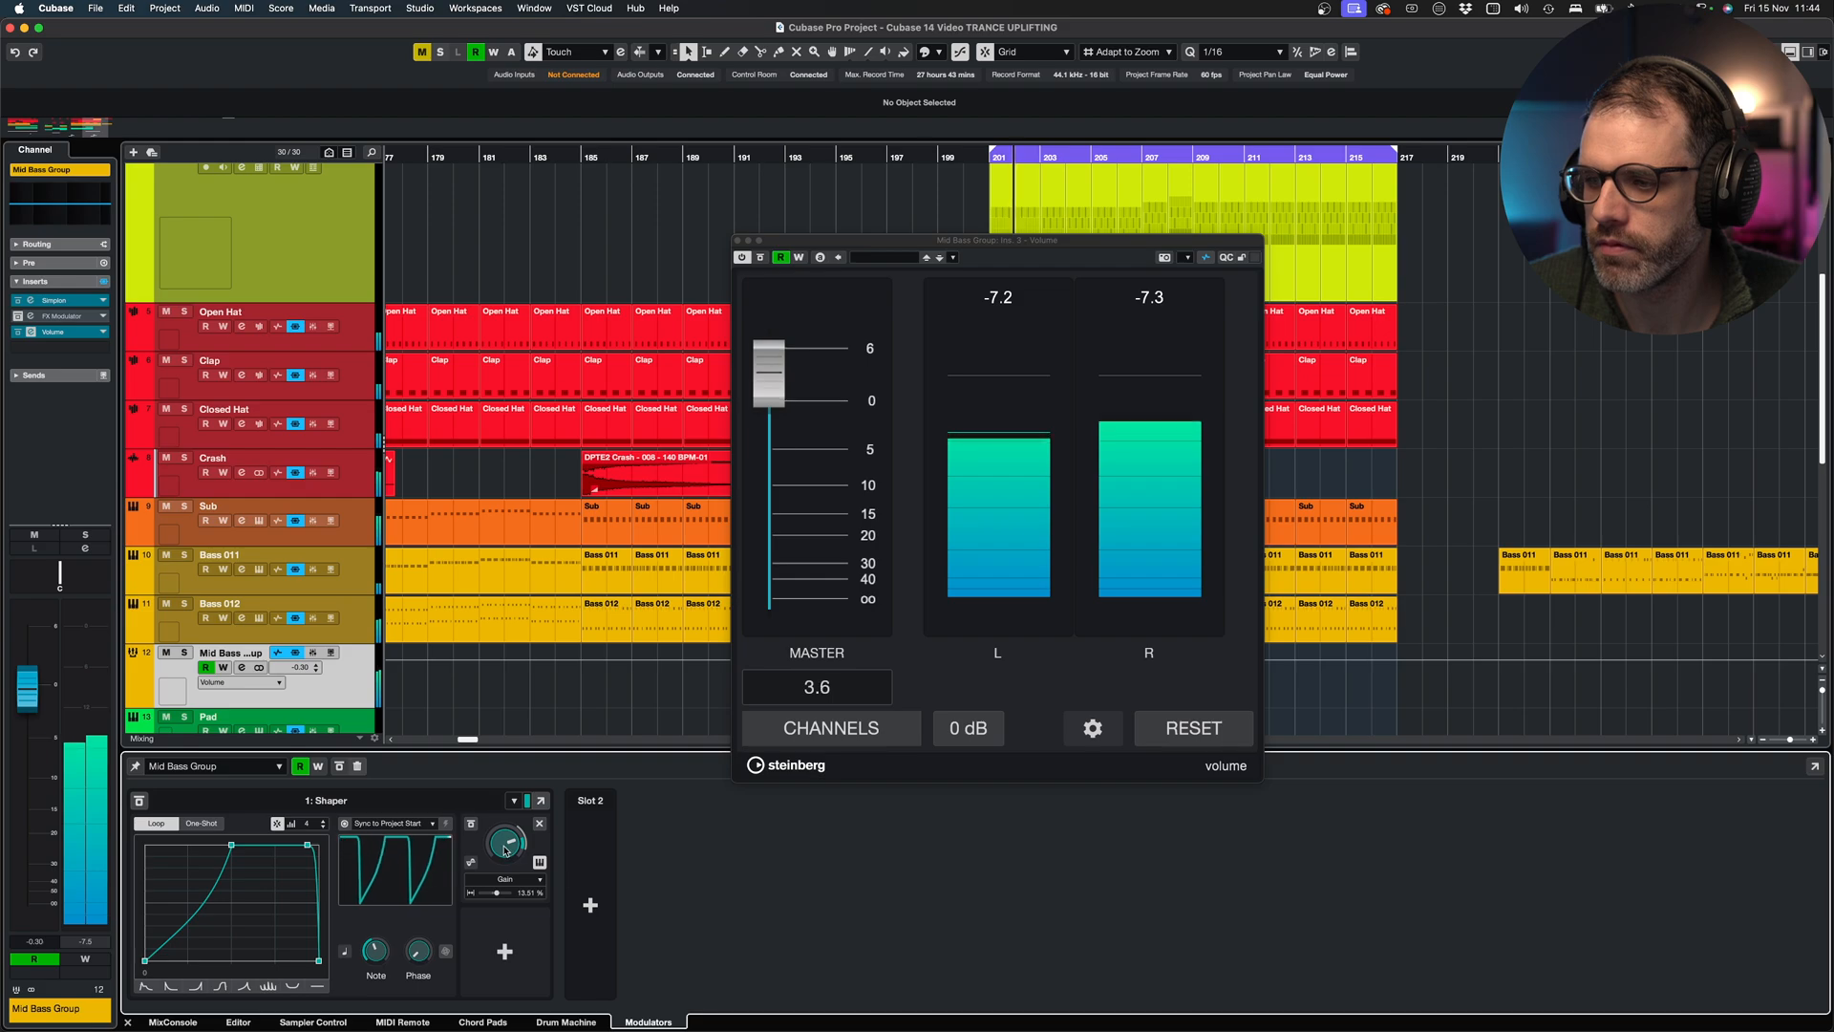
drag(768, 363, 768, 386)
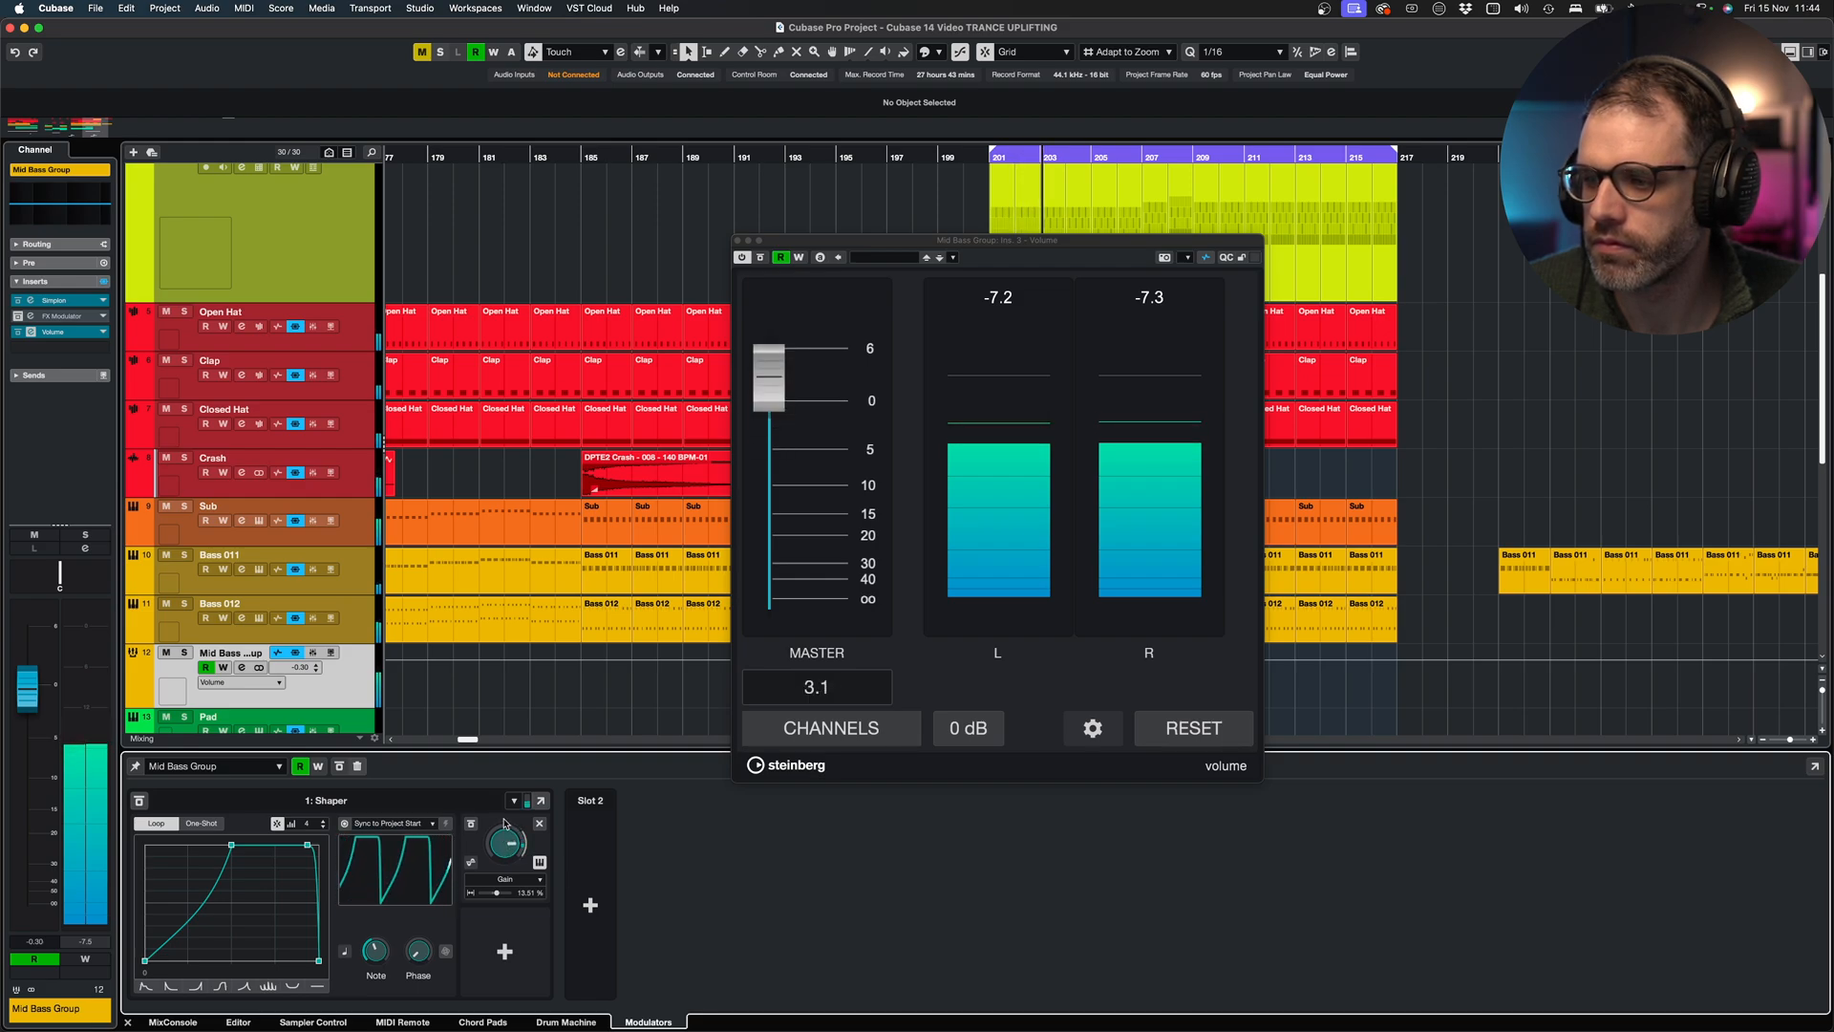
drag(770, 357, 770, 416)
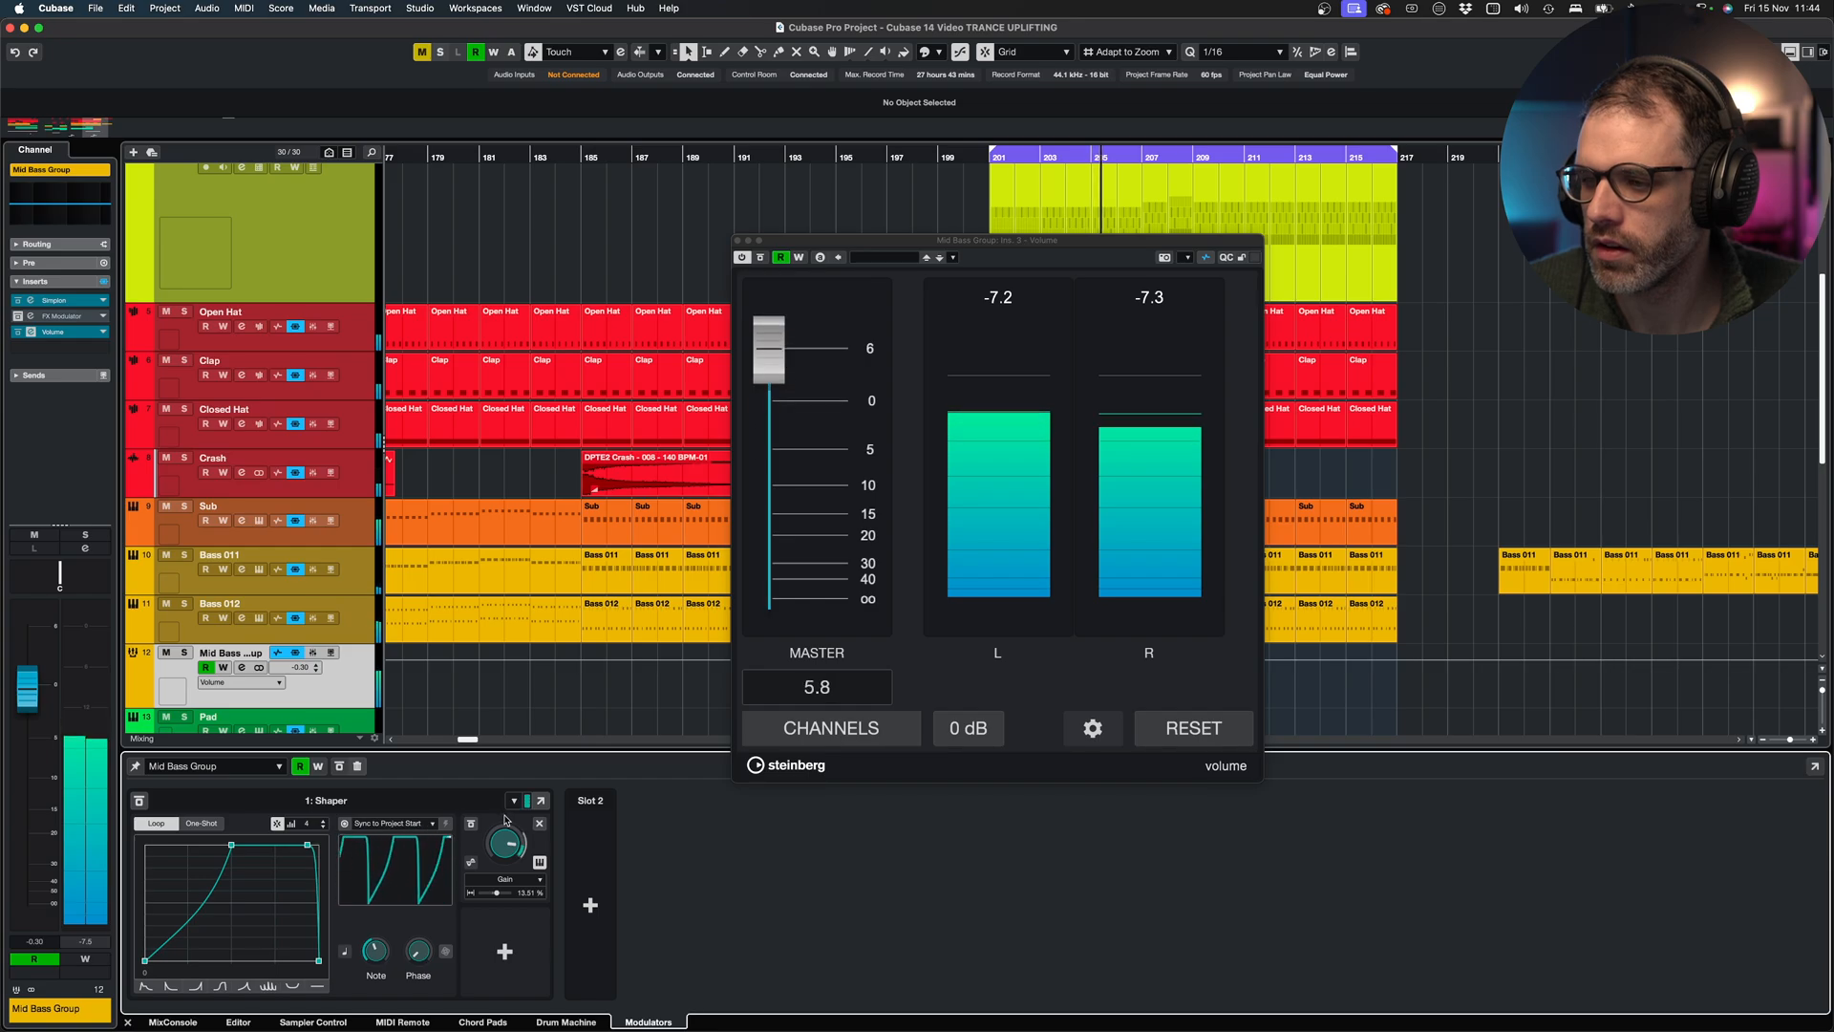
drag(767, 334, 767, 416)
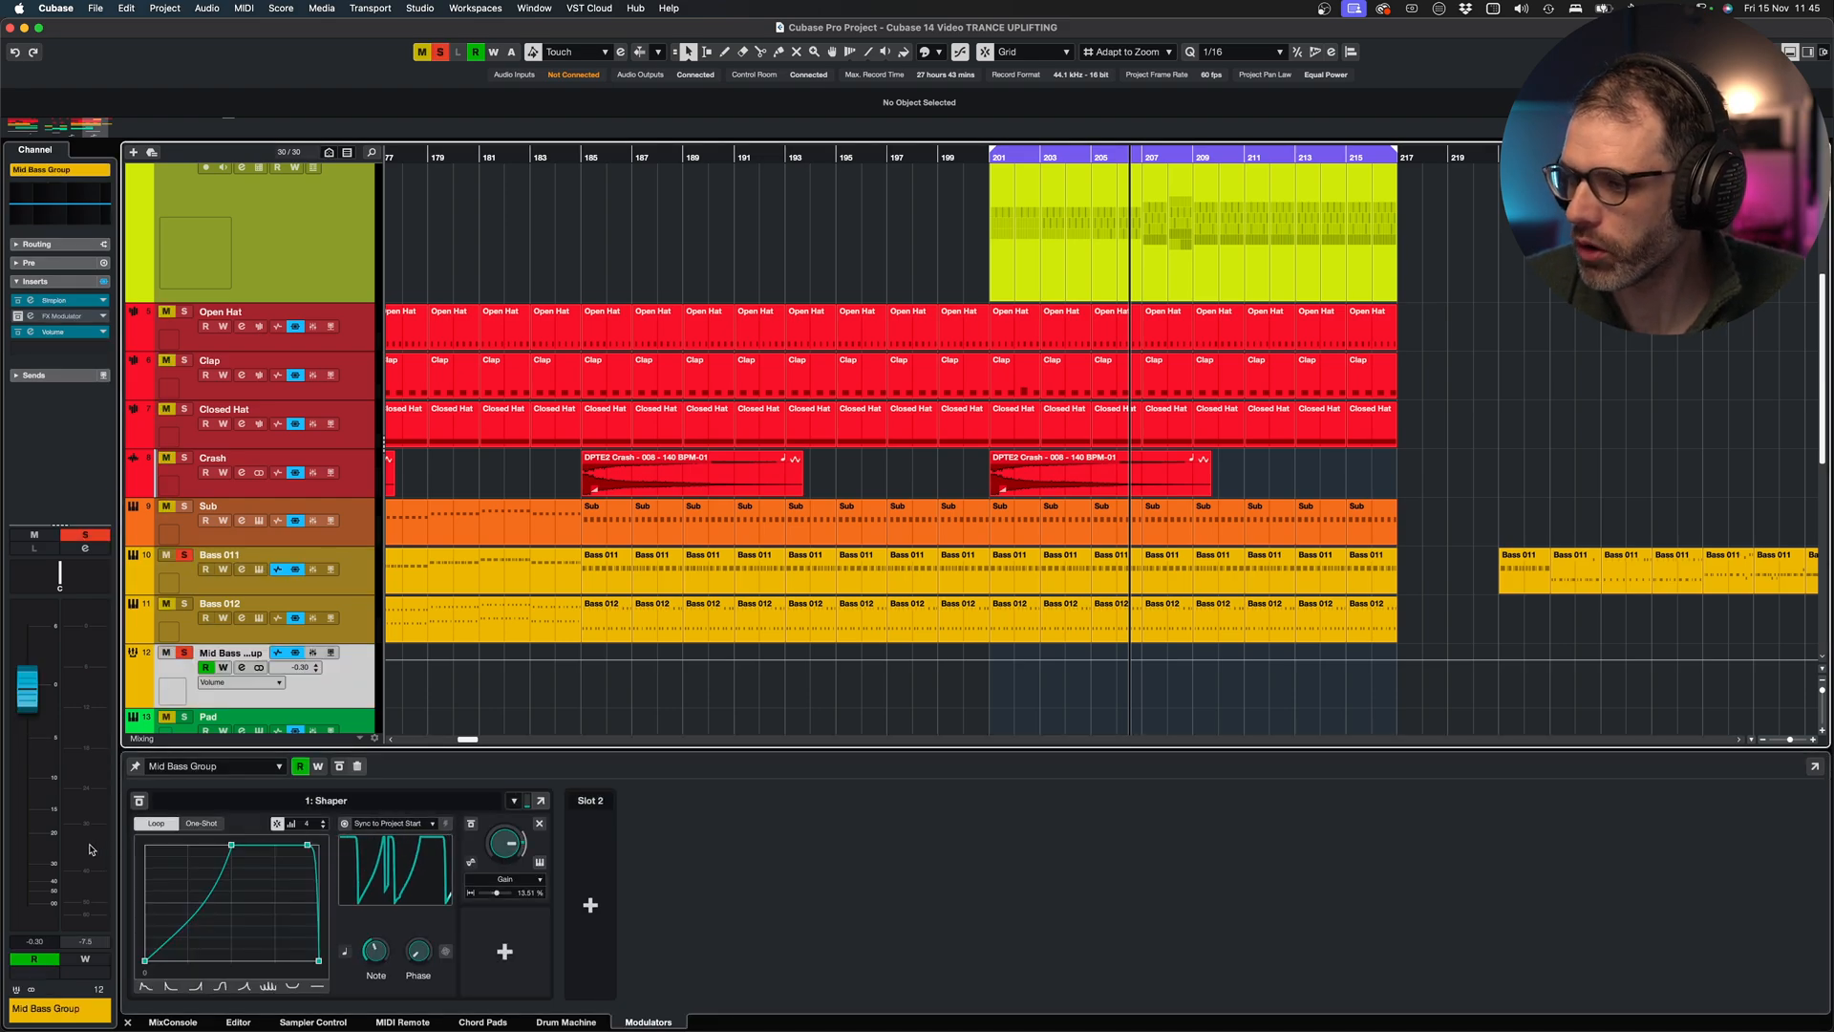
Close the Volume plug-in window, keeping the Shaper modulating the gain
click(219, 555)
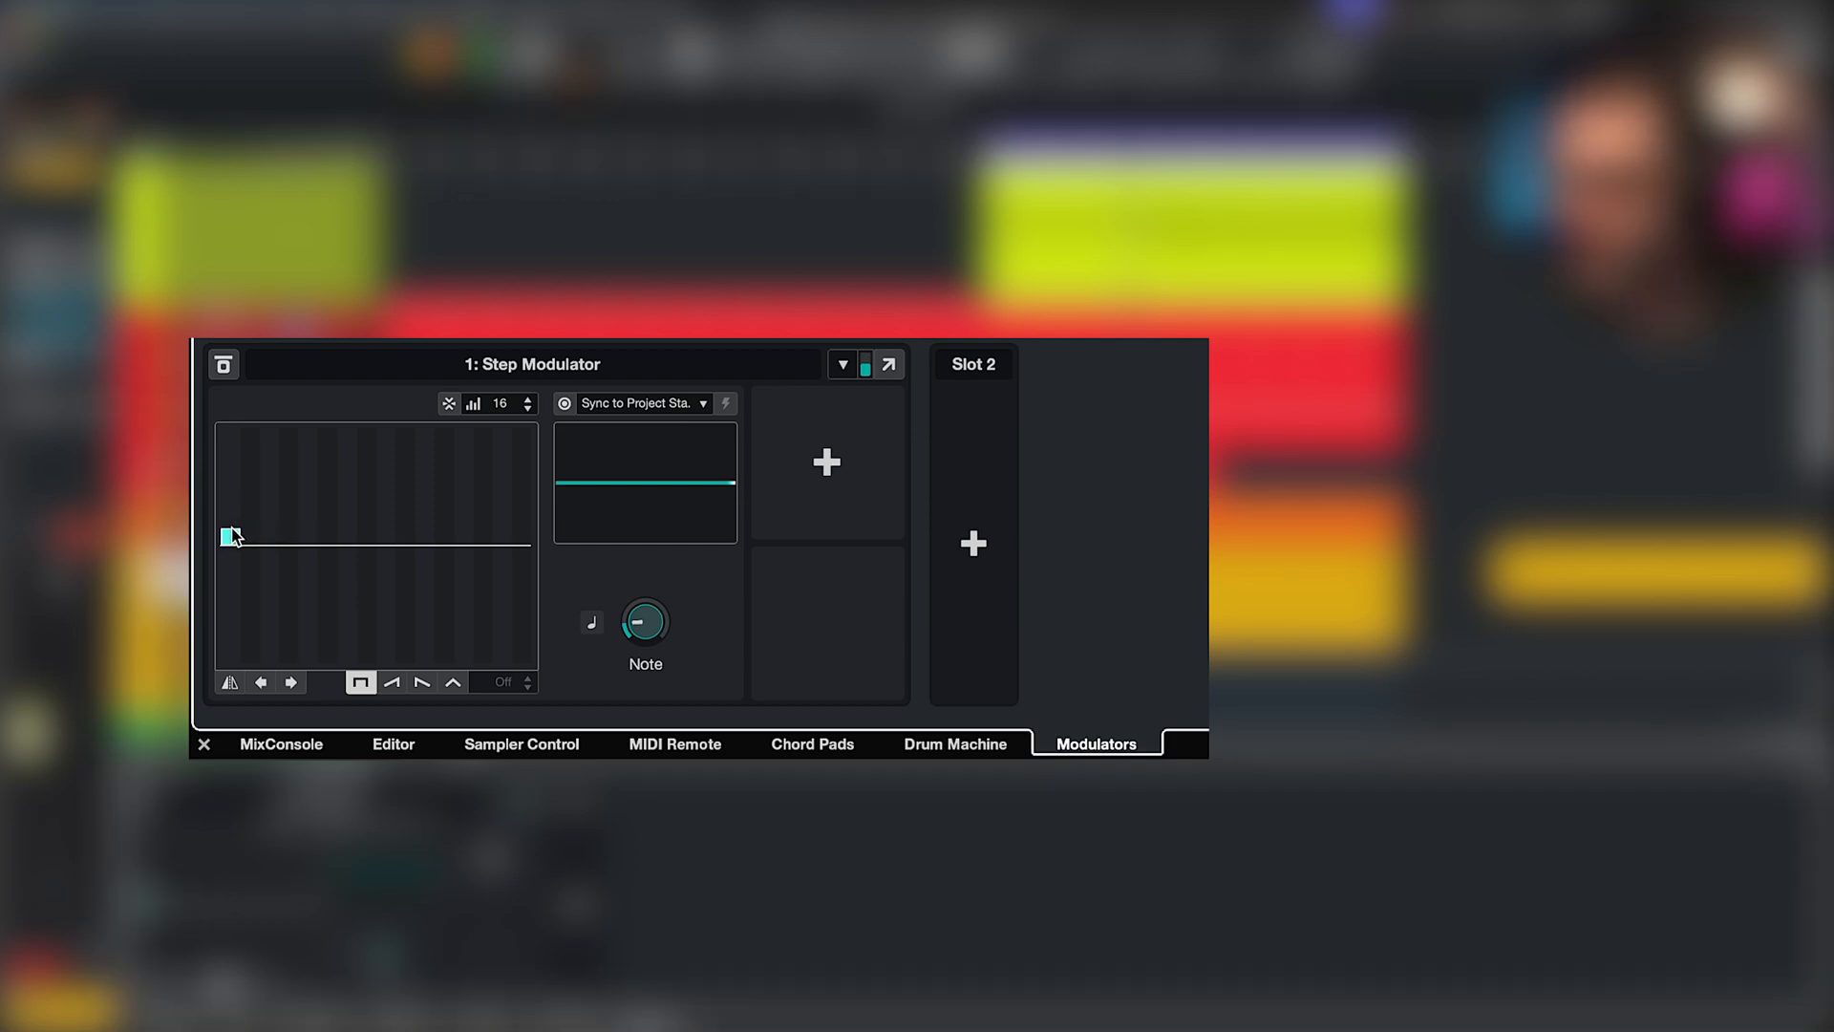
Draw varying step heights into Bass 011's Step Modulator grid
drag(228, 536, 288, 514)
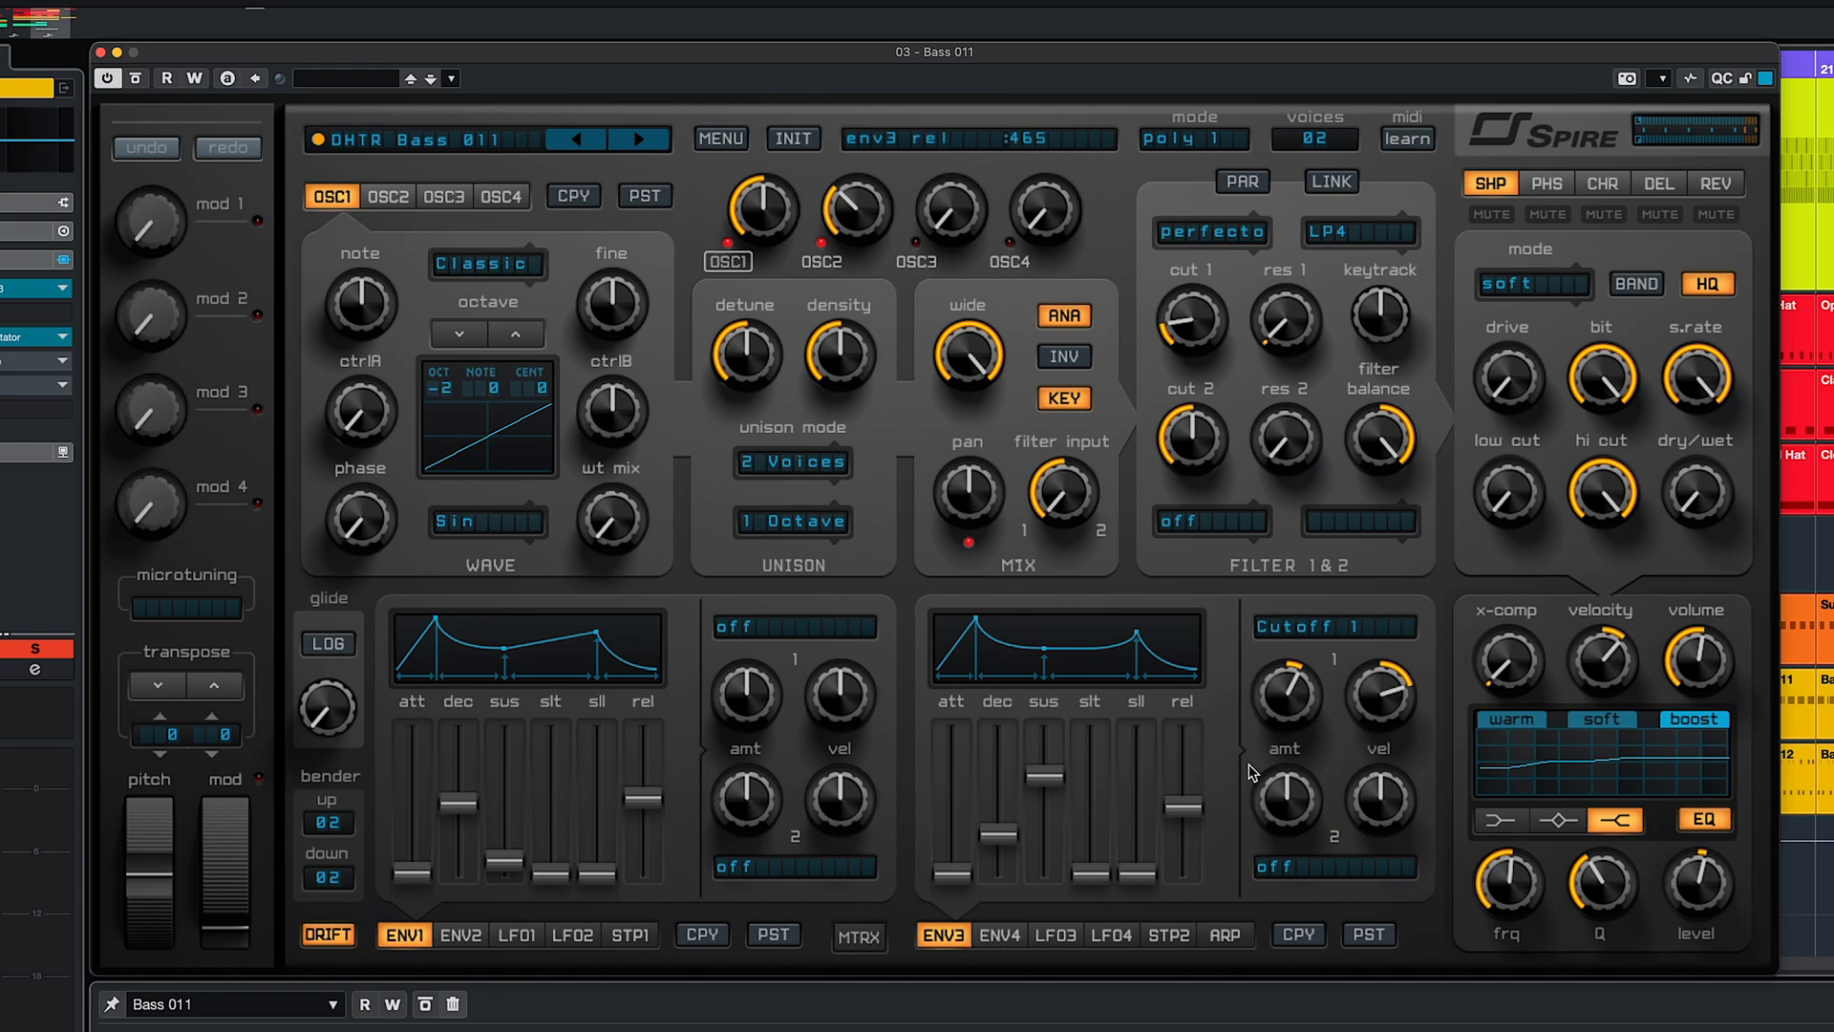
Assign the Step Modulator to Spire's env3_amt1 knob at 25% depth
drag(1287, 694, 1287, 667)
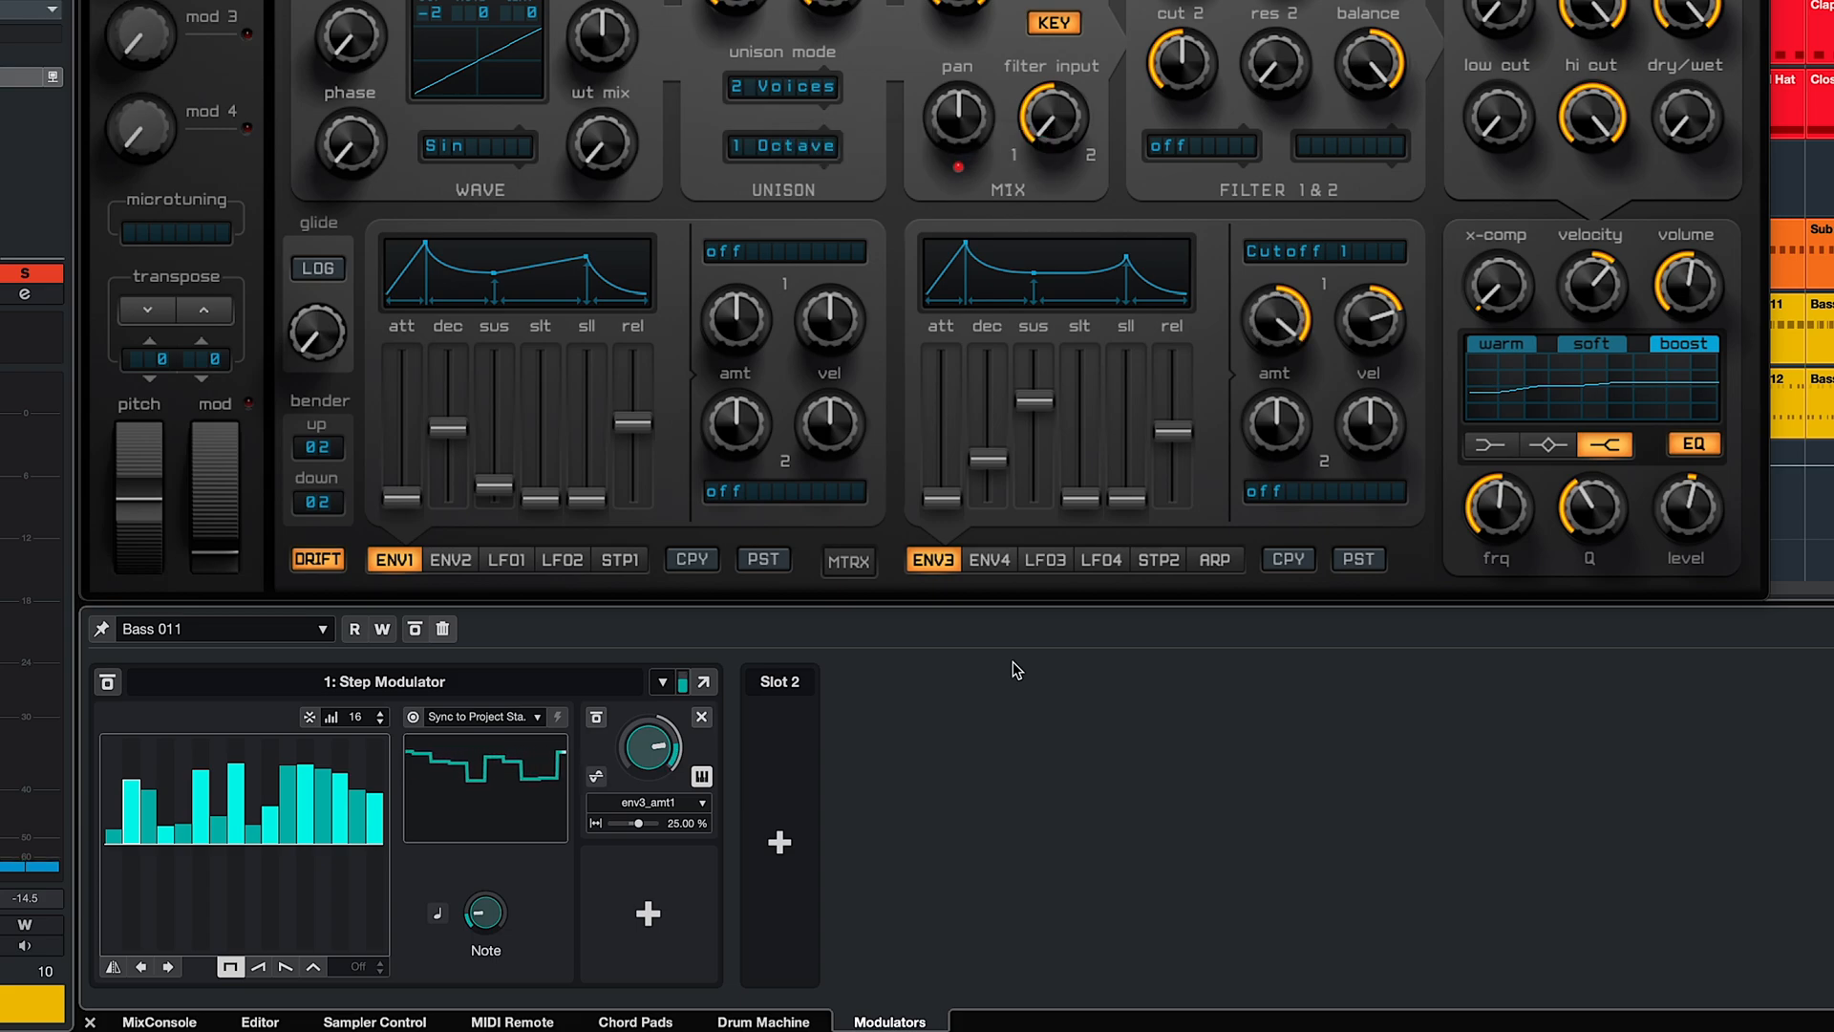
click(593, 776)
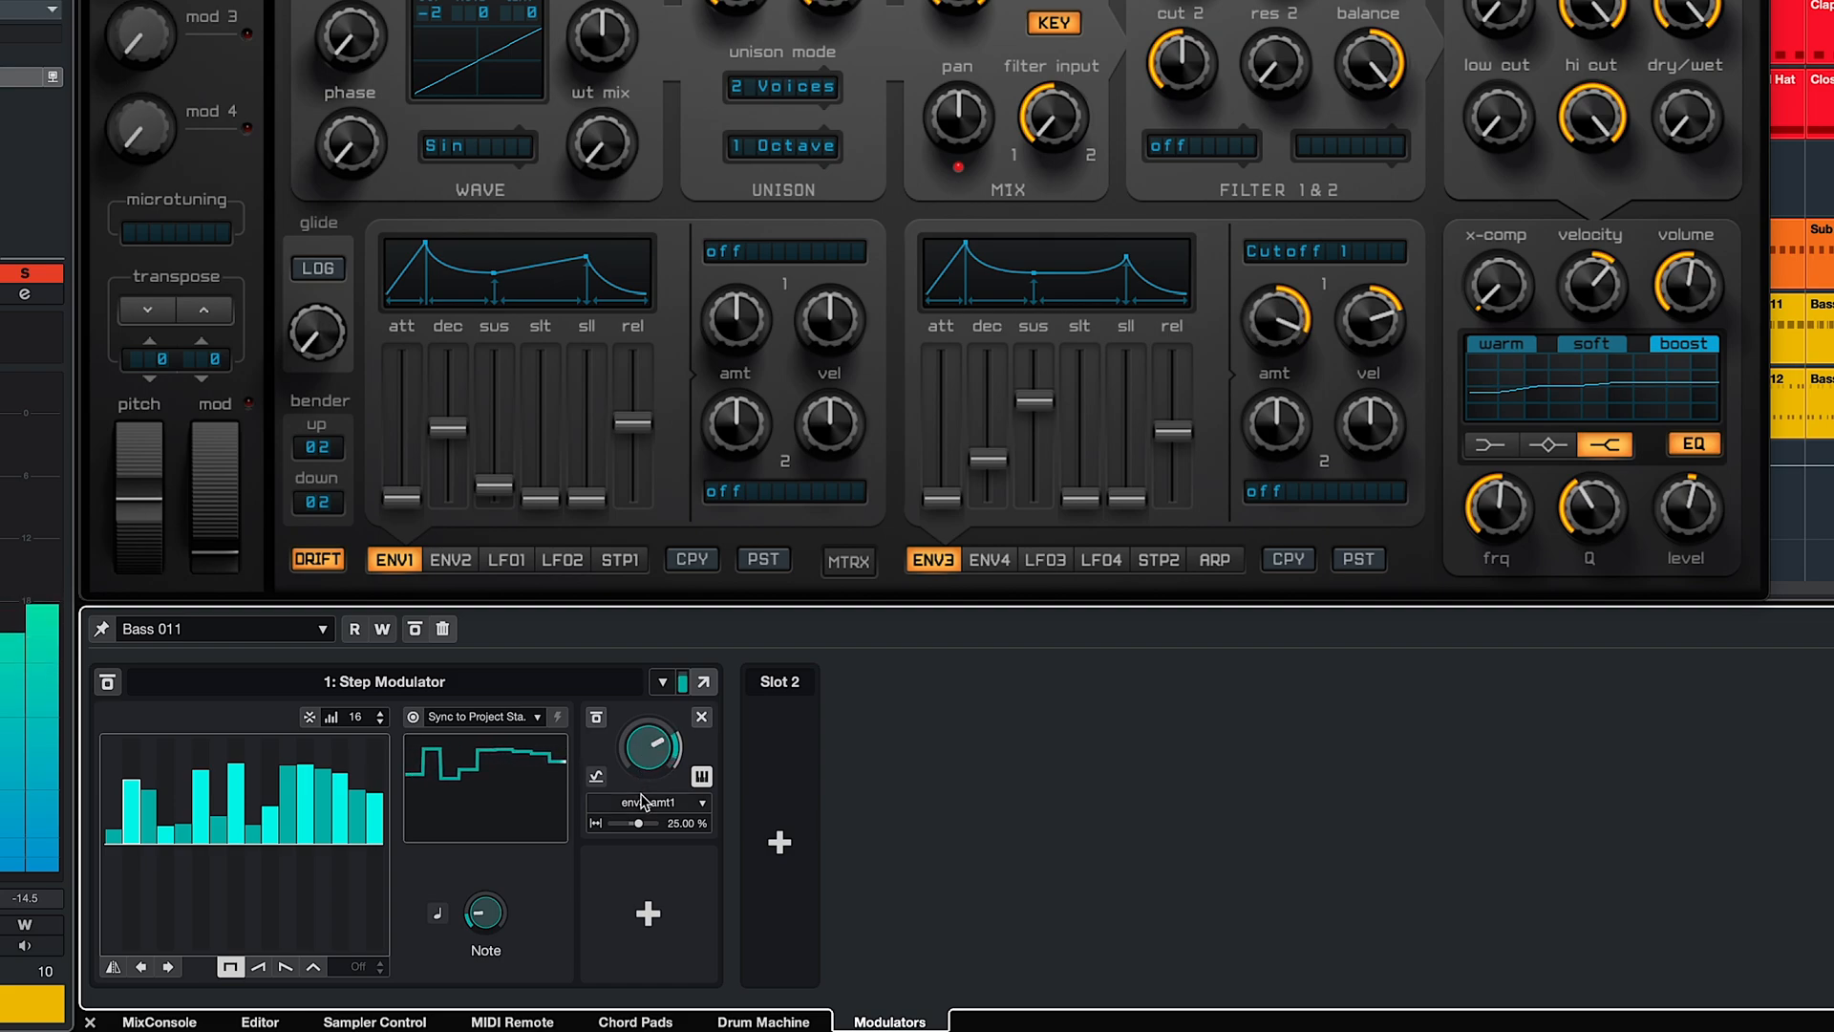
click(648, 803)
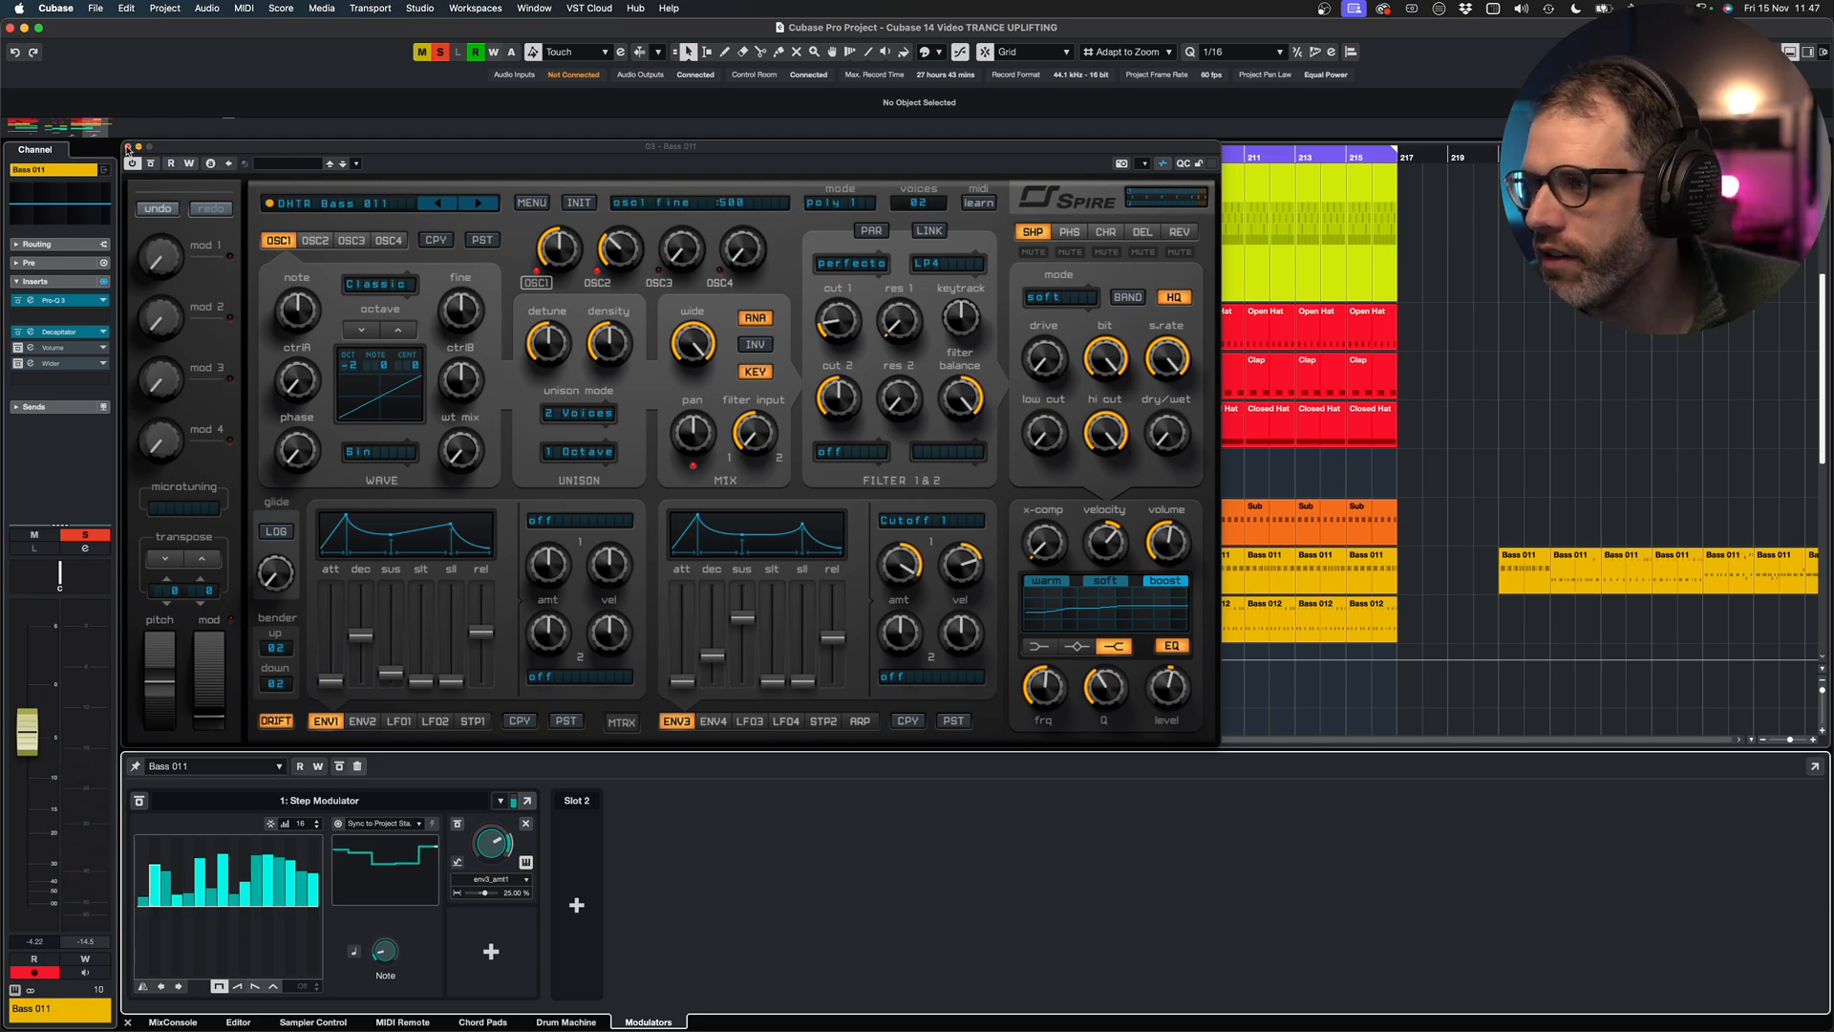
Close the Spire window, leaving the rising staircase step pattern
click(127, 147)
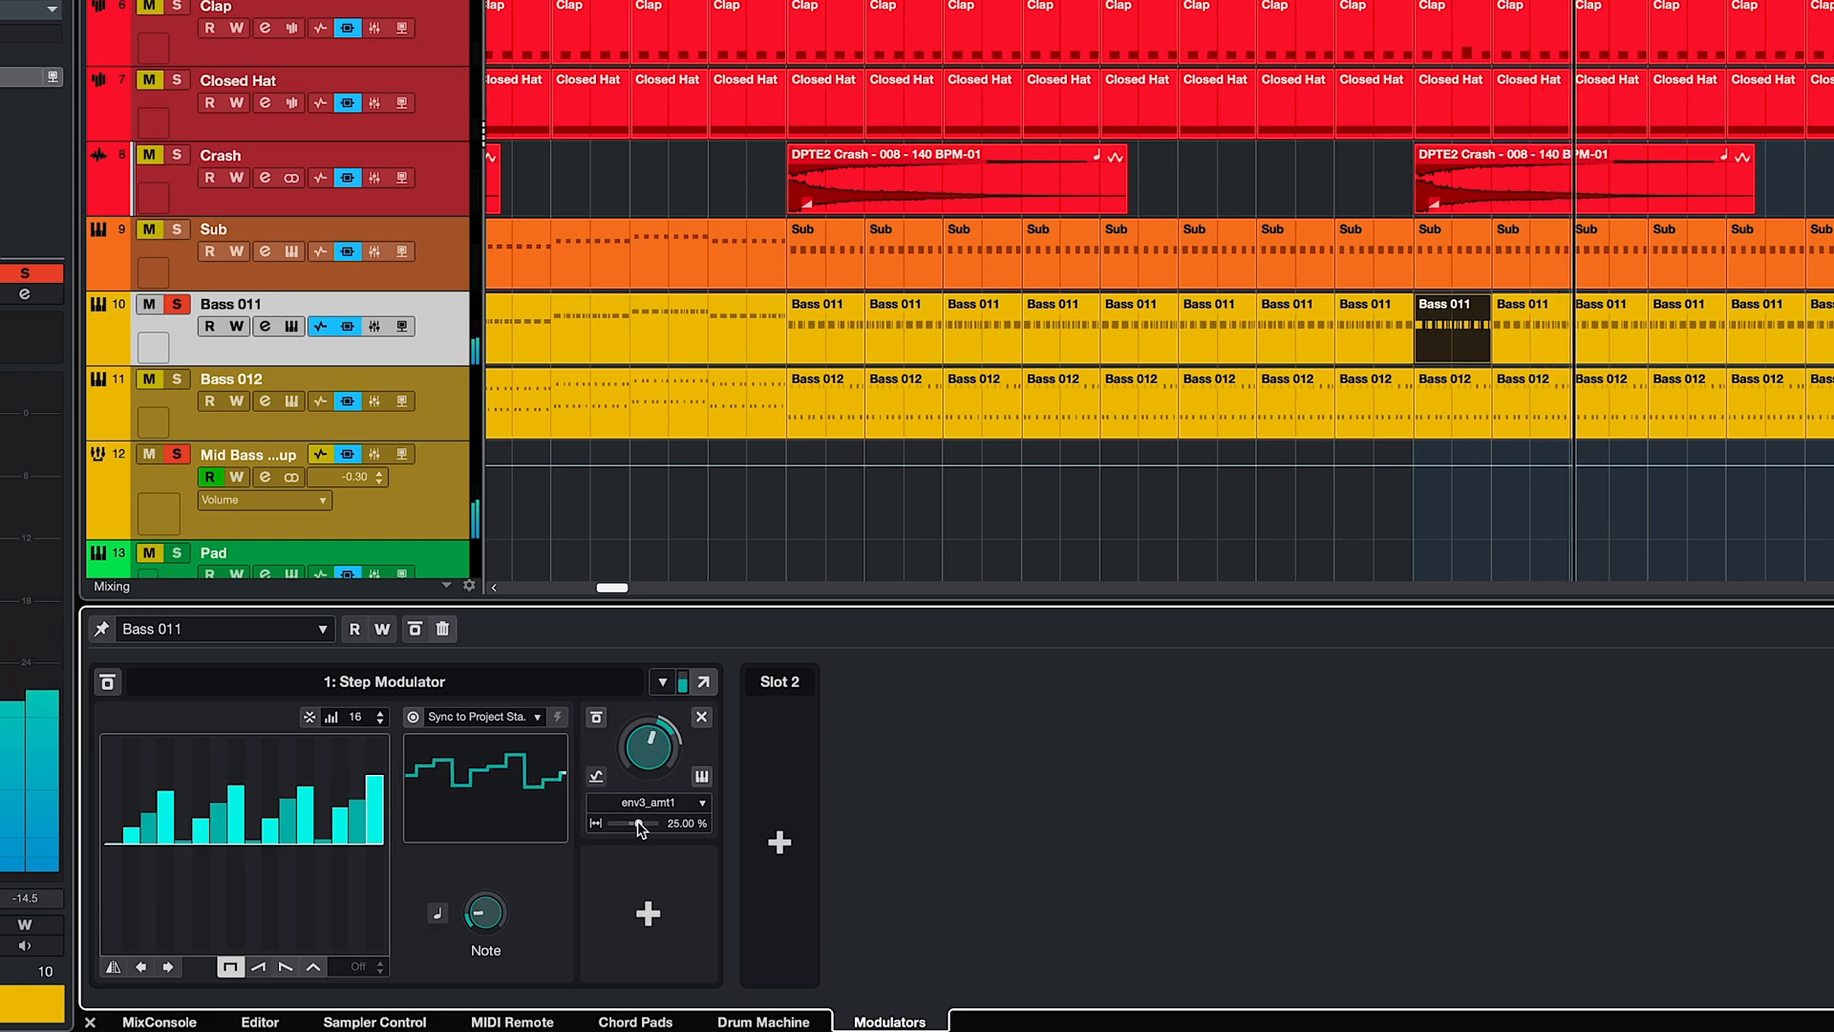
Raise Bass 011's step modulation depth on env3_amt1 to about 46%
drag(620, 824, 641, 824)
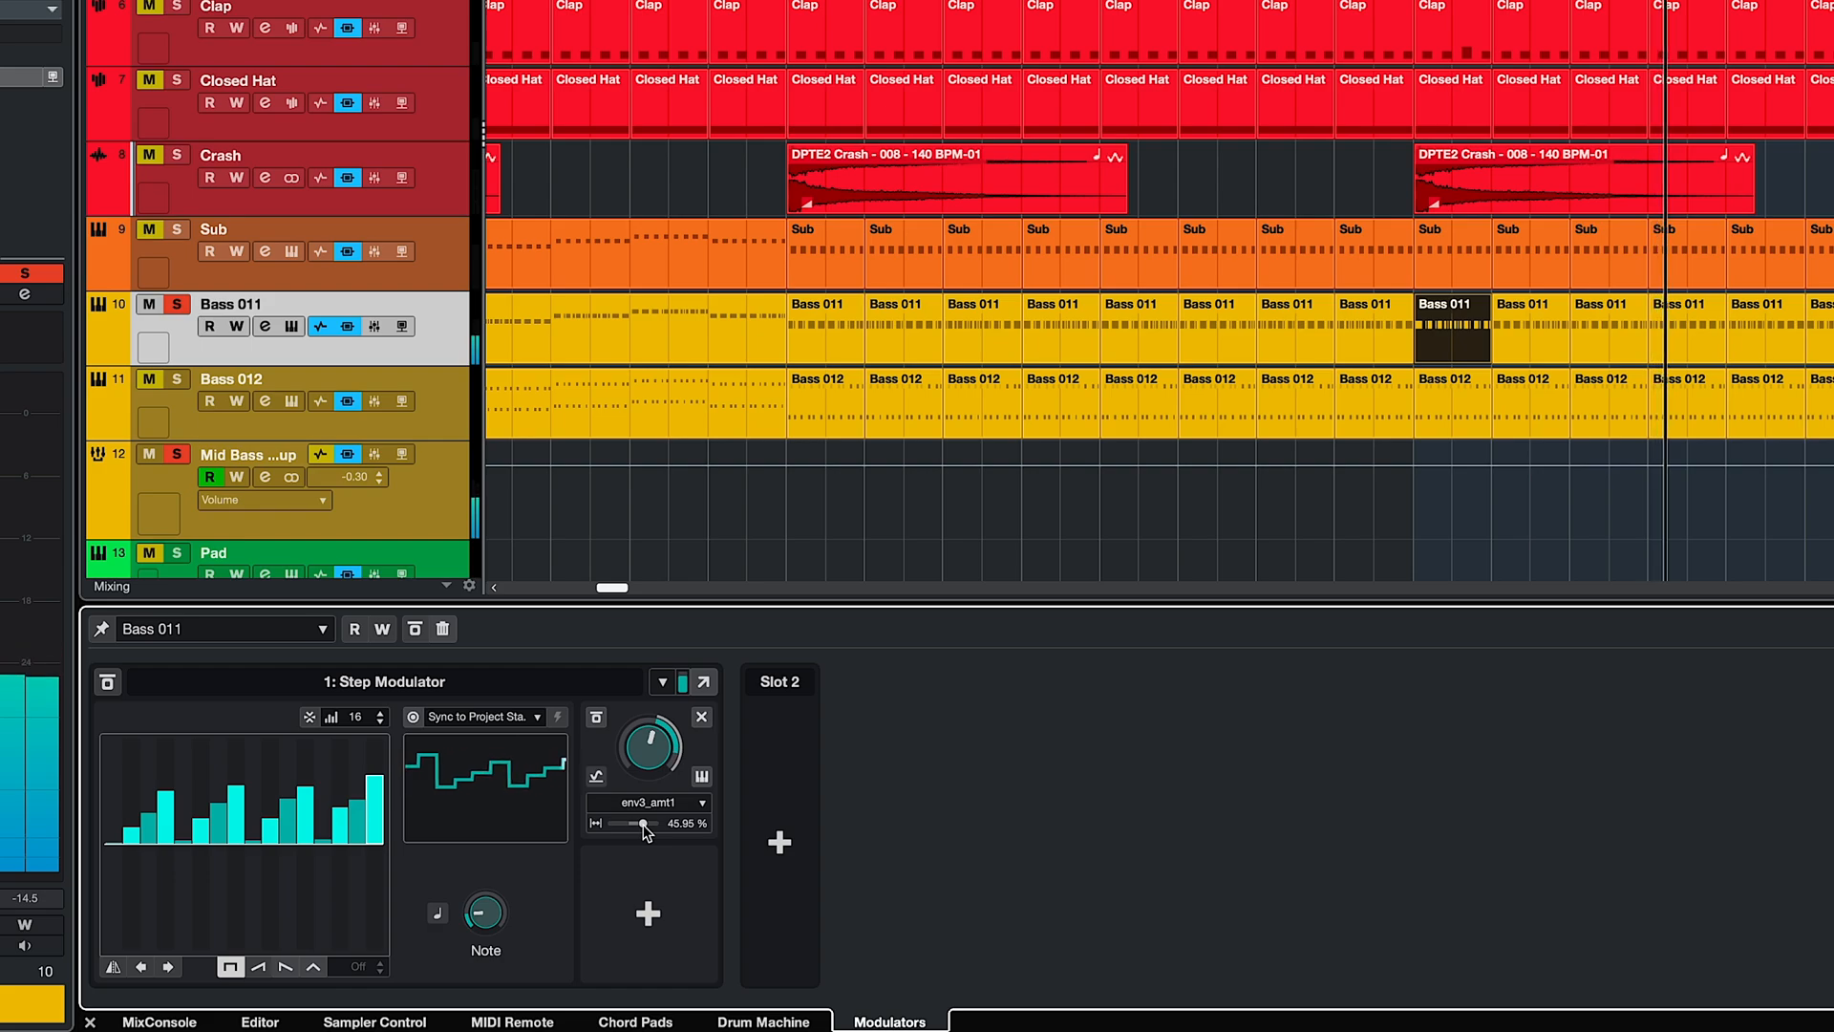
scroll(down, 3)
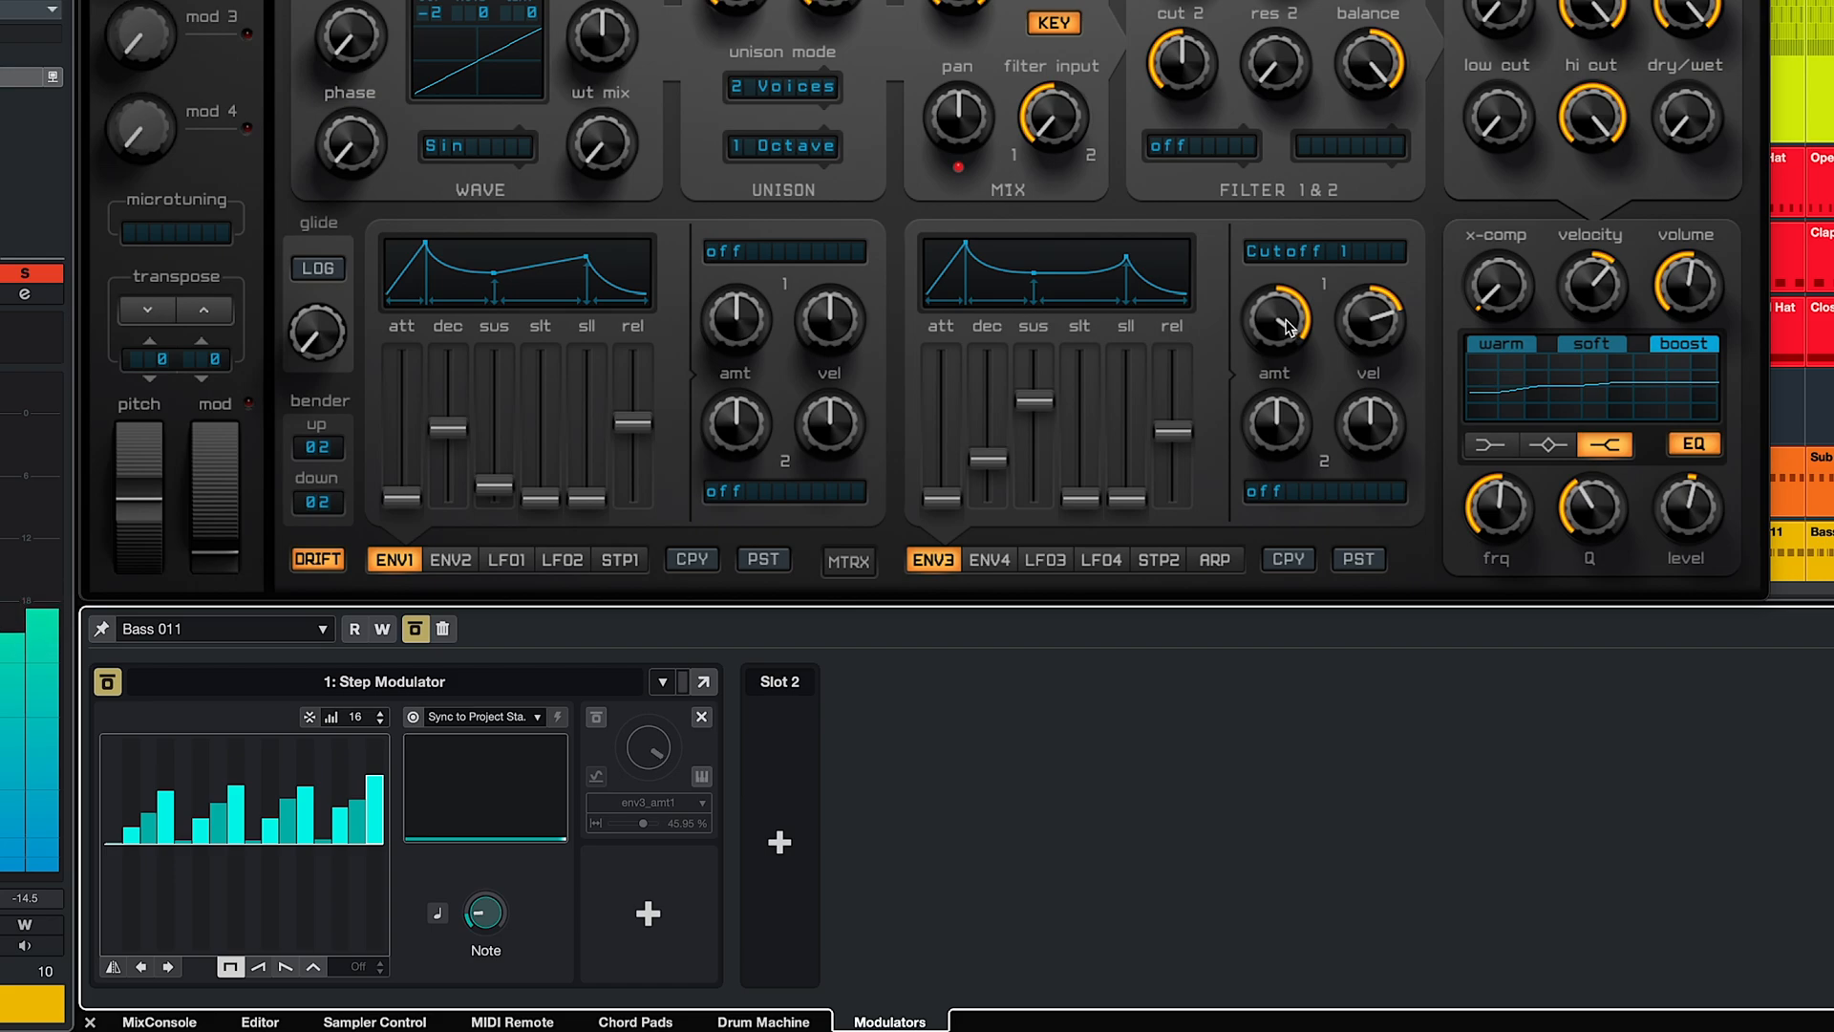
mouse_move(1277, 310)
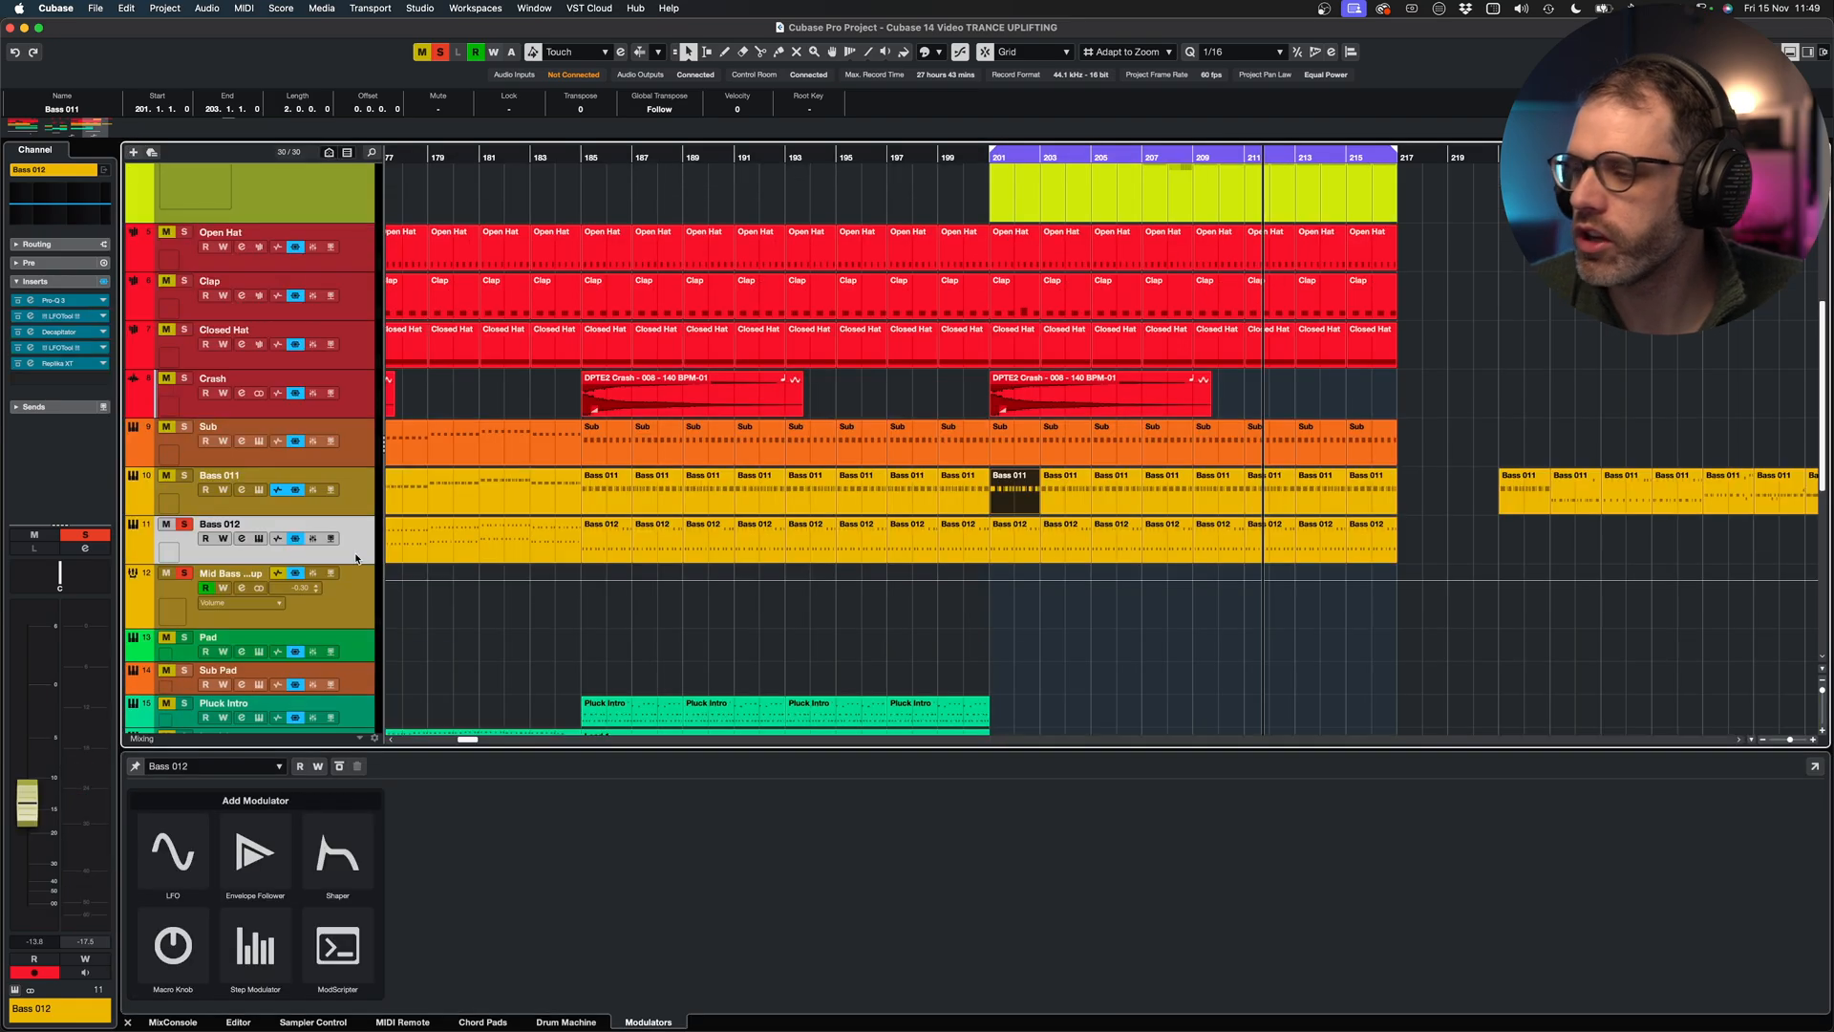
mouse_move(256, 947)
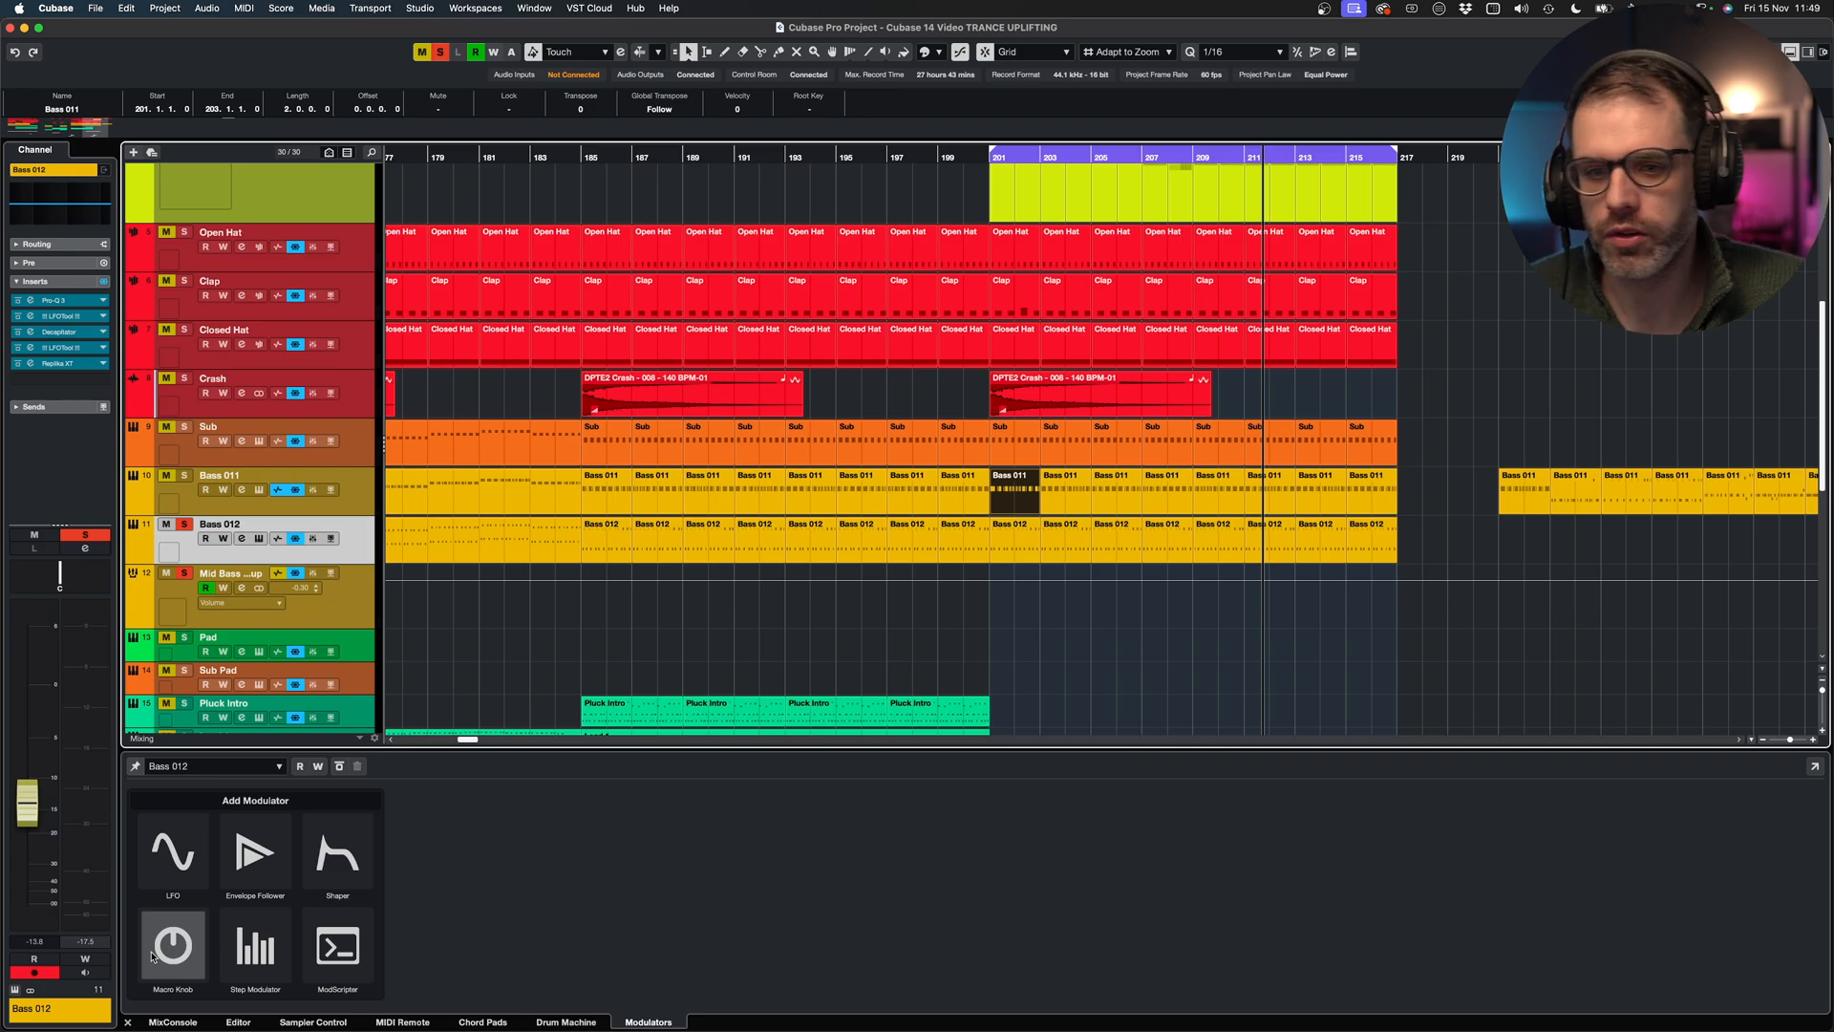
Add a sine LFO to Bass 012's first modulator slot and open its Spire synth
click(173, 848)
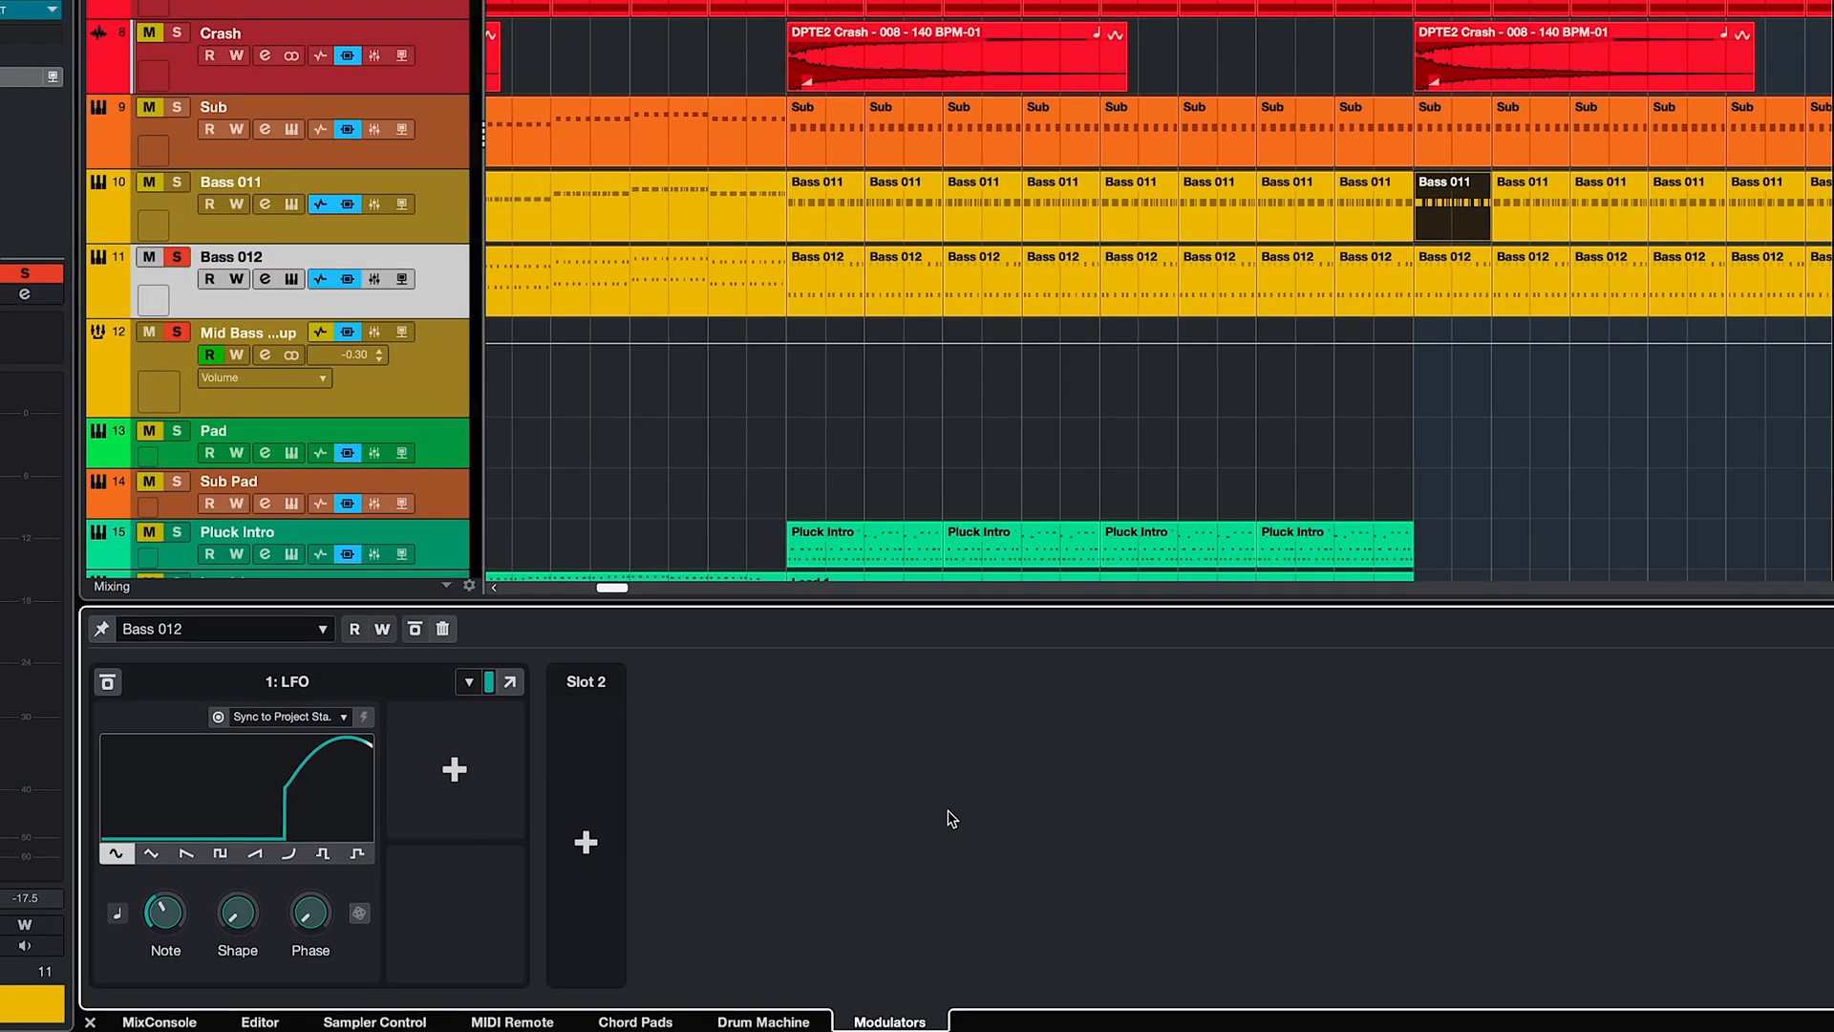
click(119, 853)
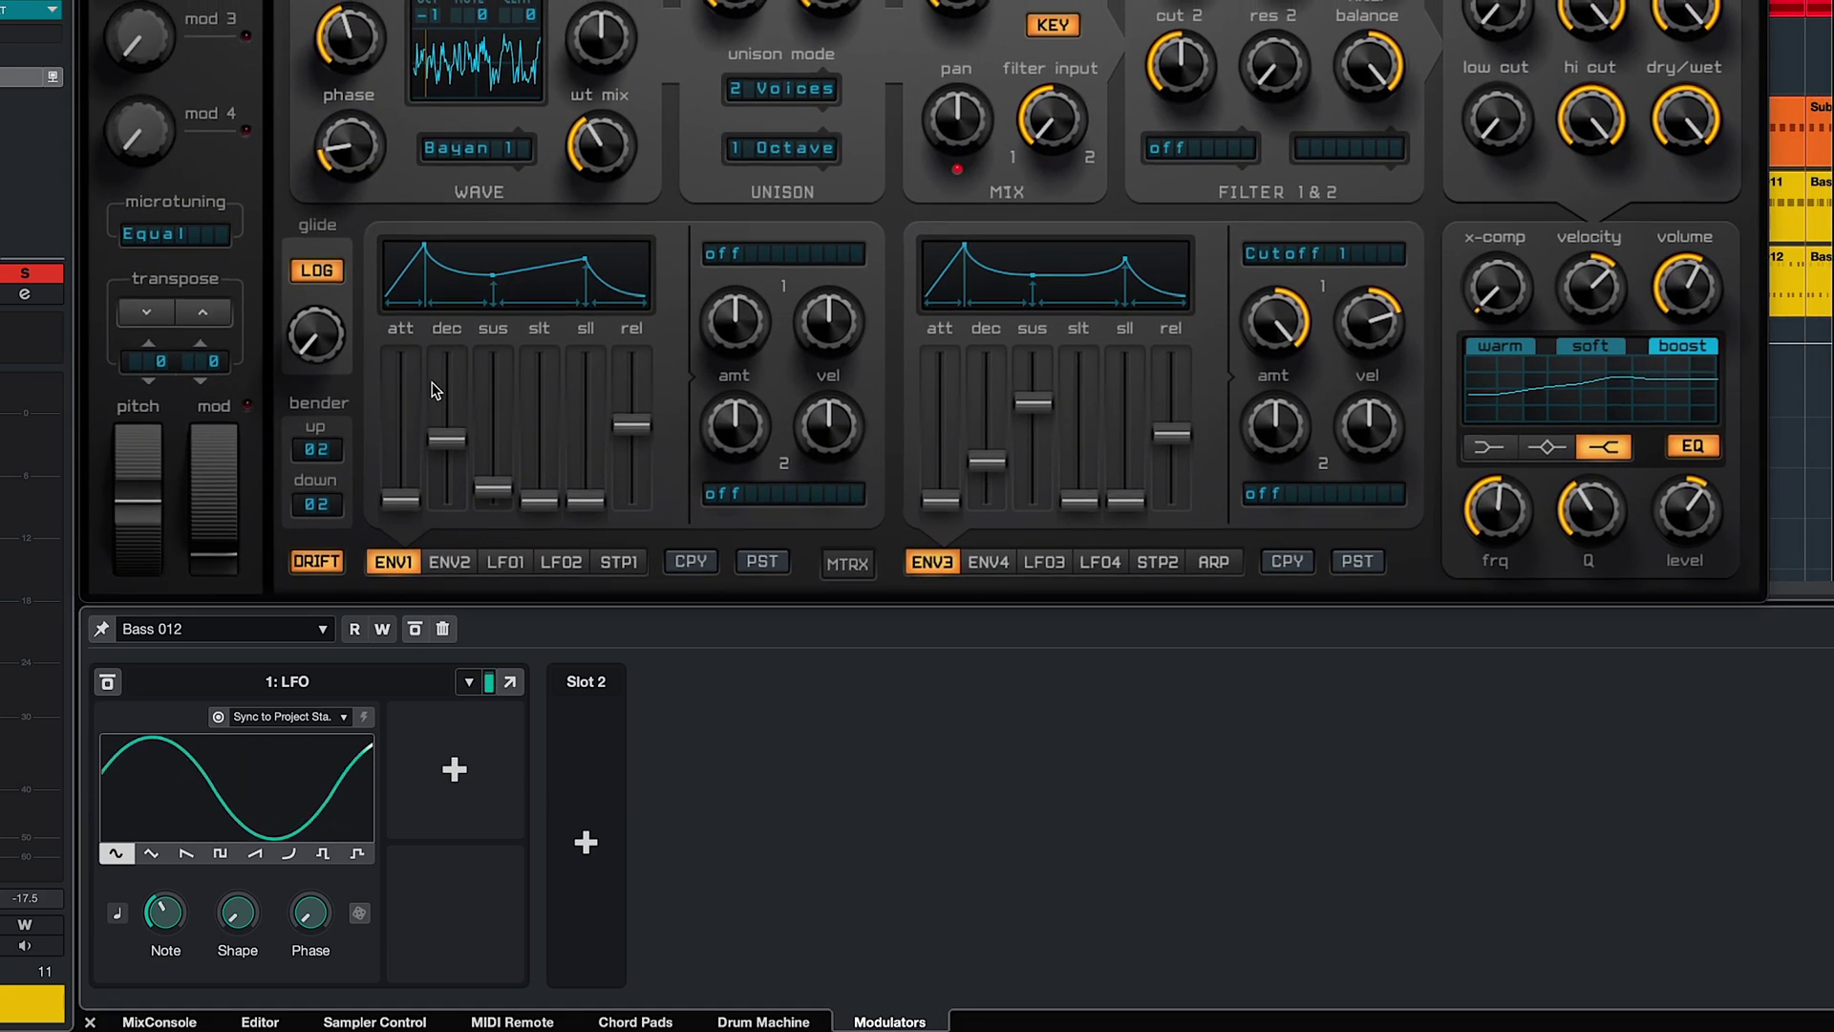
Route Bass 012's LFO to Spire's env3_amt1 at about 13.5% depth
click(453, 769)
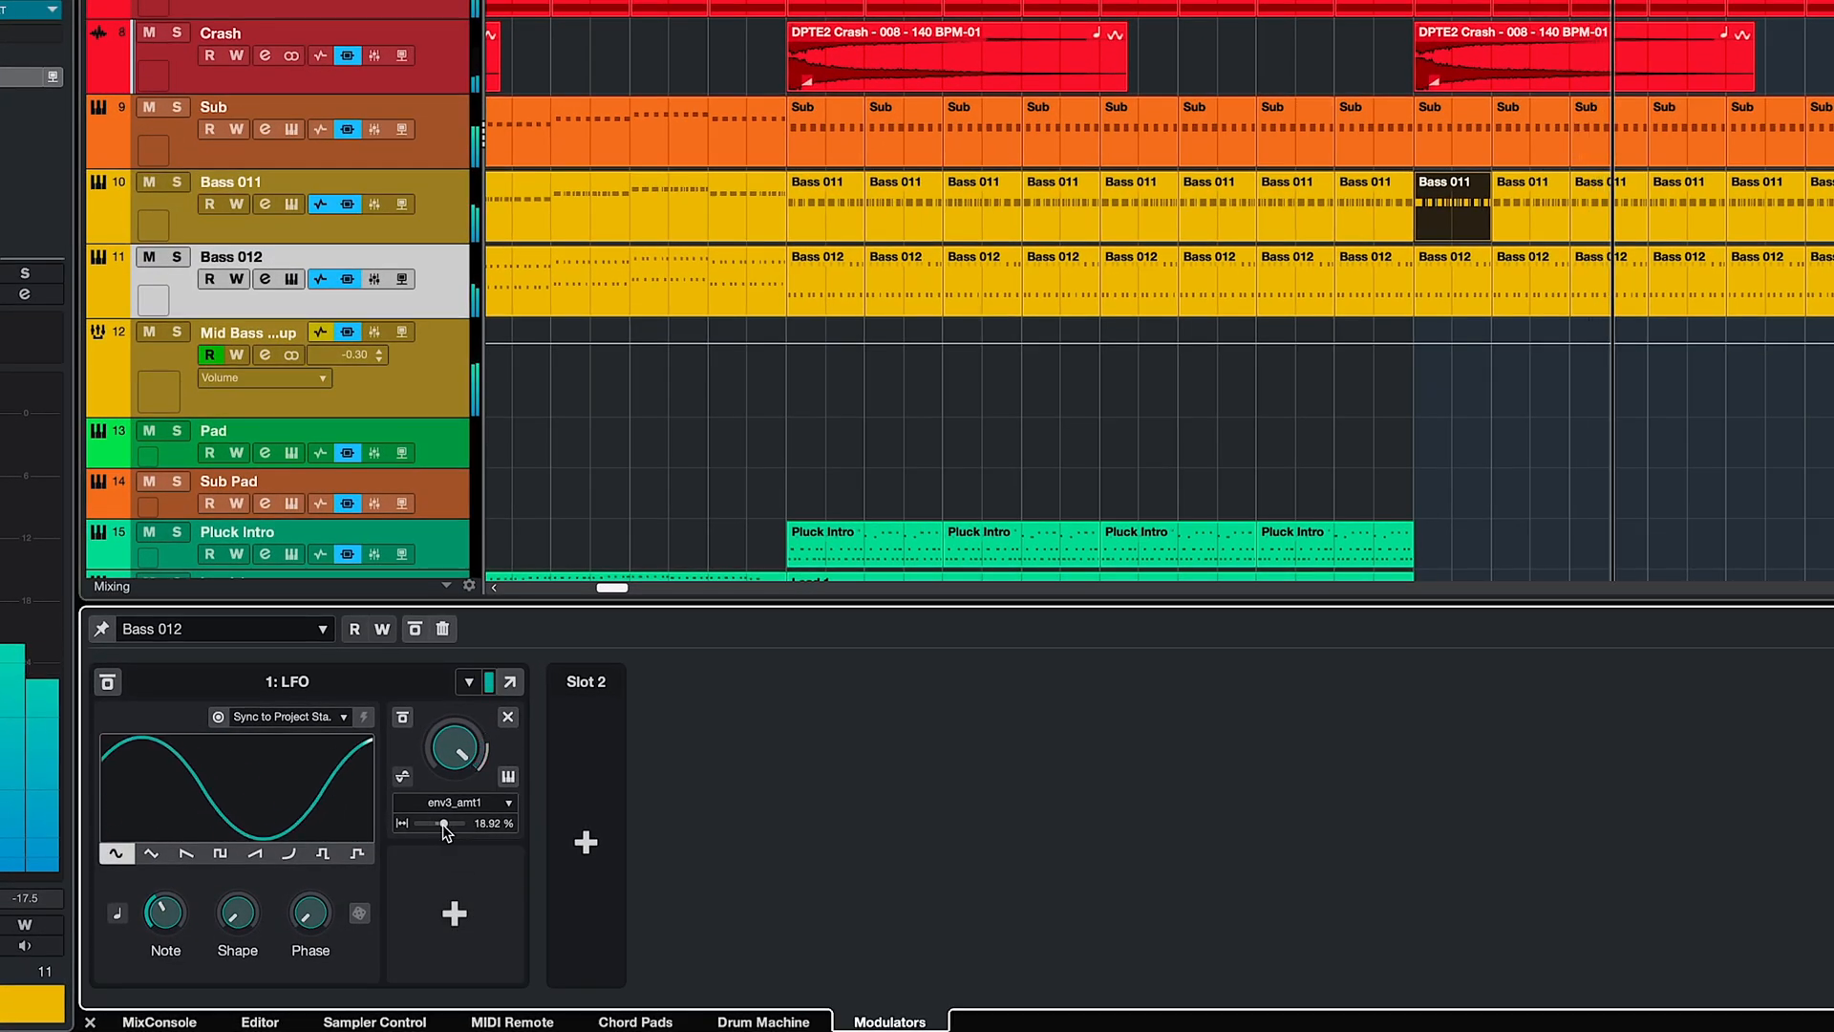
drag(447, 824, 442, 824)
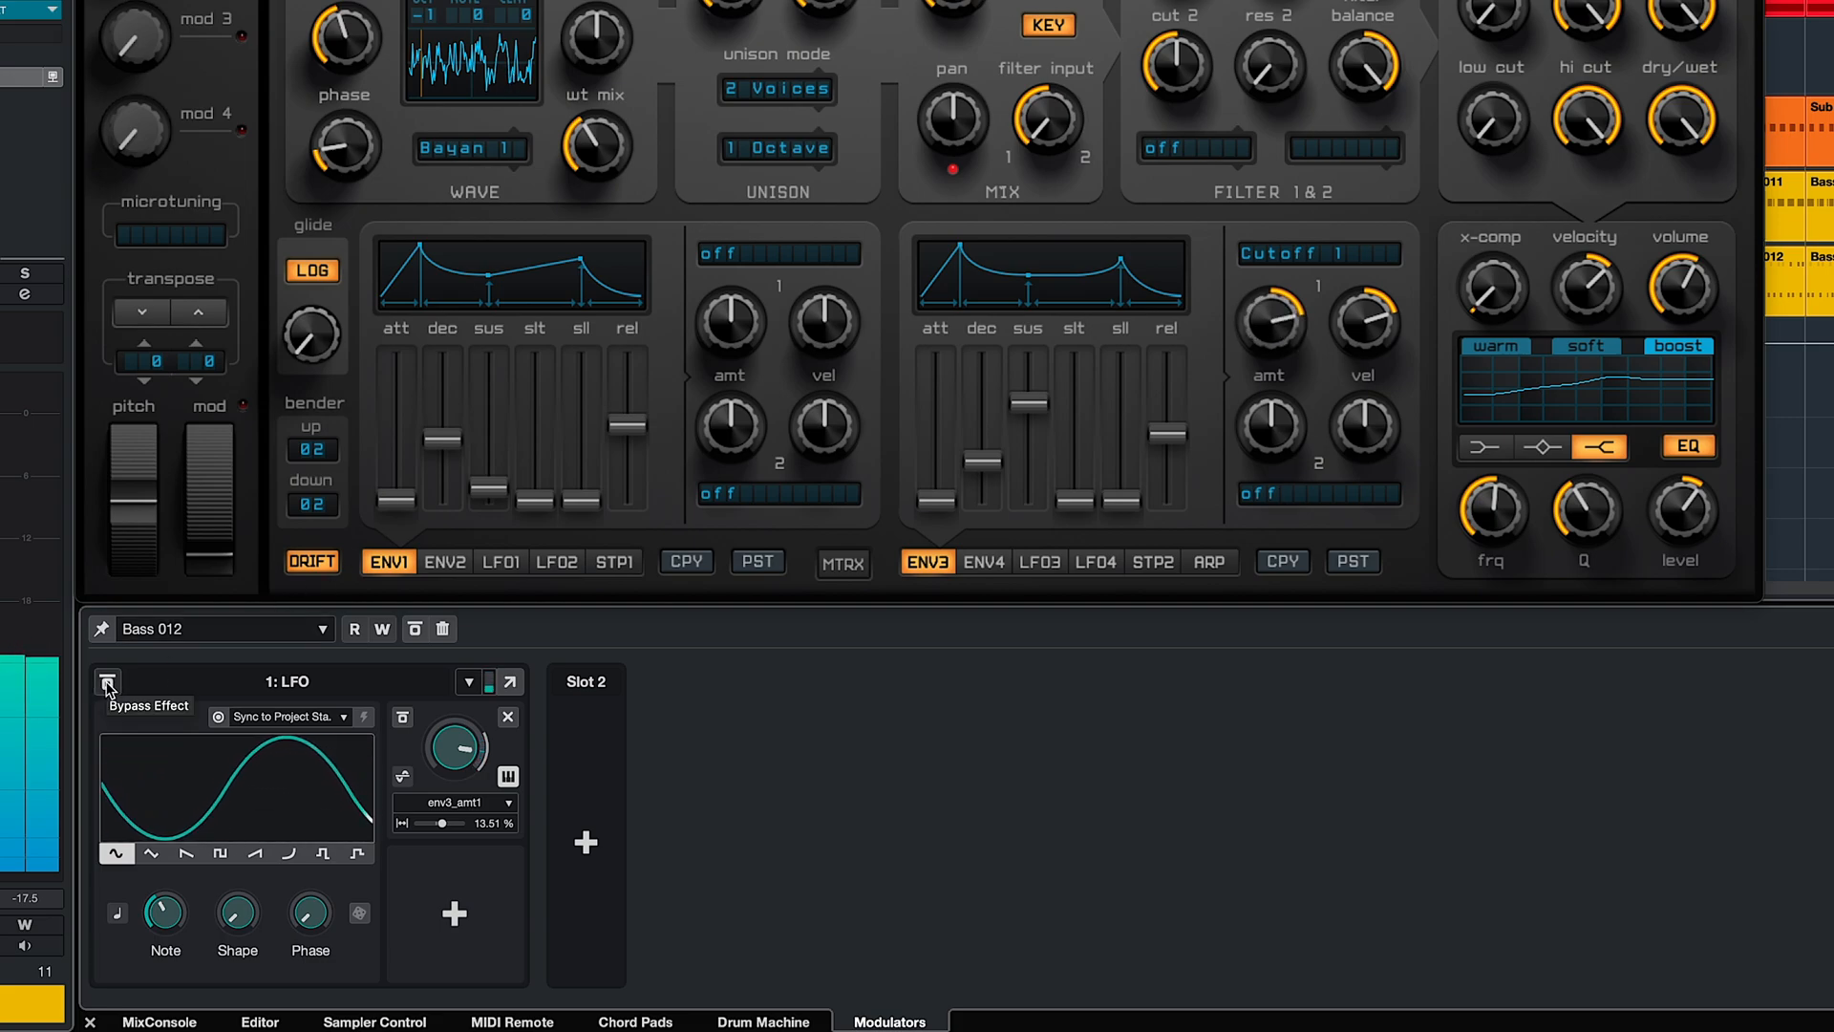
Bypass the LFO to compare, then set its env3_amt1 modulation bipolar
click(107, 681)
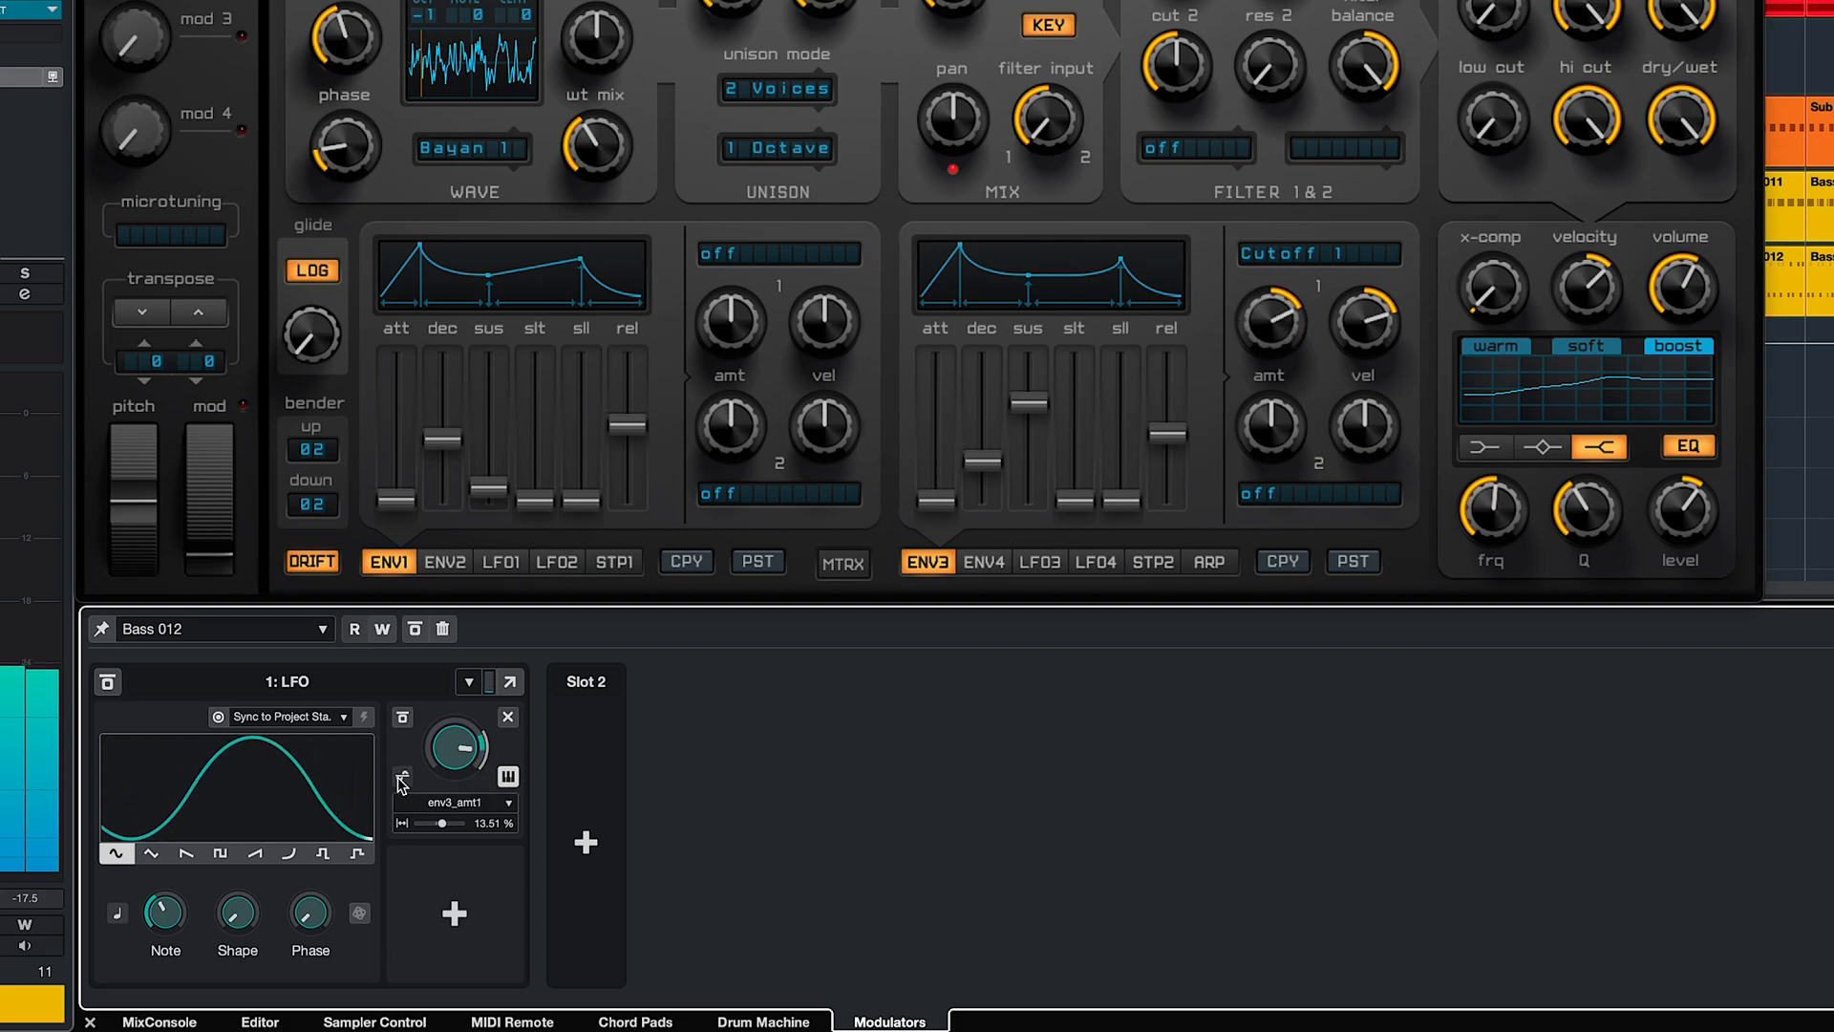
click(400, 783)
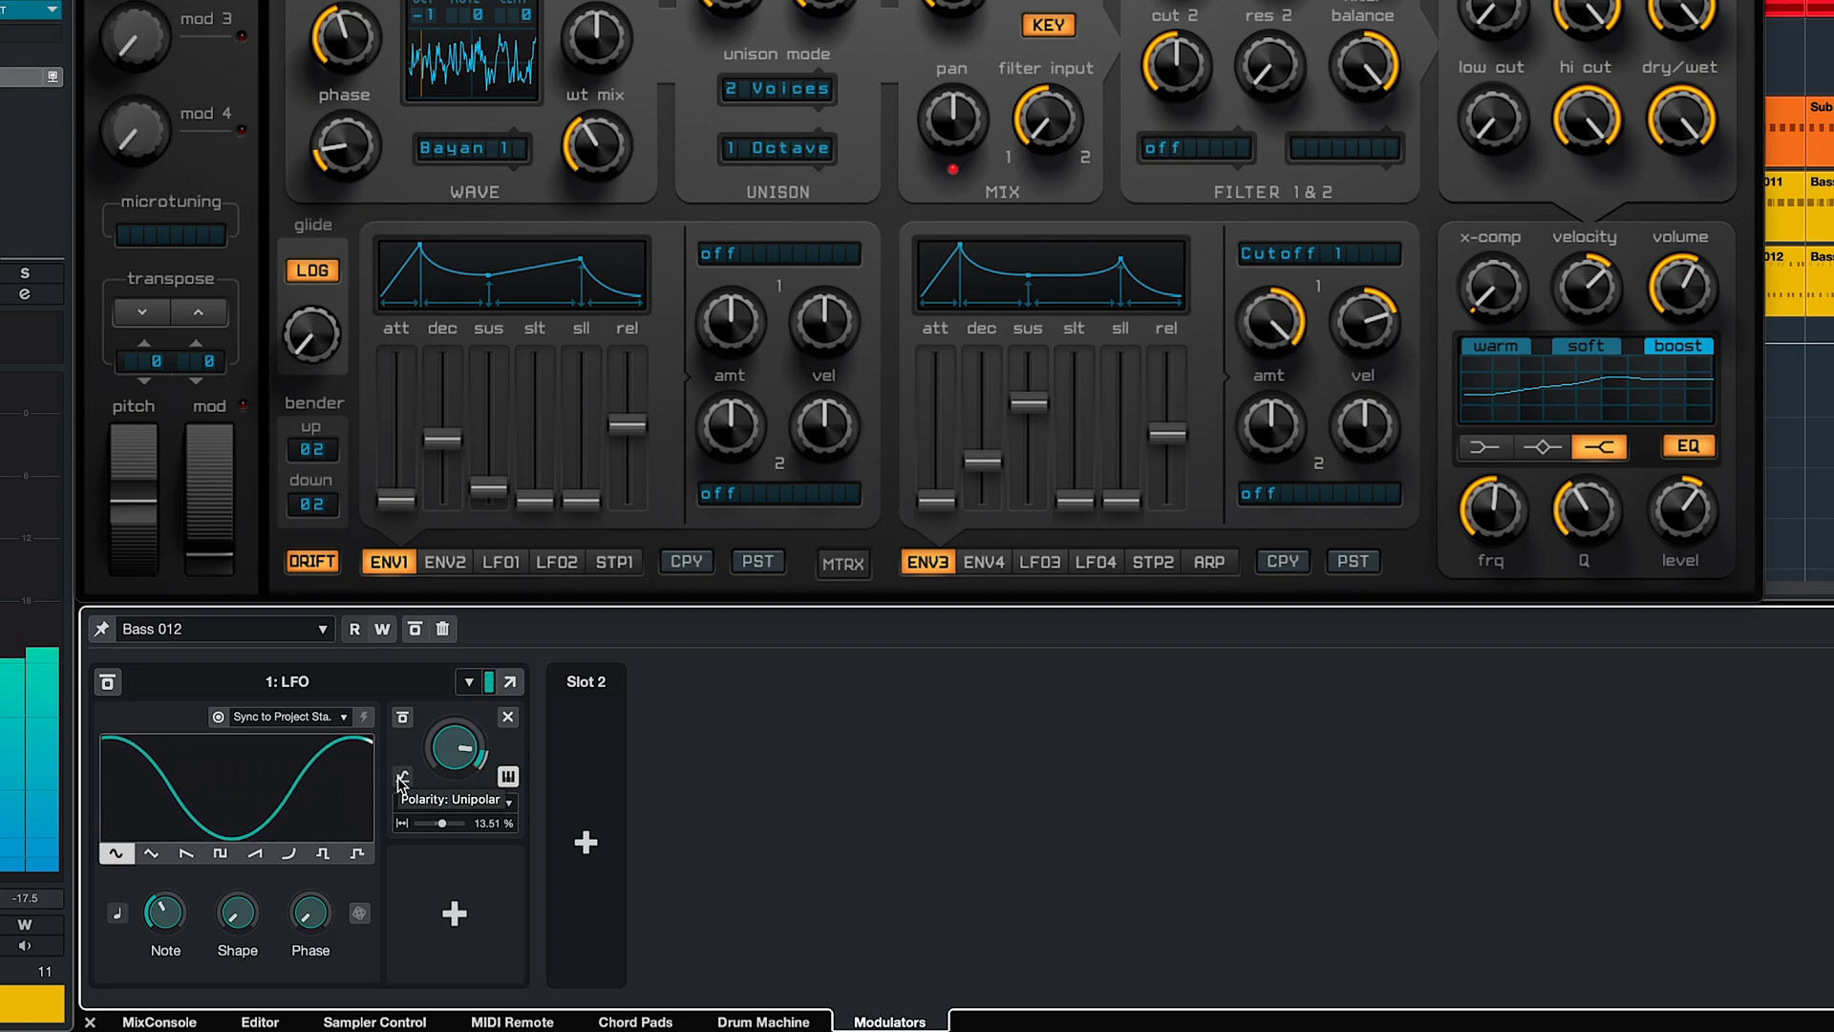
click(402, 781)
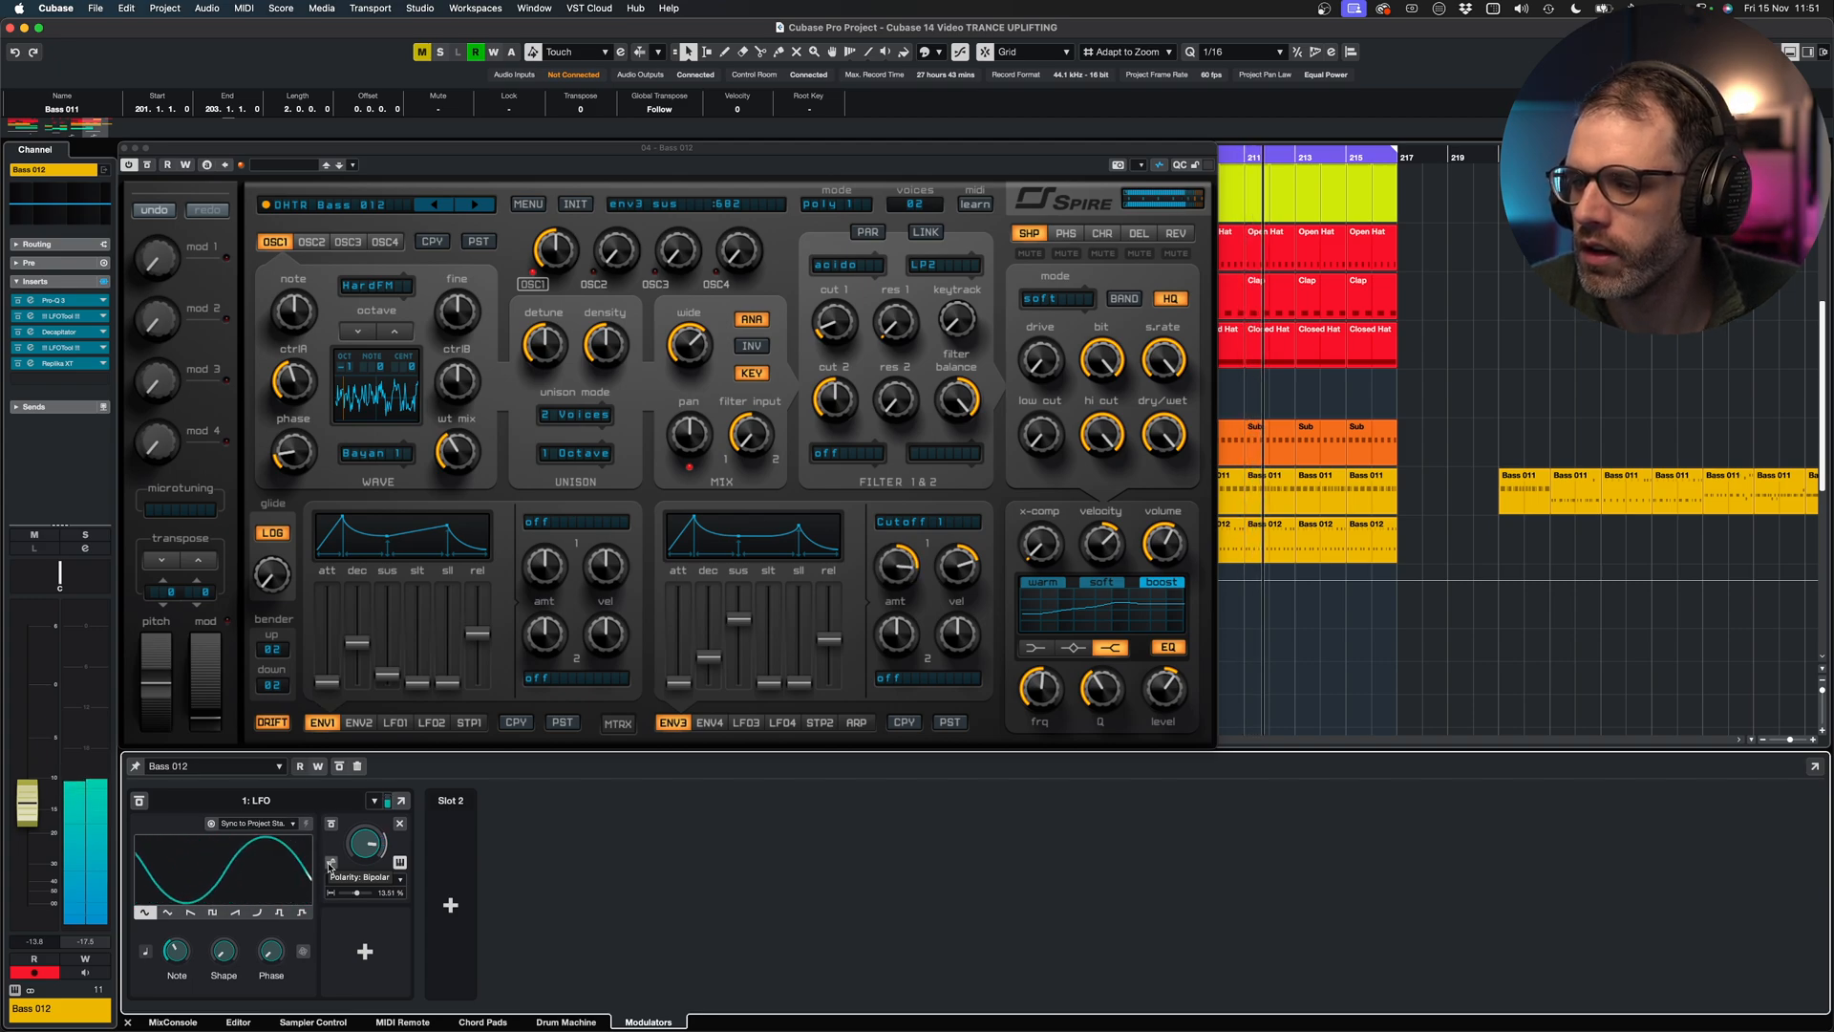
Add Spire's reverb wet mix as a second LFO destination at about 30% depth
click(1176, 232)
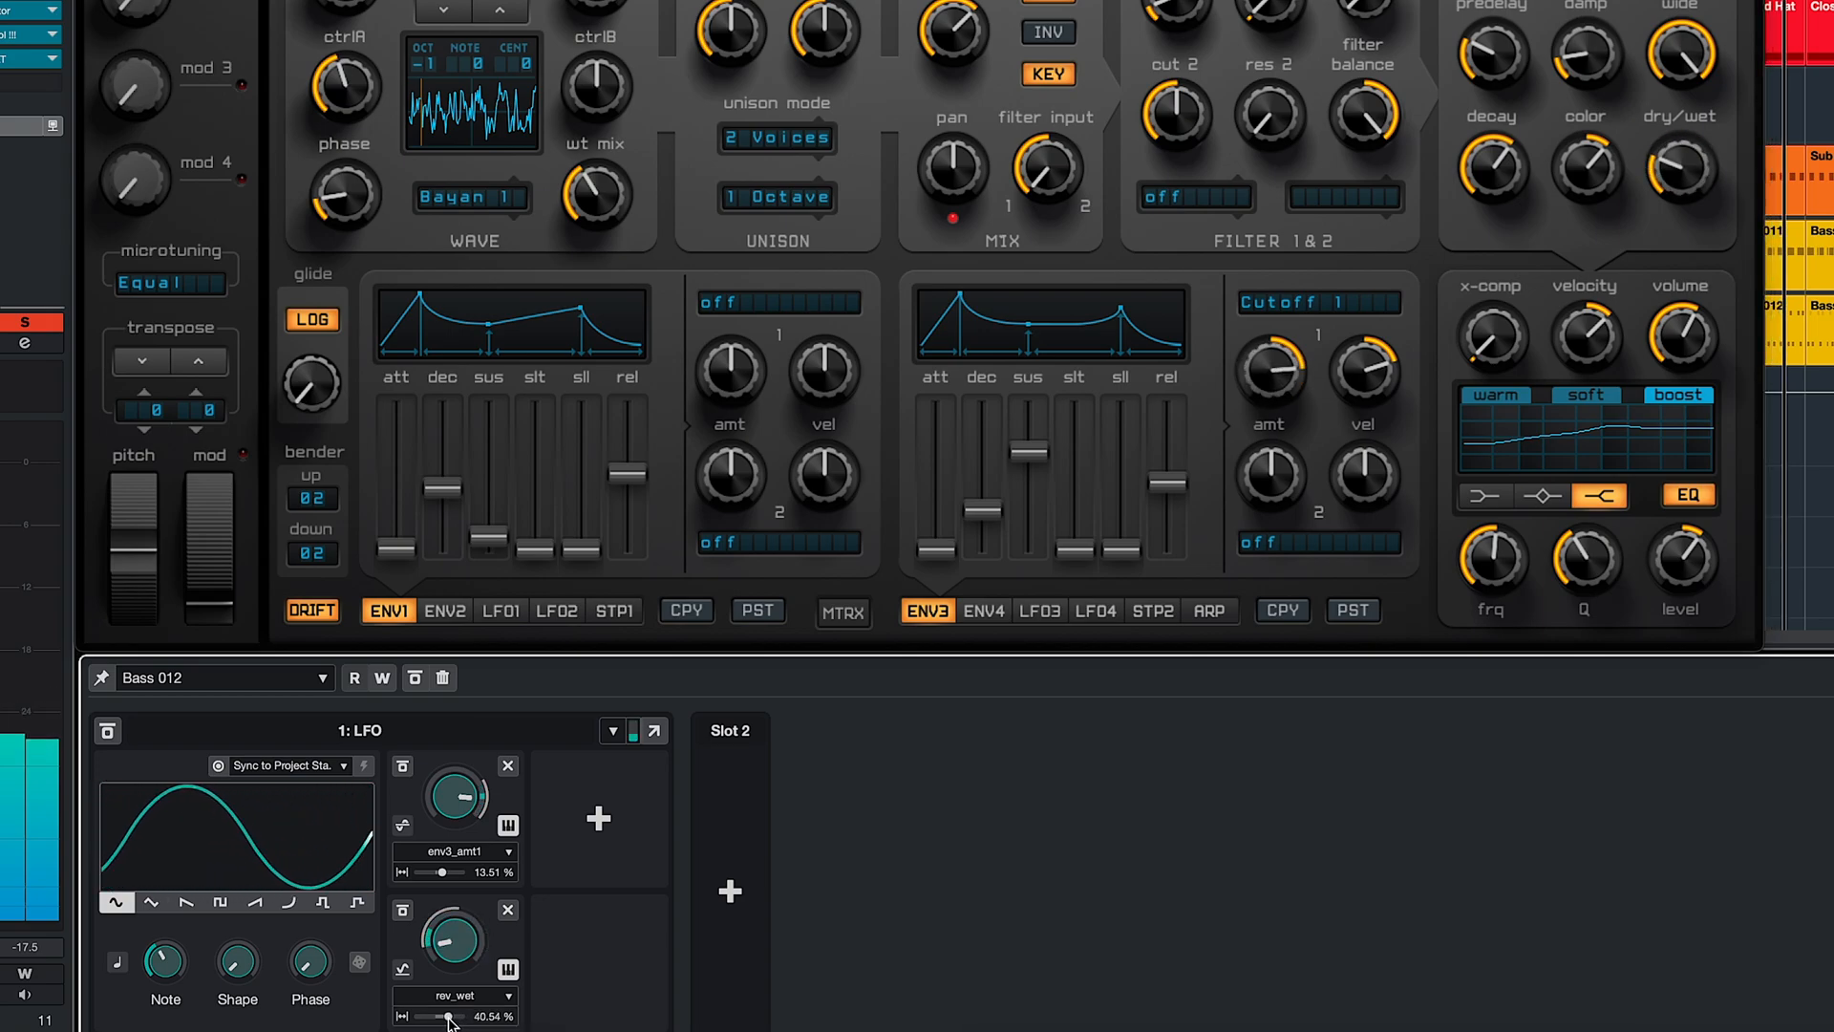
drag(450, 1016, 450, 1030)
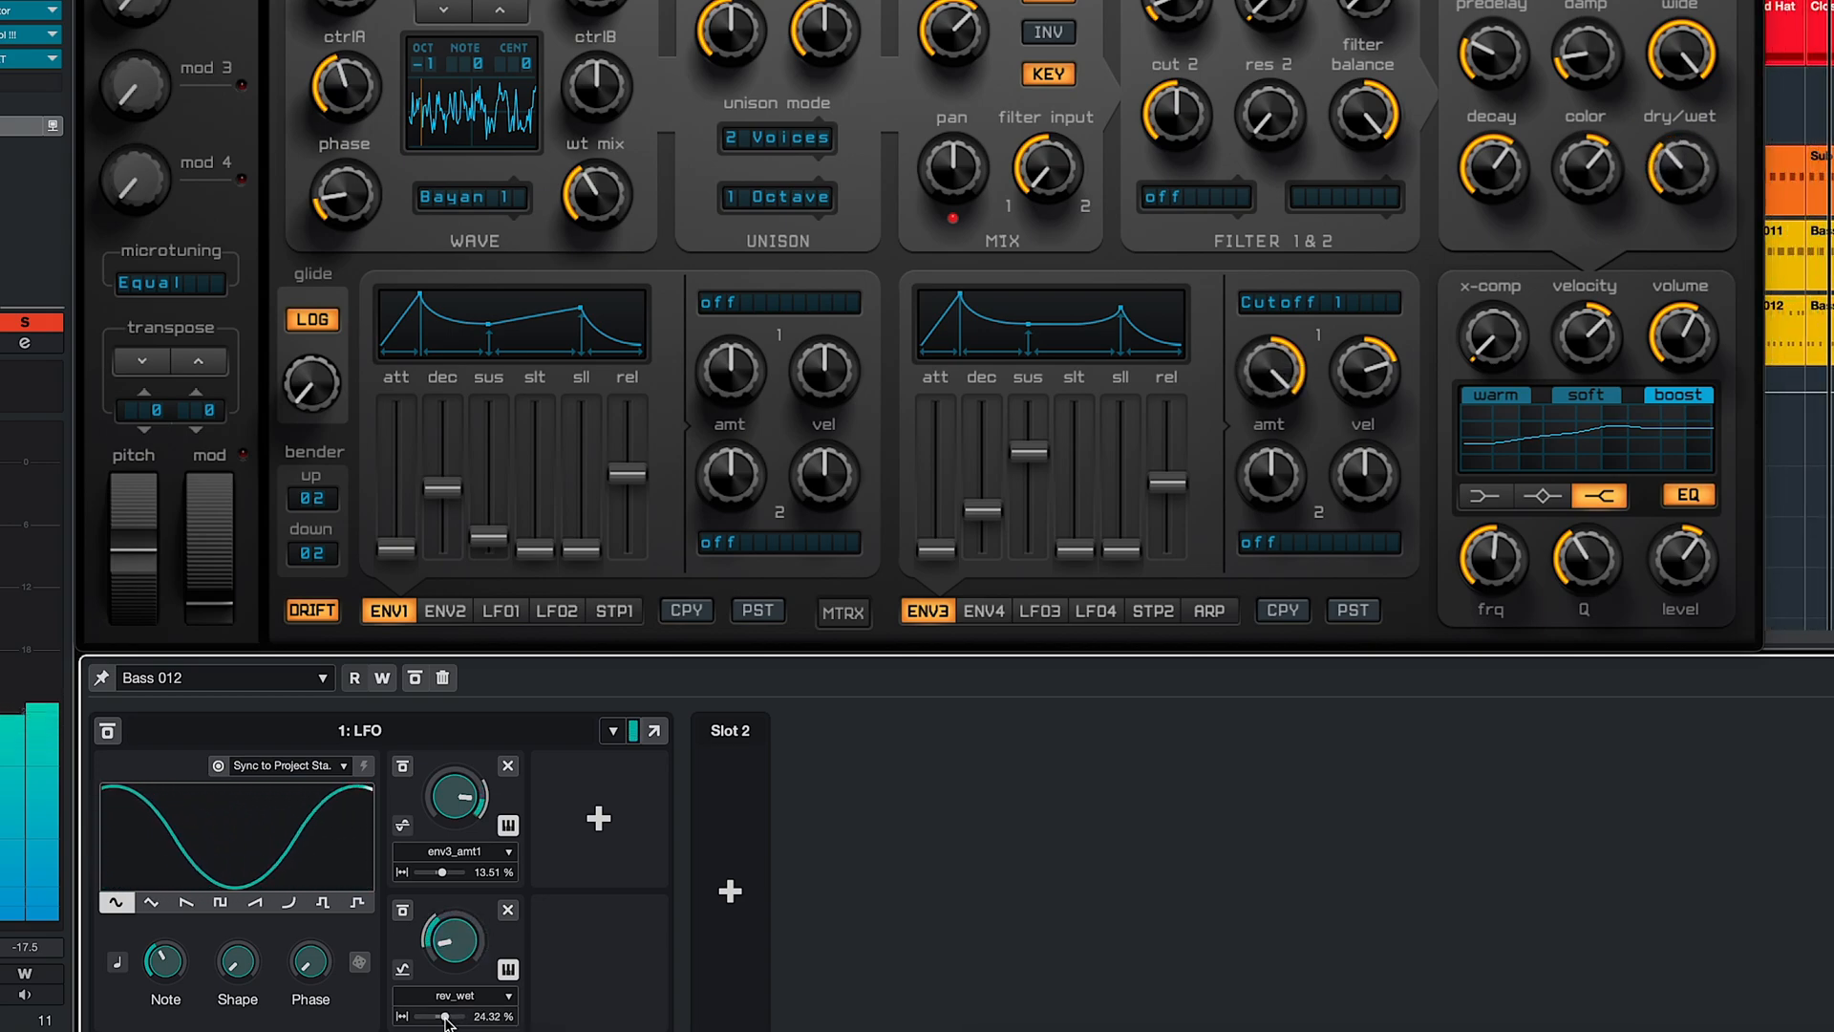
drag(443, 1015, 450, 1016)
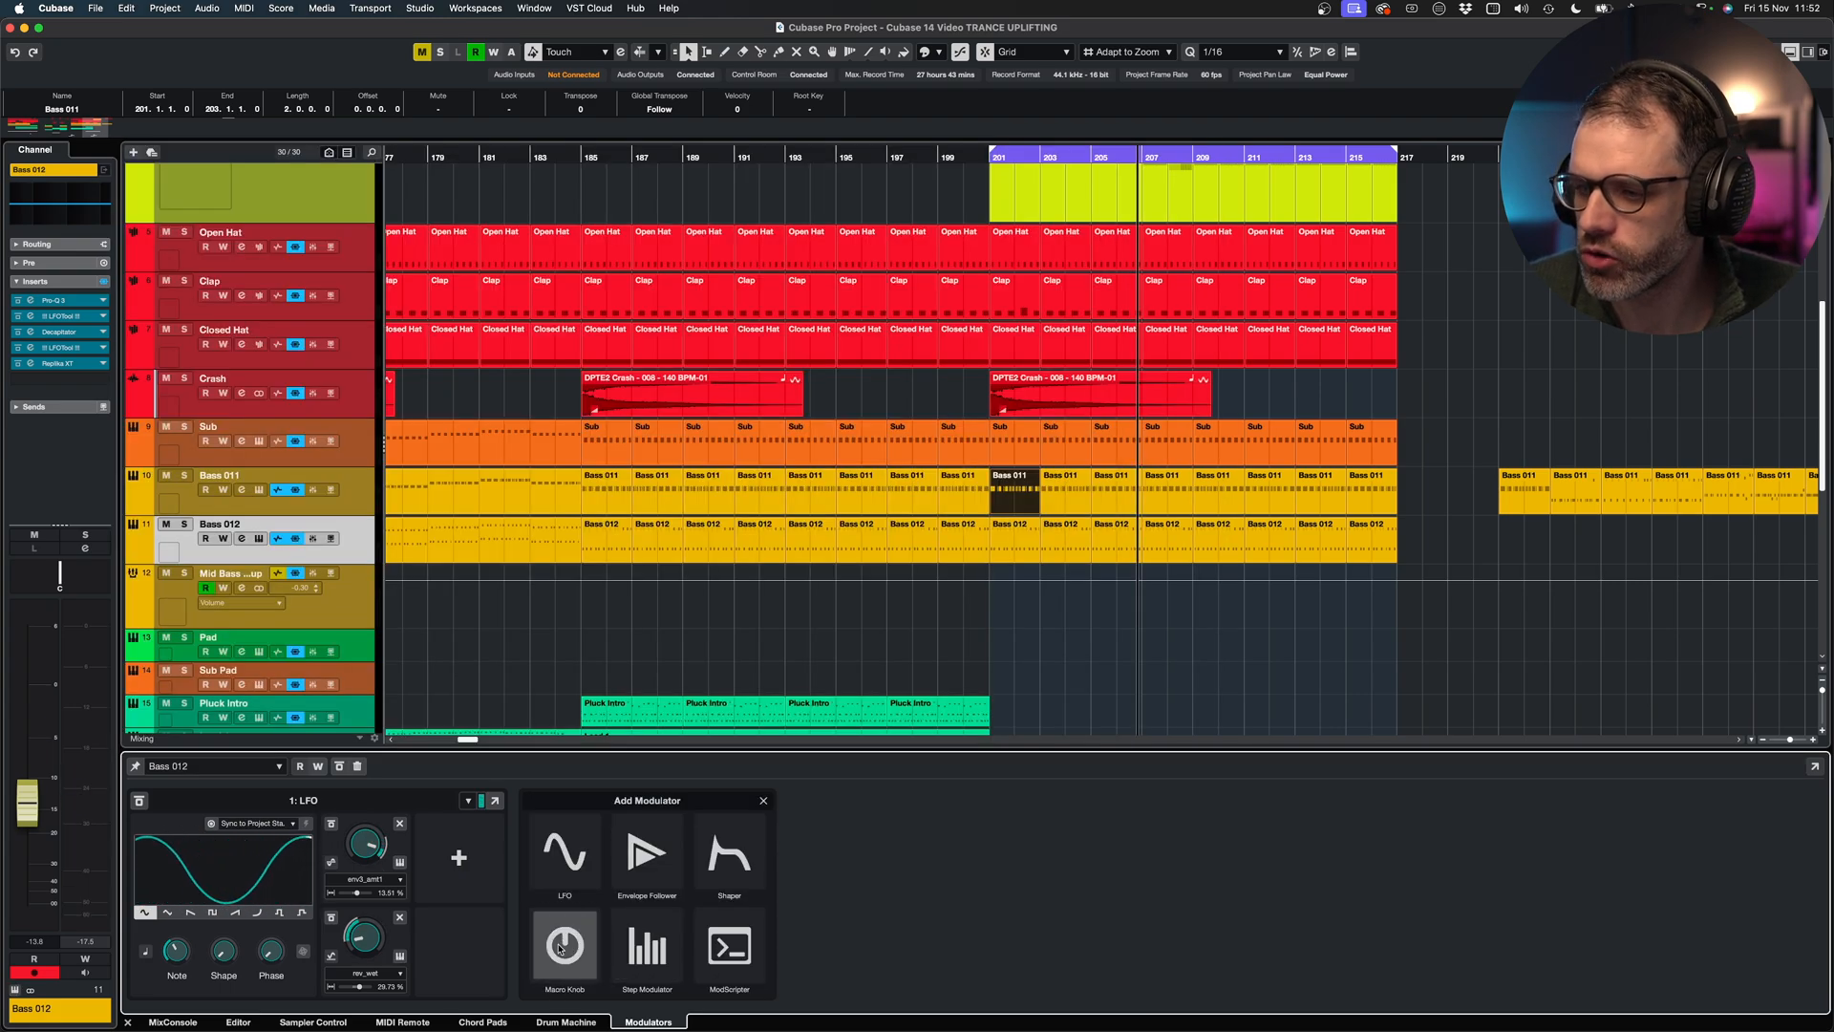
Place a Macro Knob in Bass 012's second modulator slot
click(565, 947)
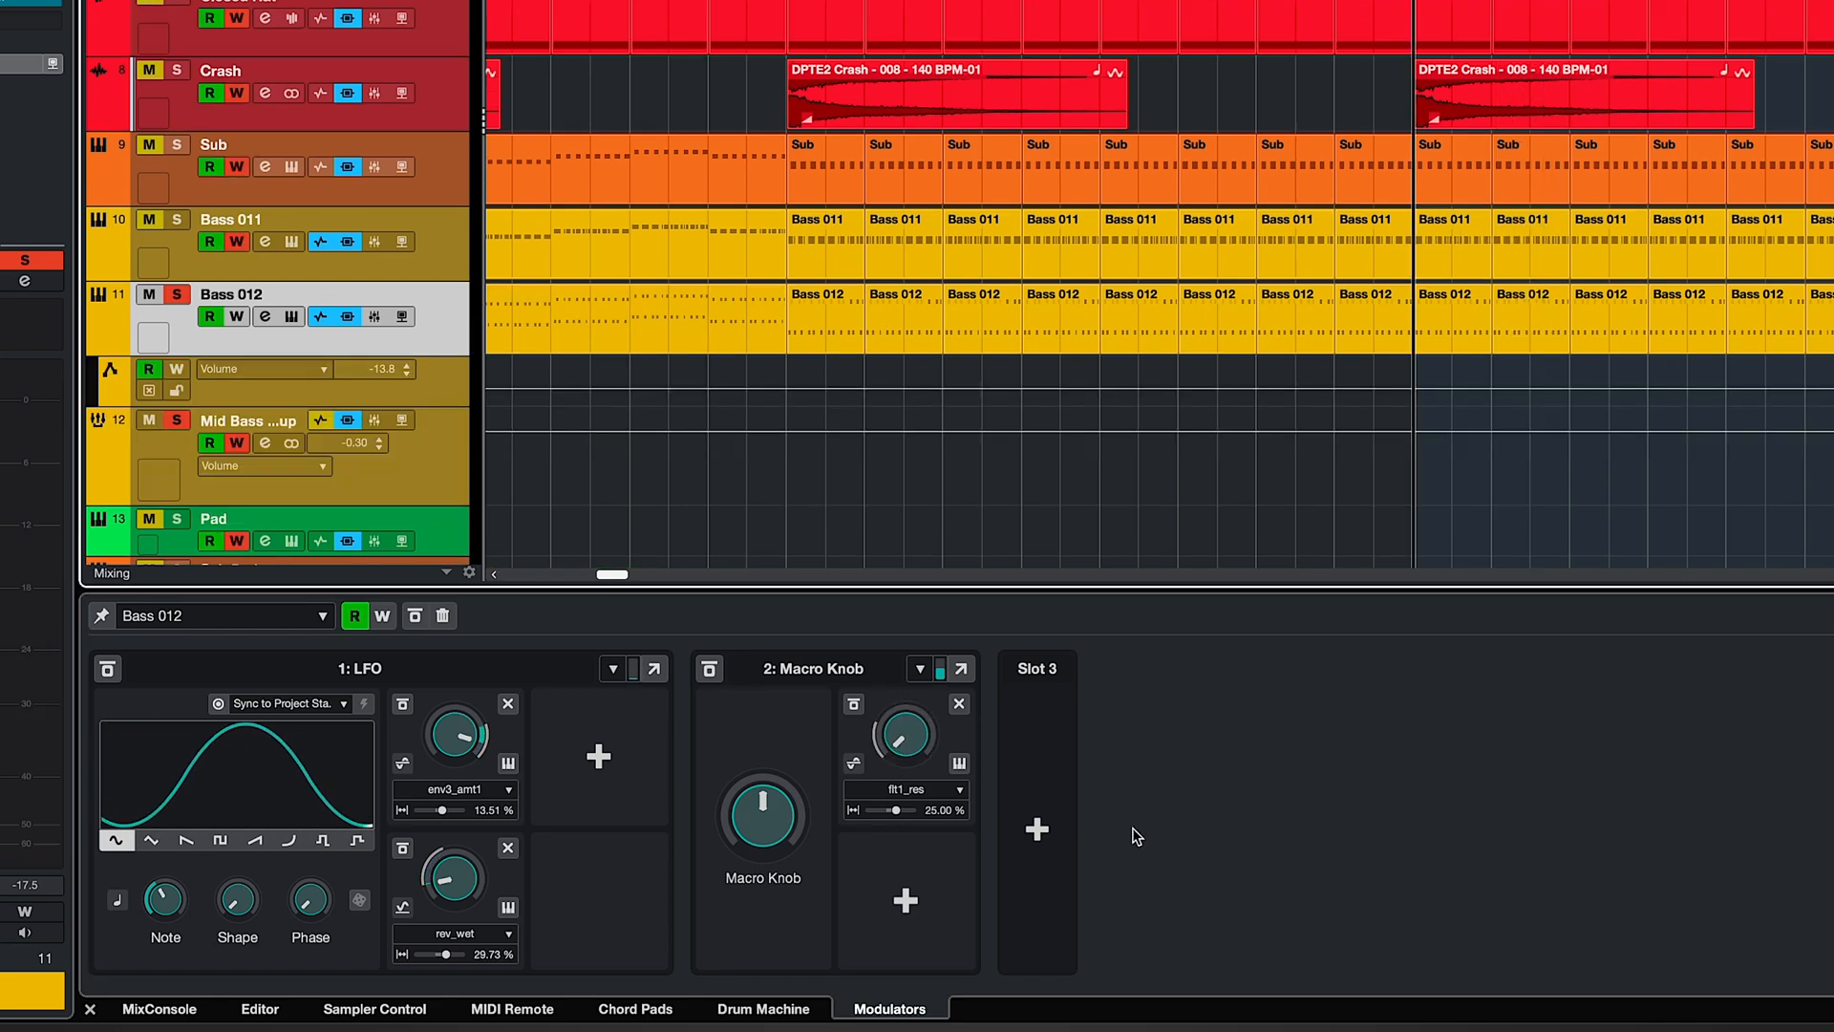
Show the parameter list on Bass 012's automation lane
click(117, 842)
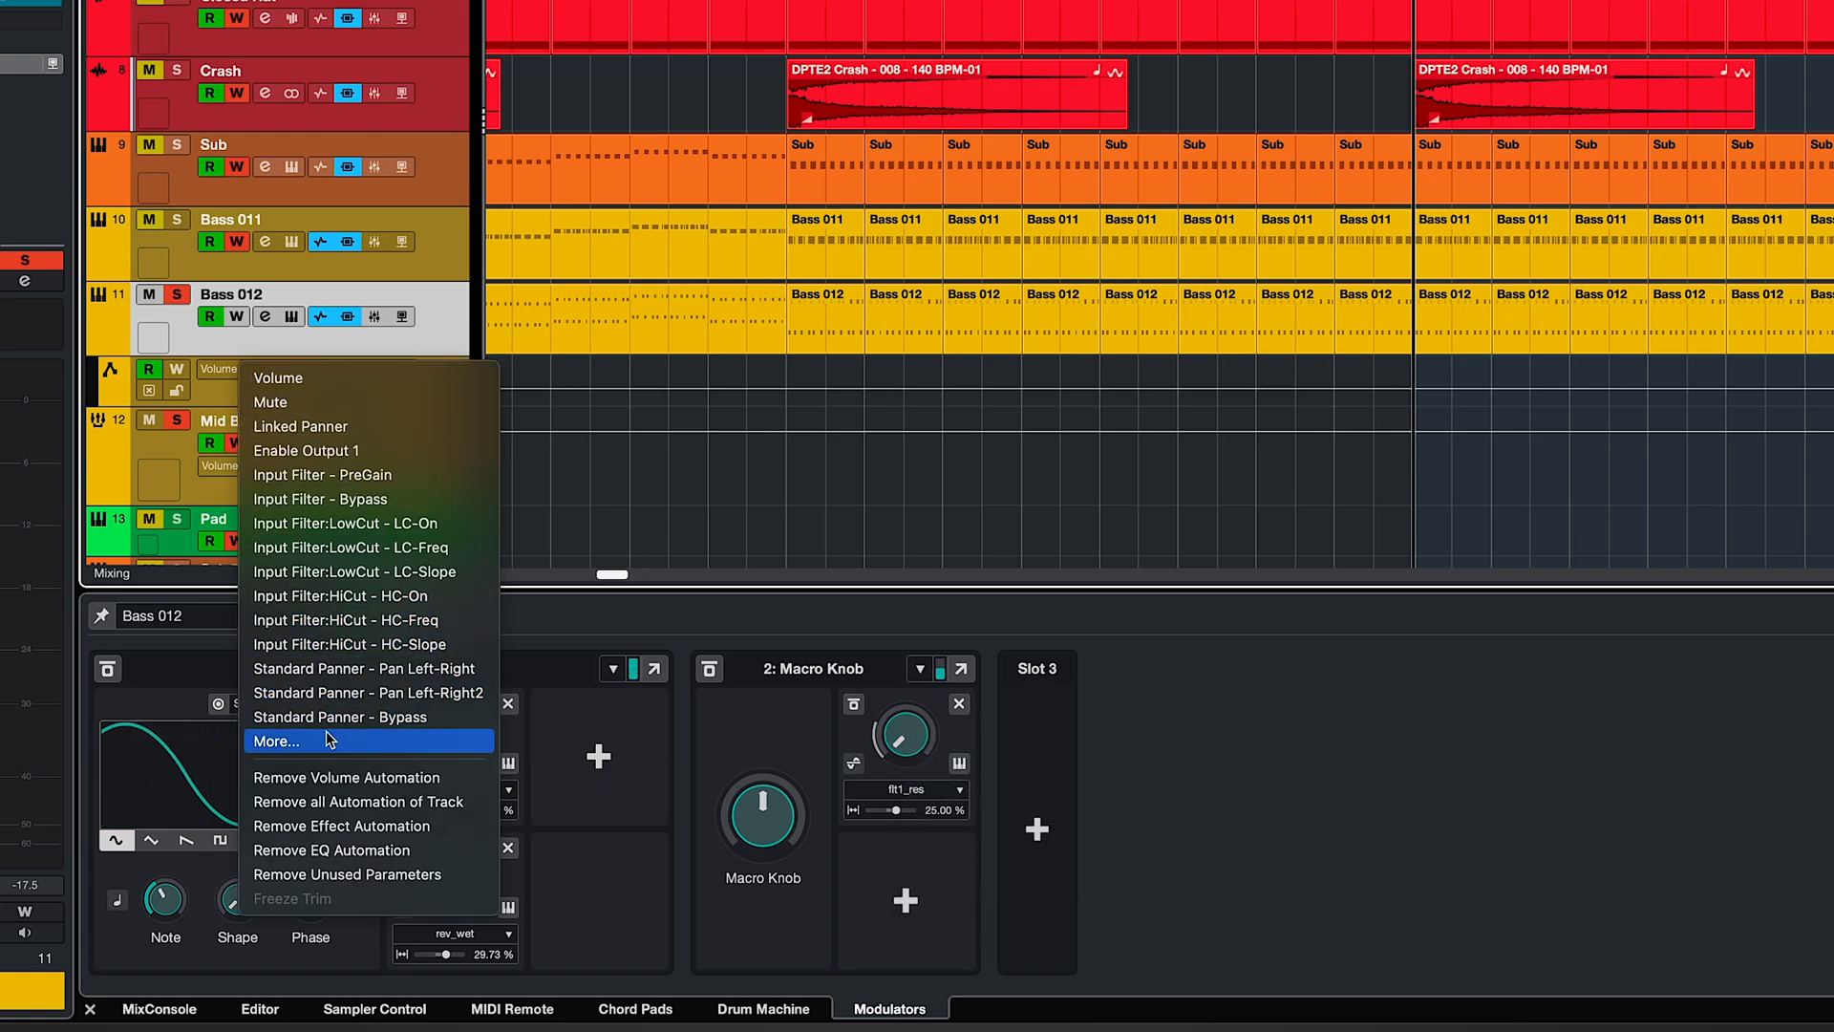
Add an automation lane for a Bass 012 modulator parameter via More..
click(277, 740)
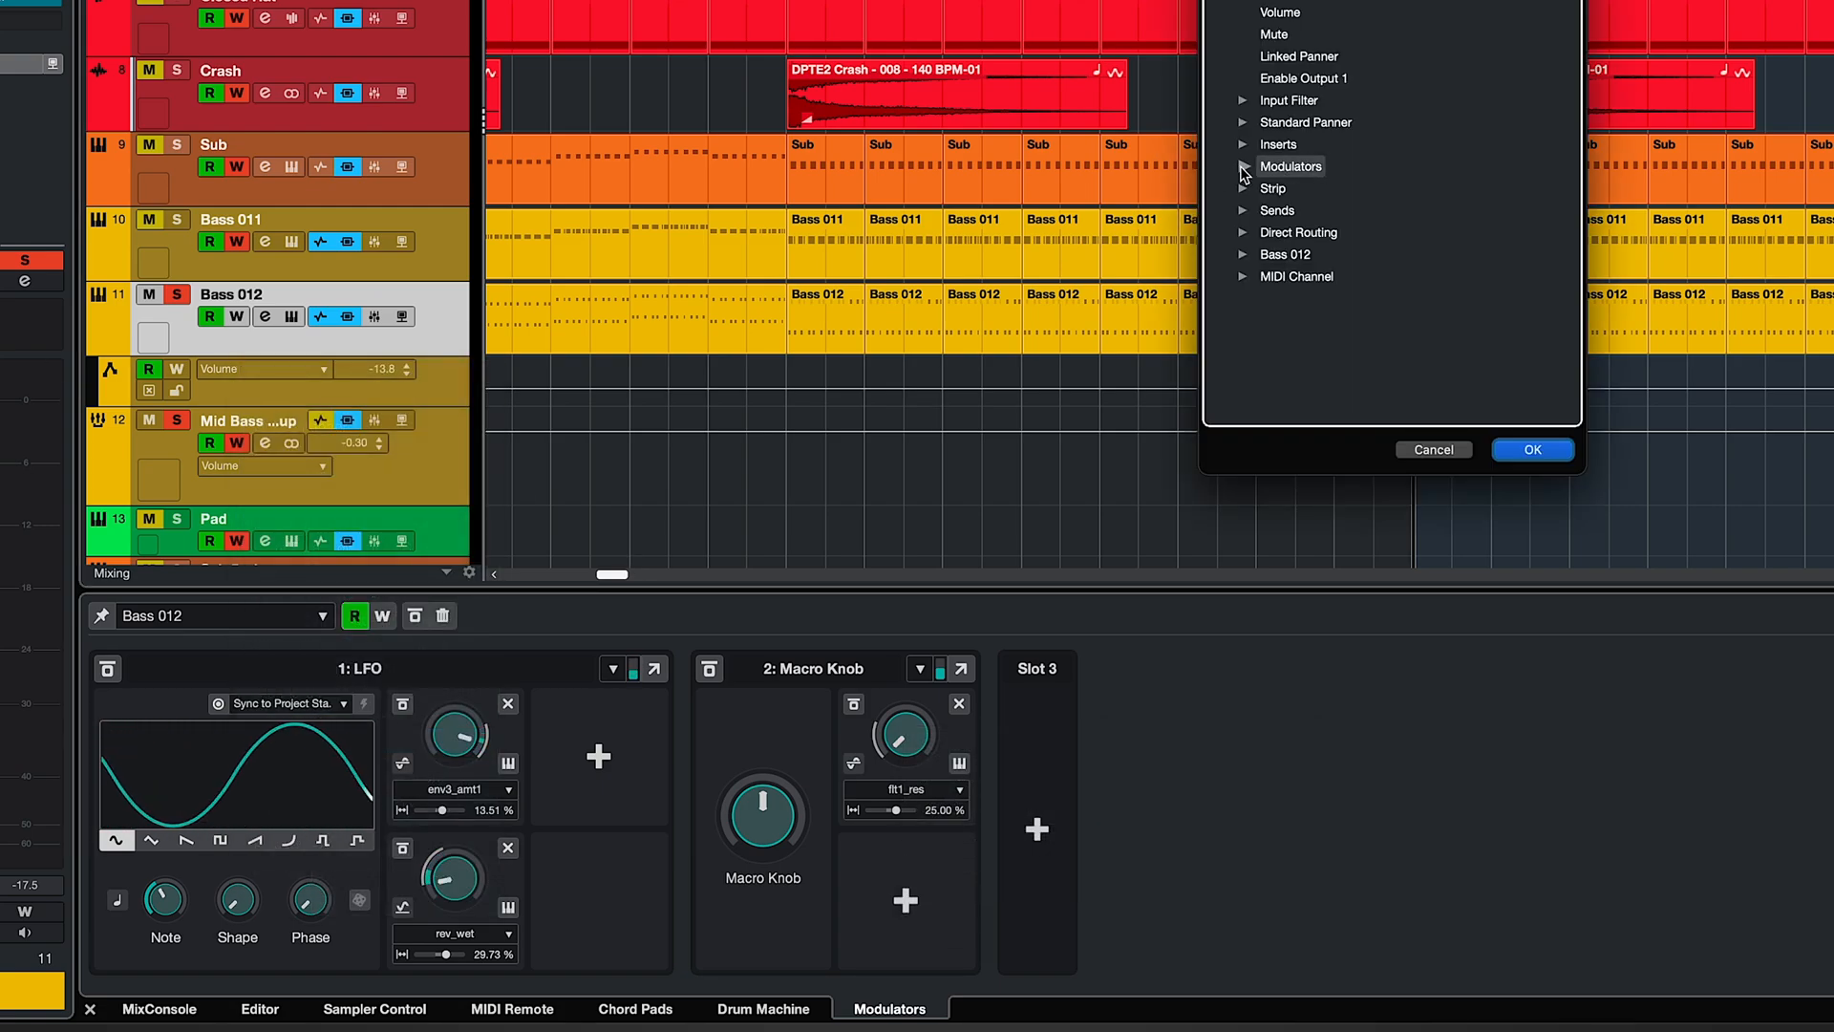
click(1244, 166)
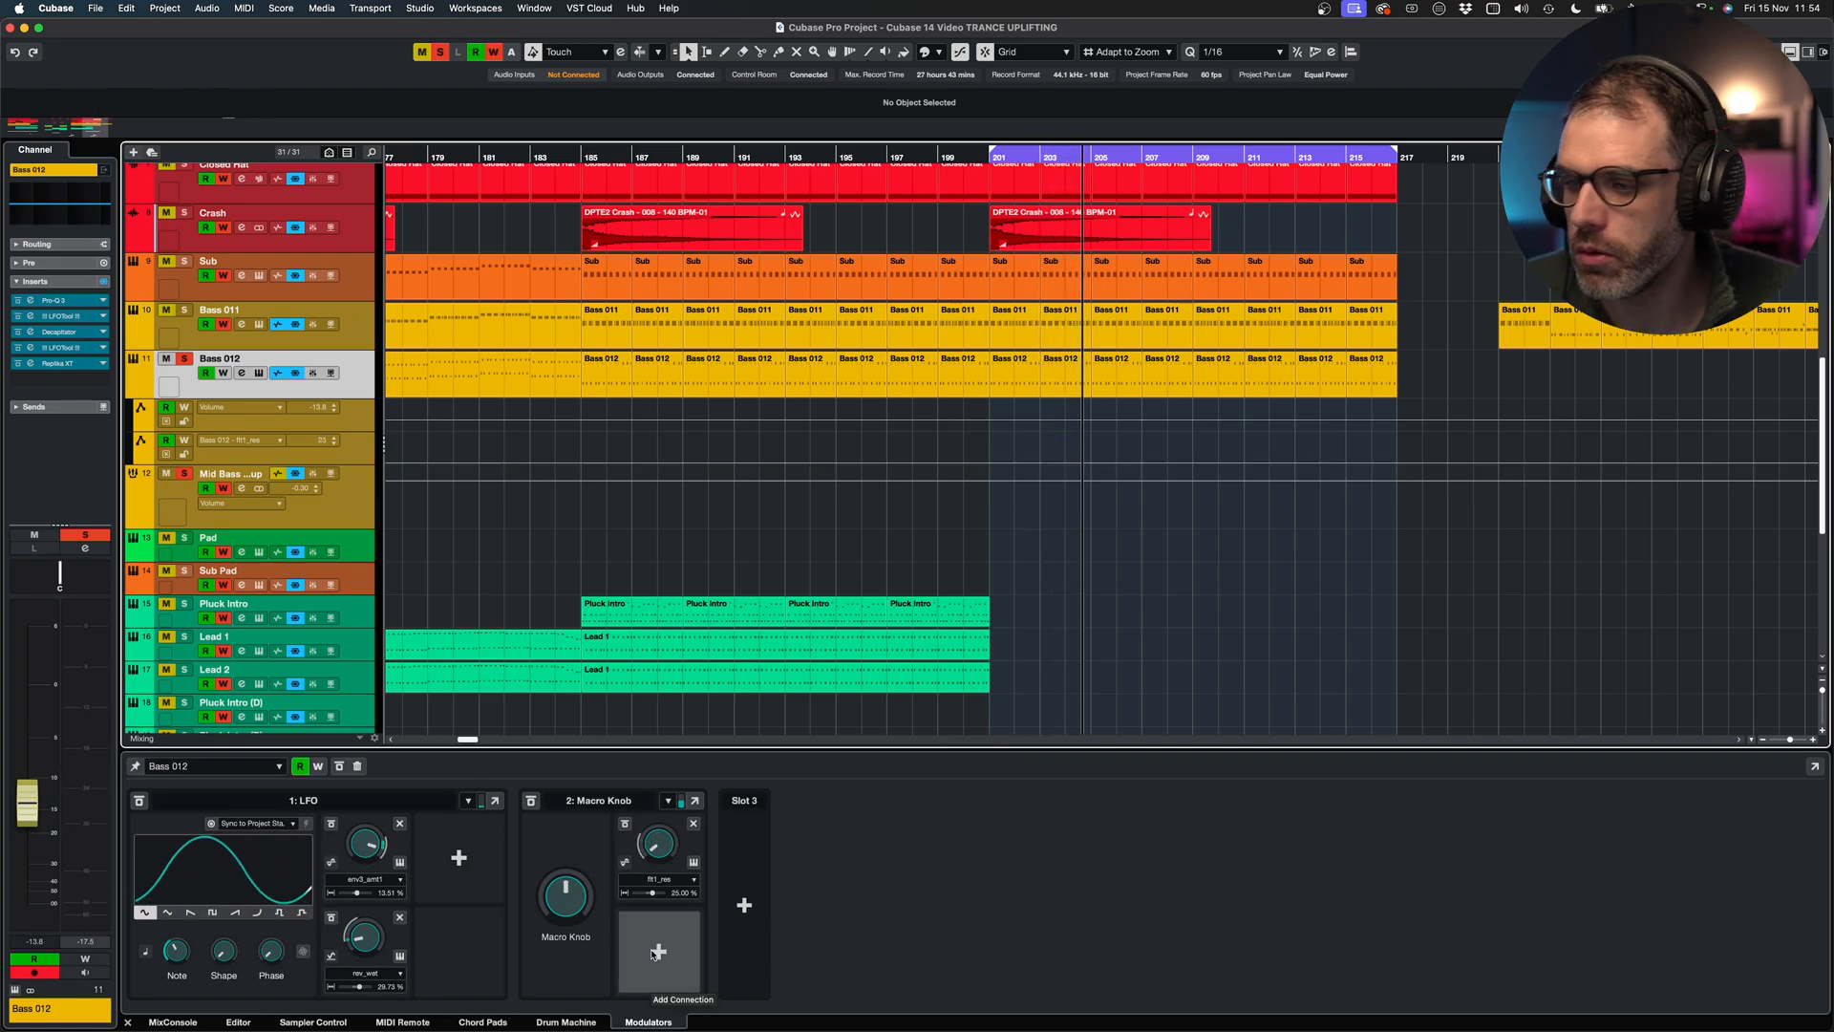
Add a new Macro Knob connection and show Spire's delay controls
click(659, 951)
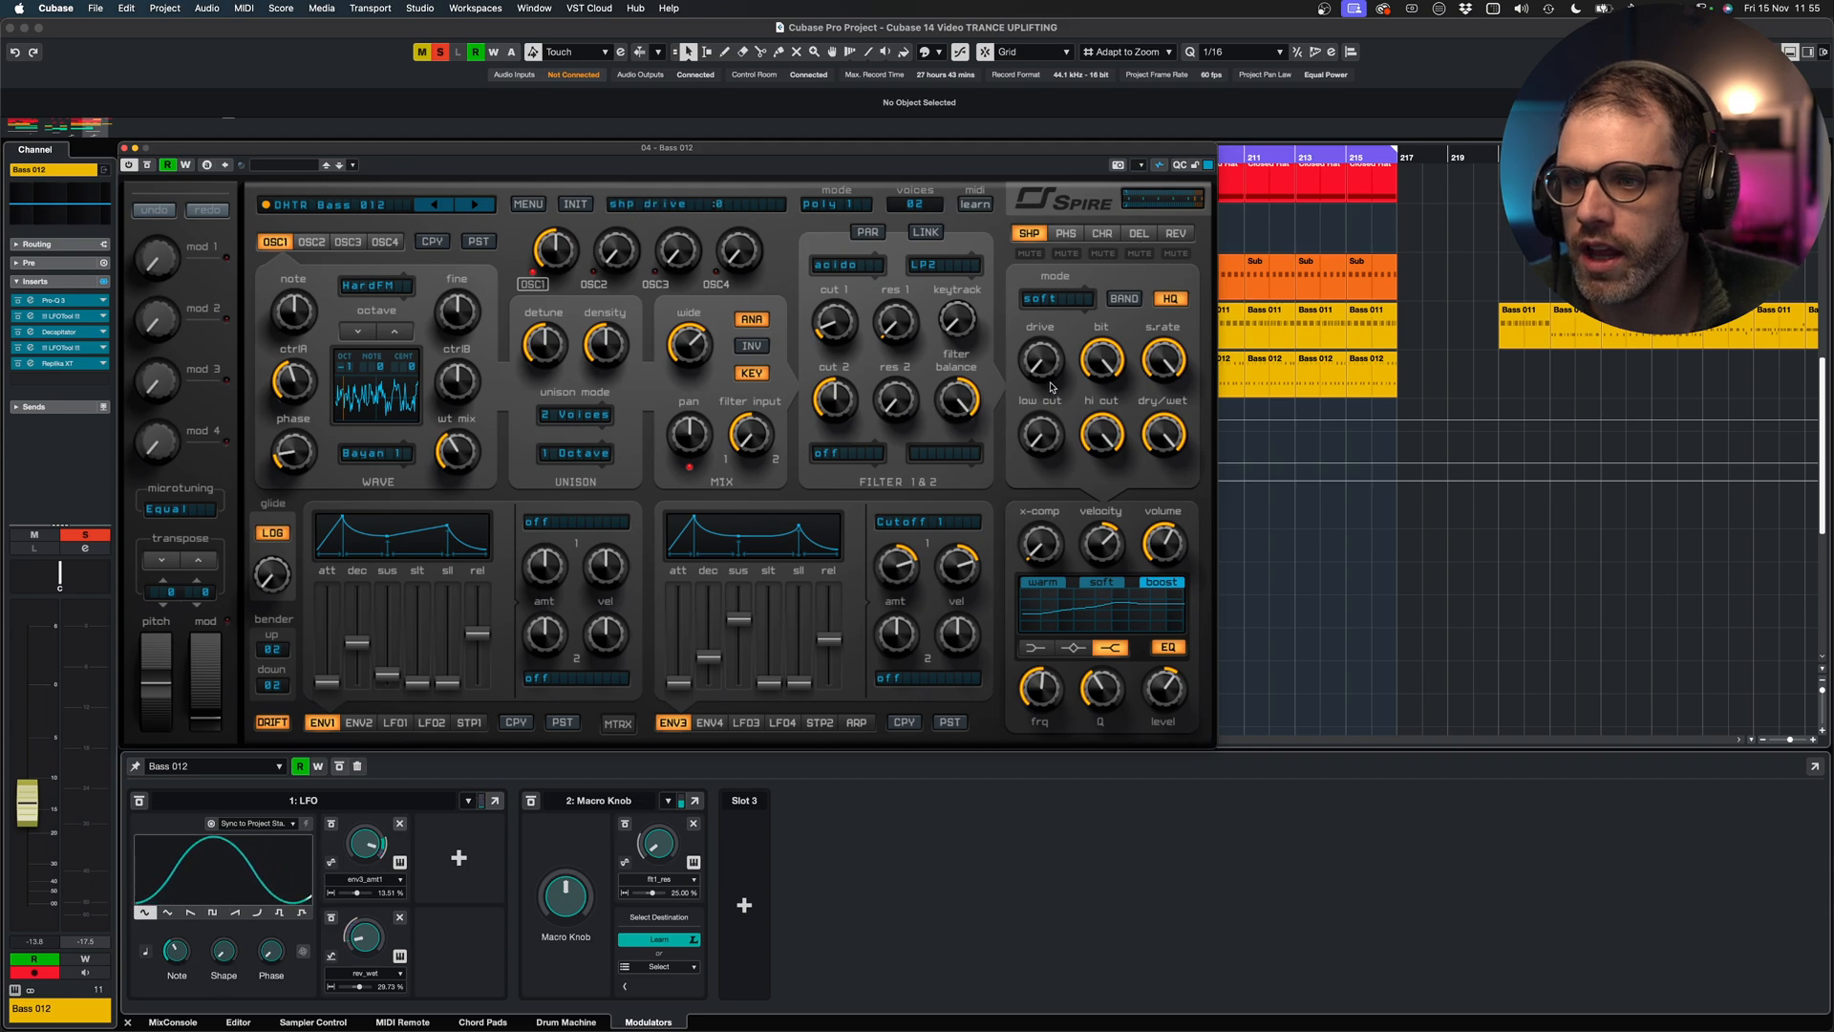
click(1138, 232)
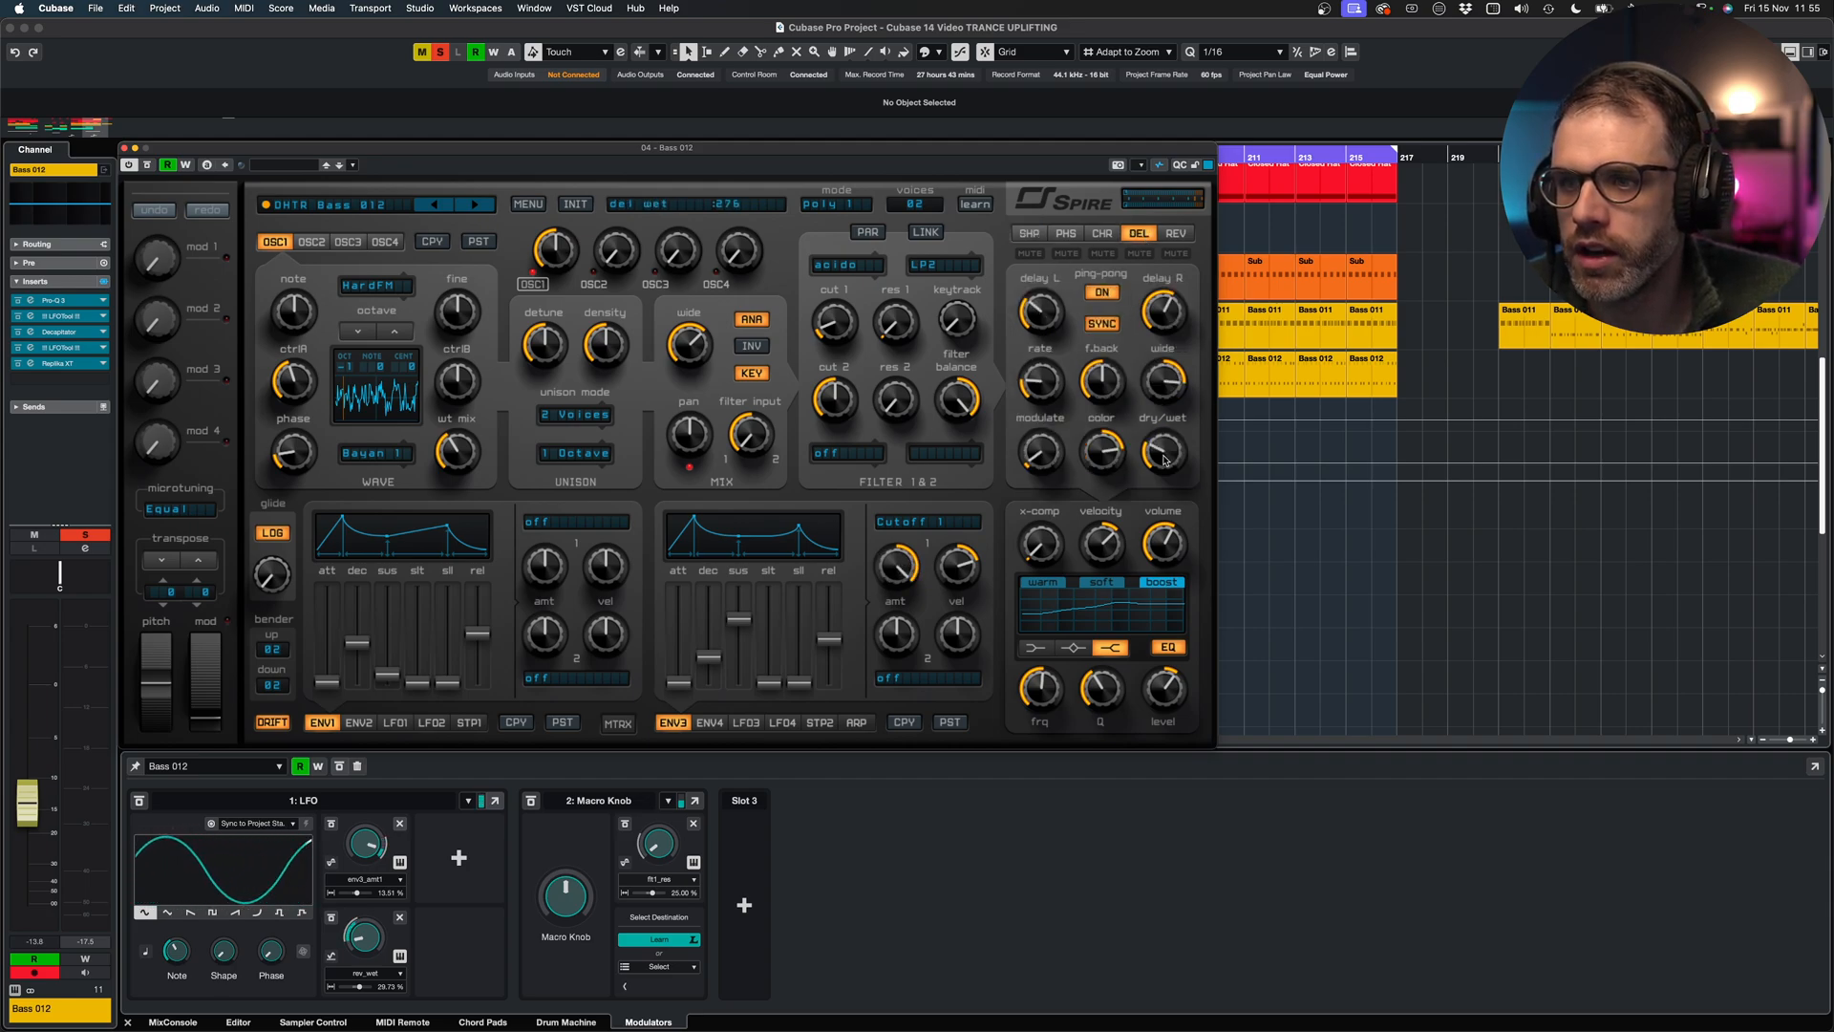